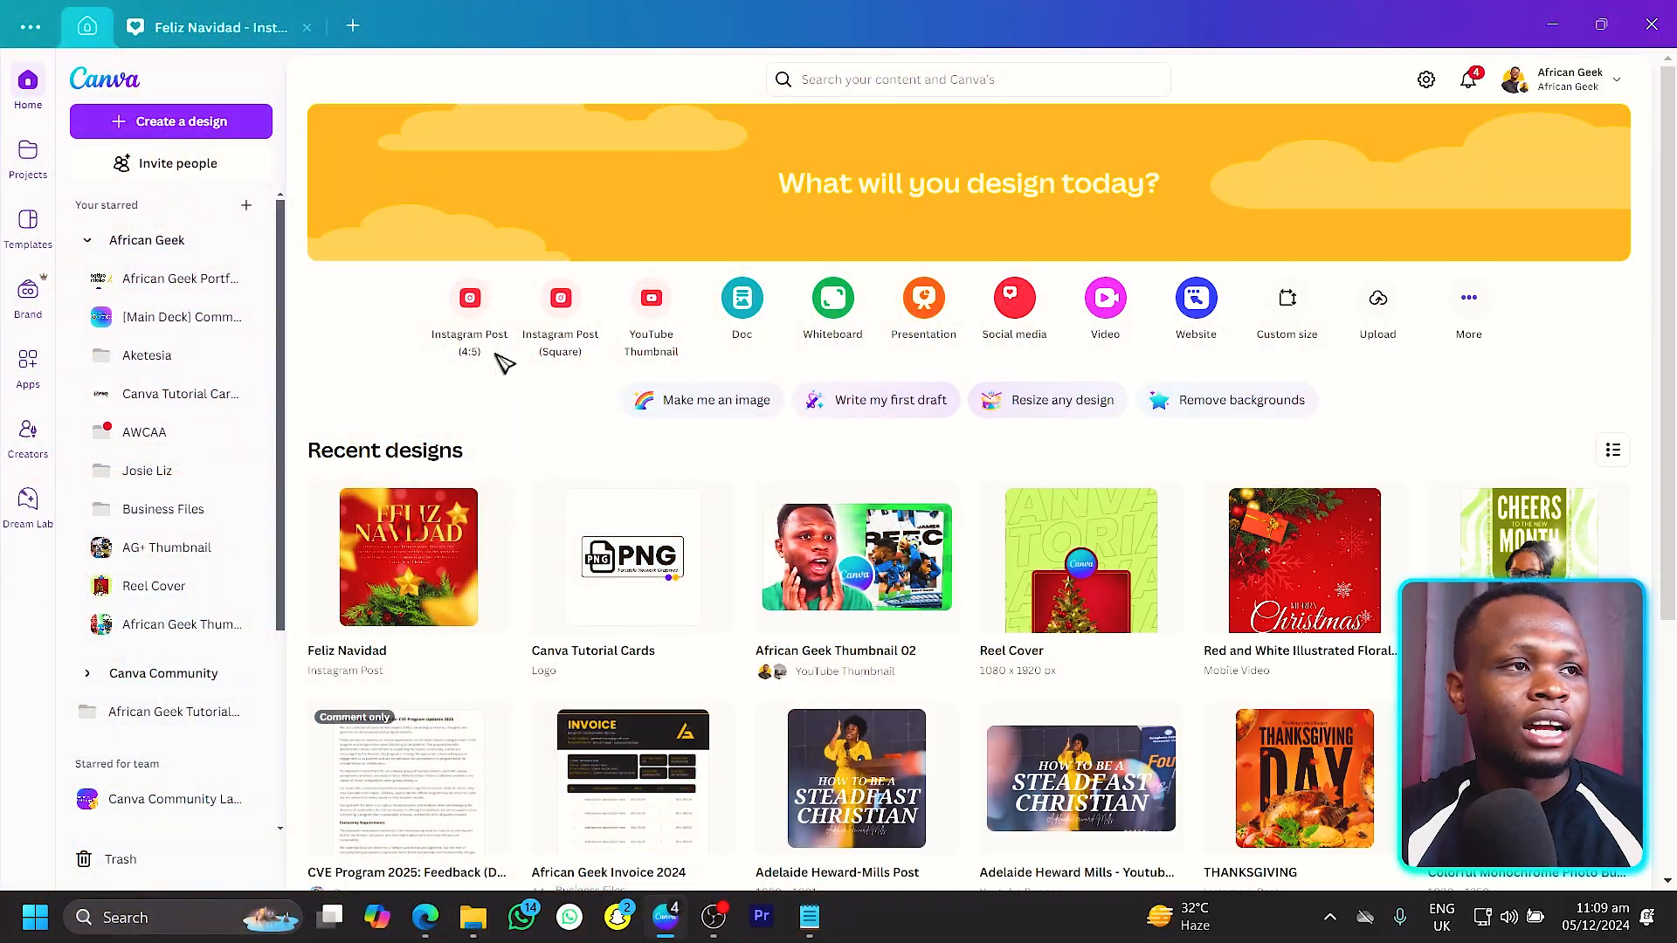
# Create a new design and choose the Instagram Post (Square) 1080×1080 px size.
pyautogui.click(172, 120)
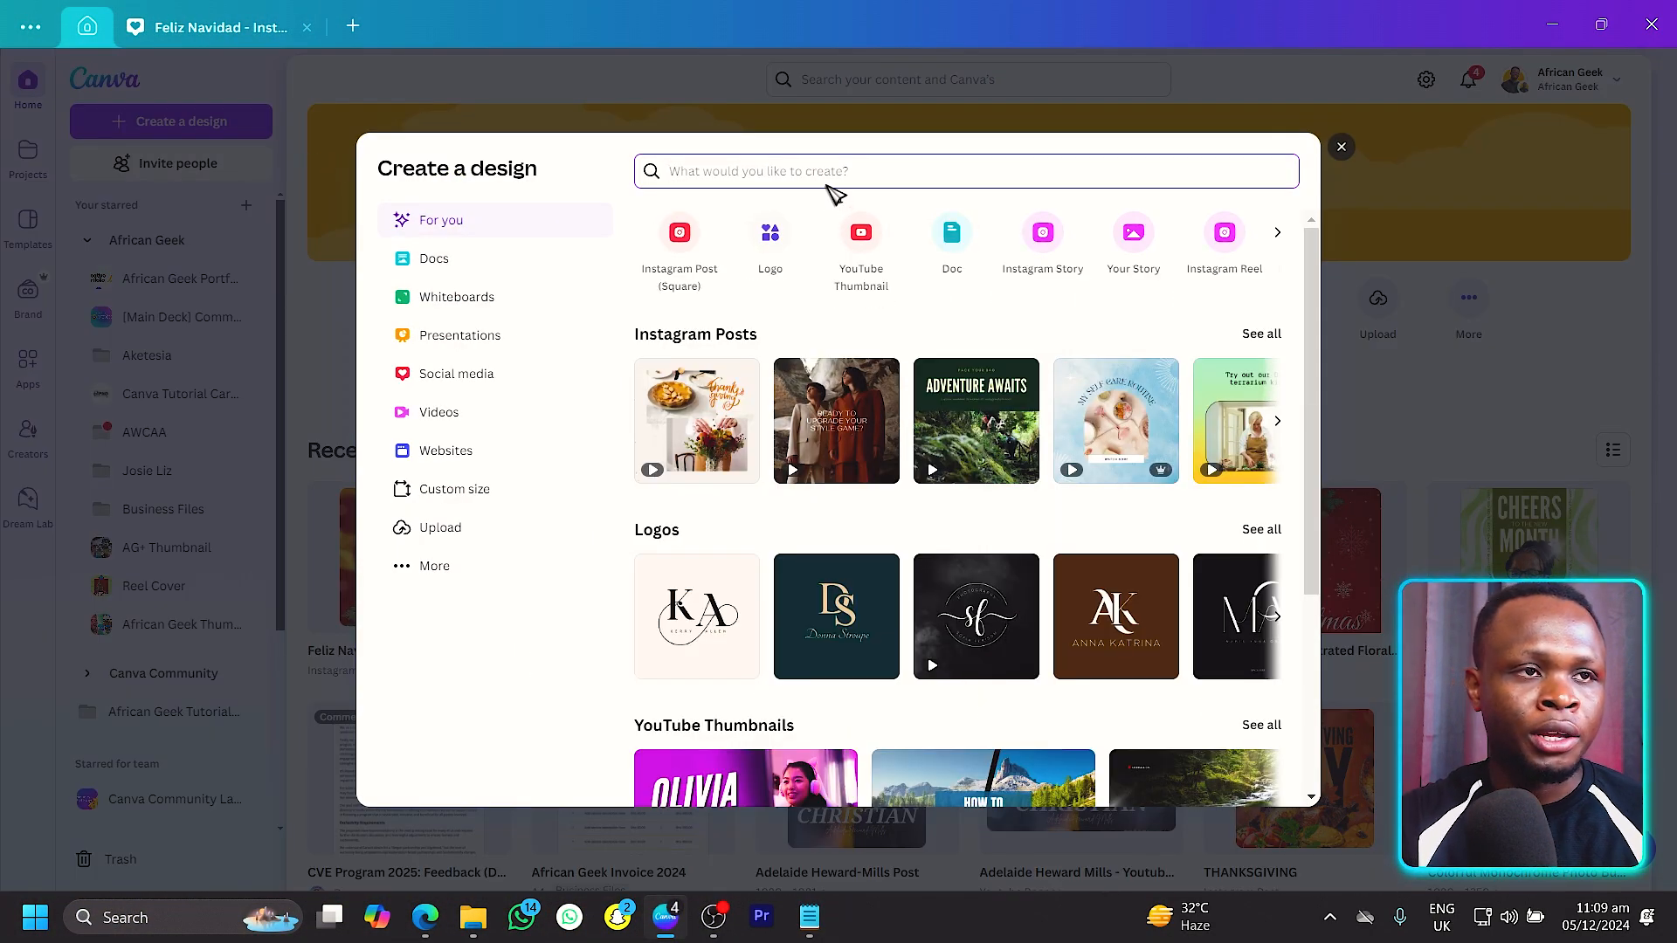
pyautogui.write('instagram')
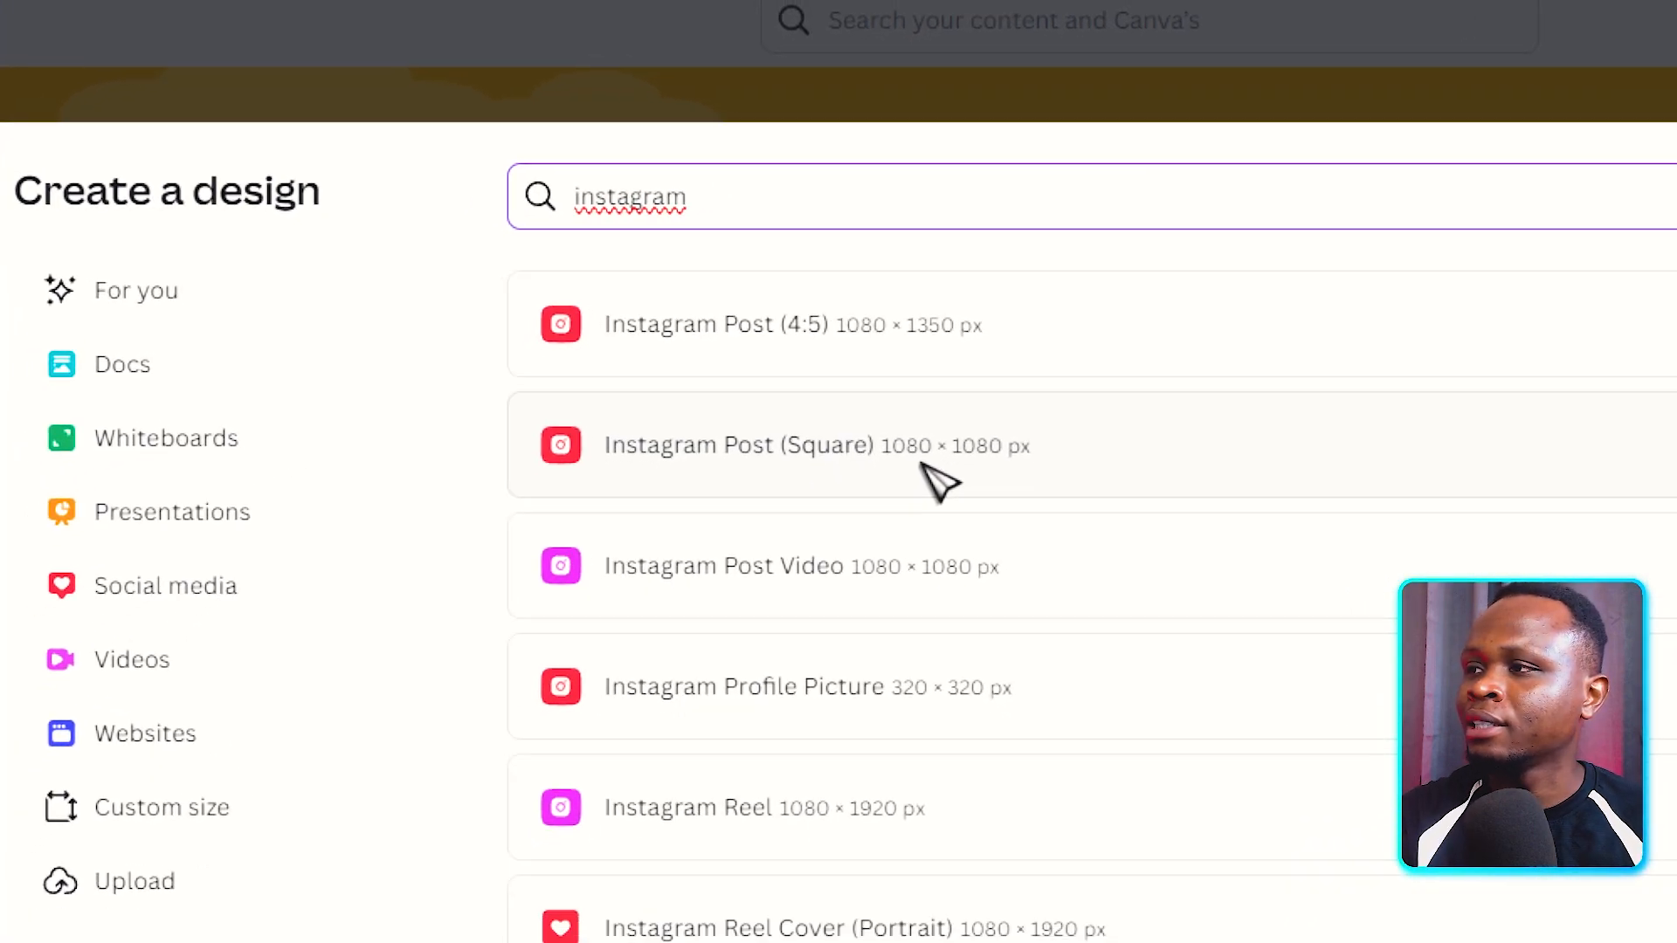
pyautogui.click(741, 445)
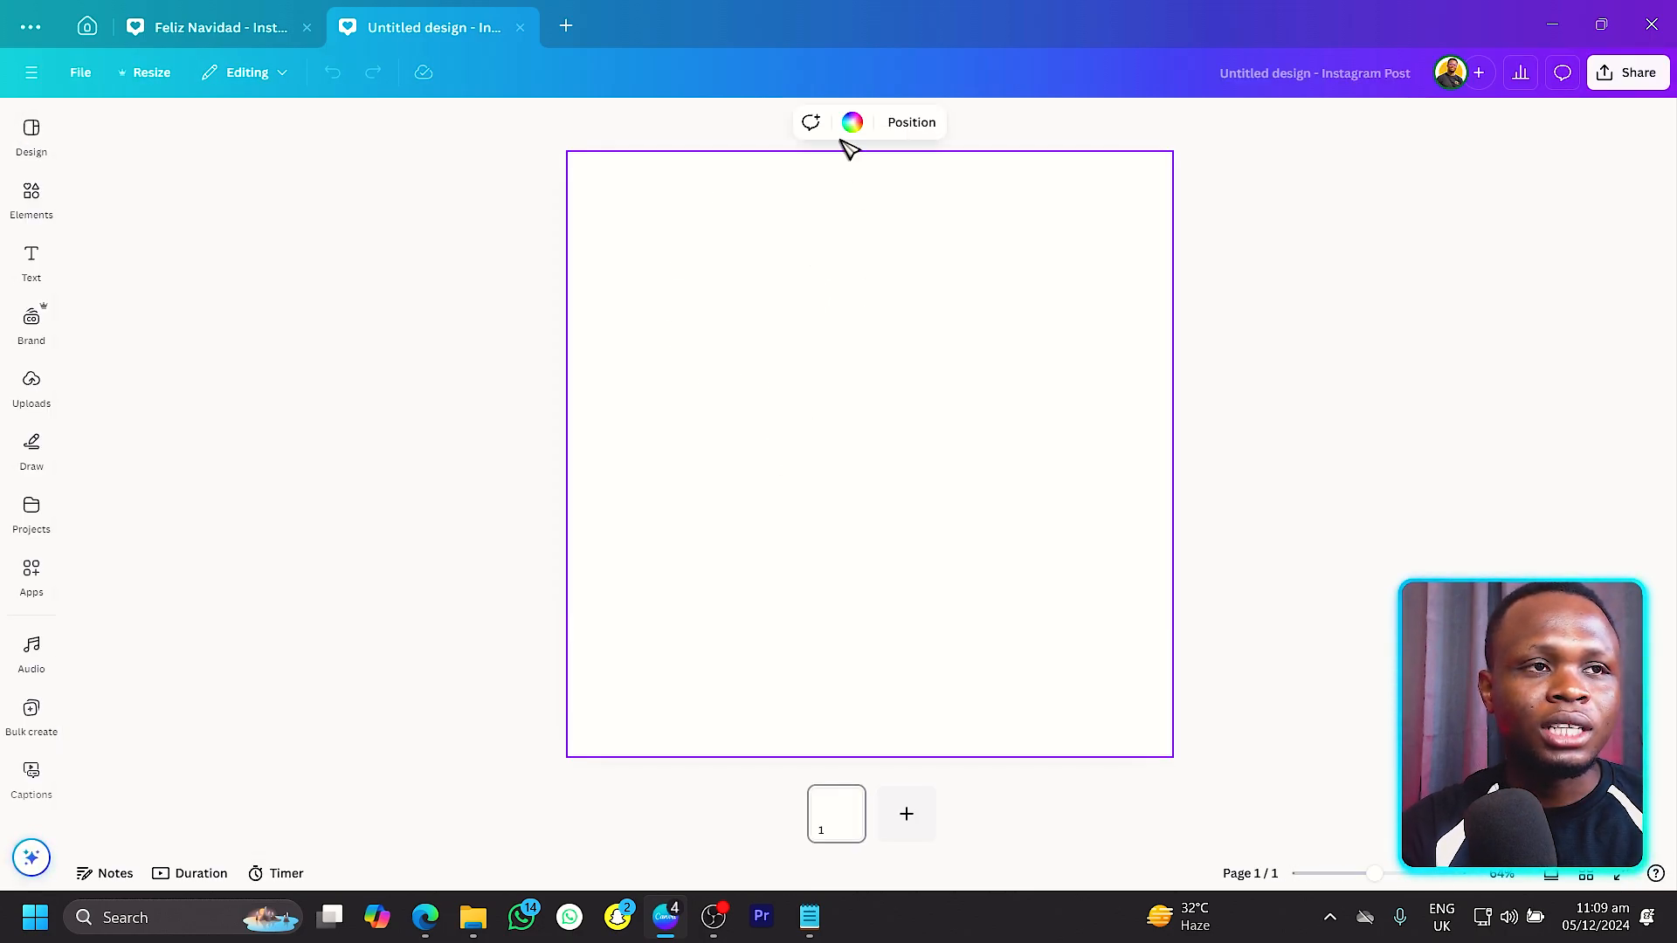
# Give the page background a circular gradient from red to dark red #800000.
pyautogui.click(852, 122)
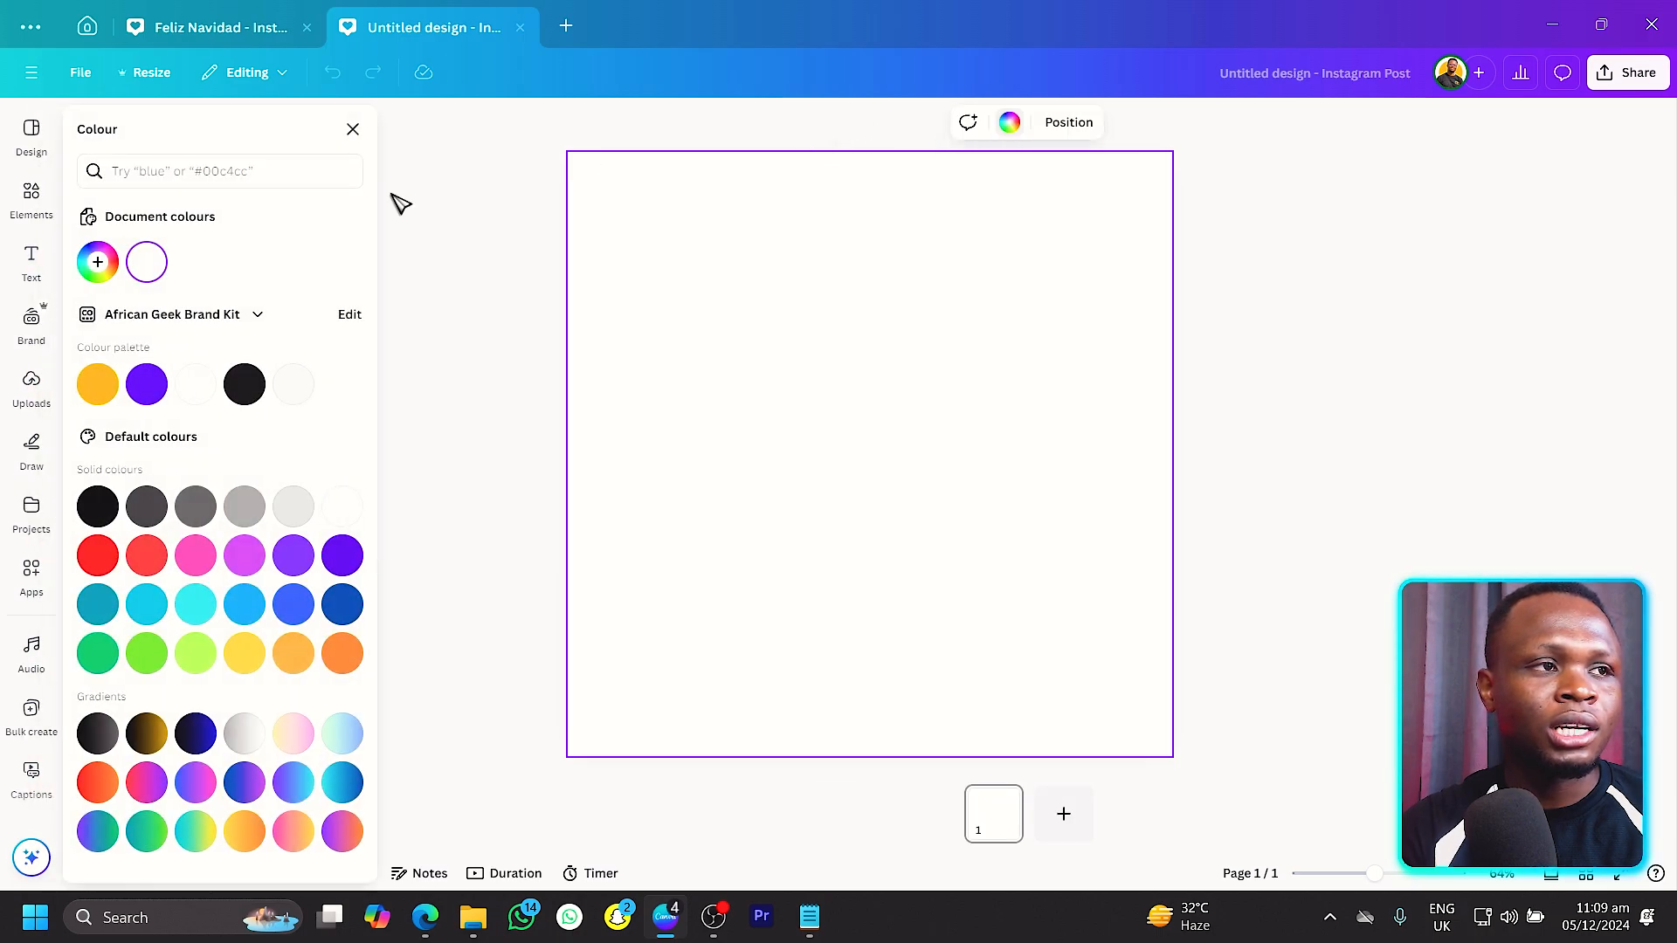
pyautogui.click(98, 261)
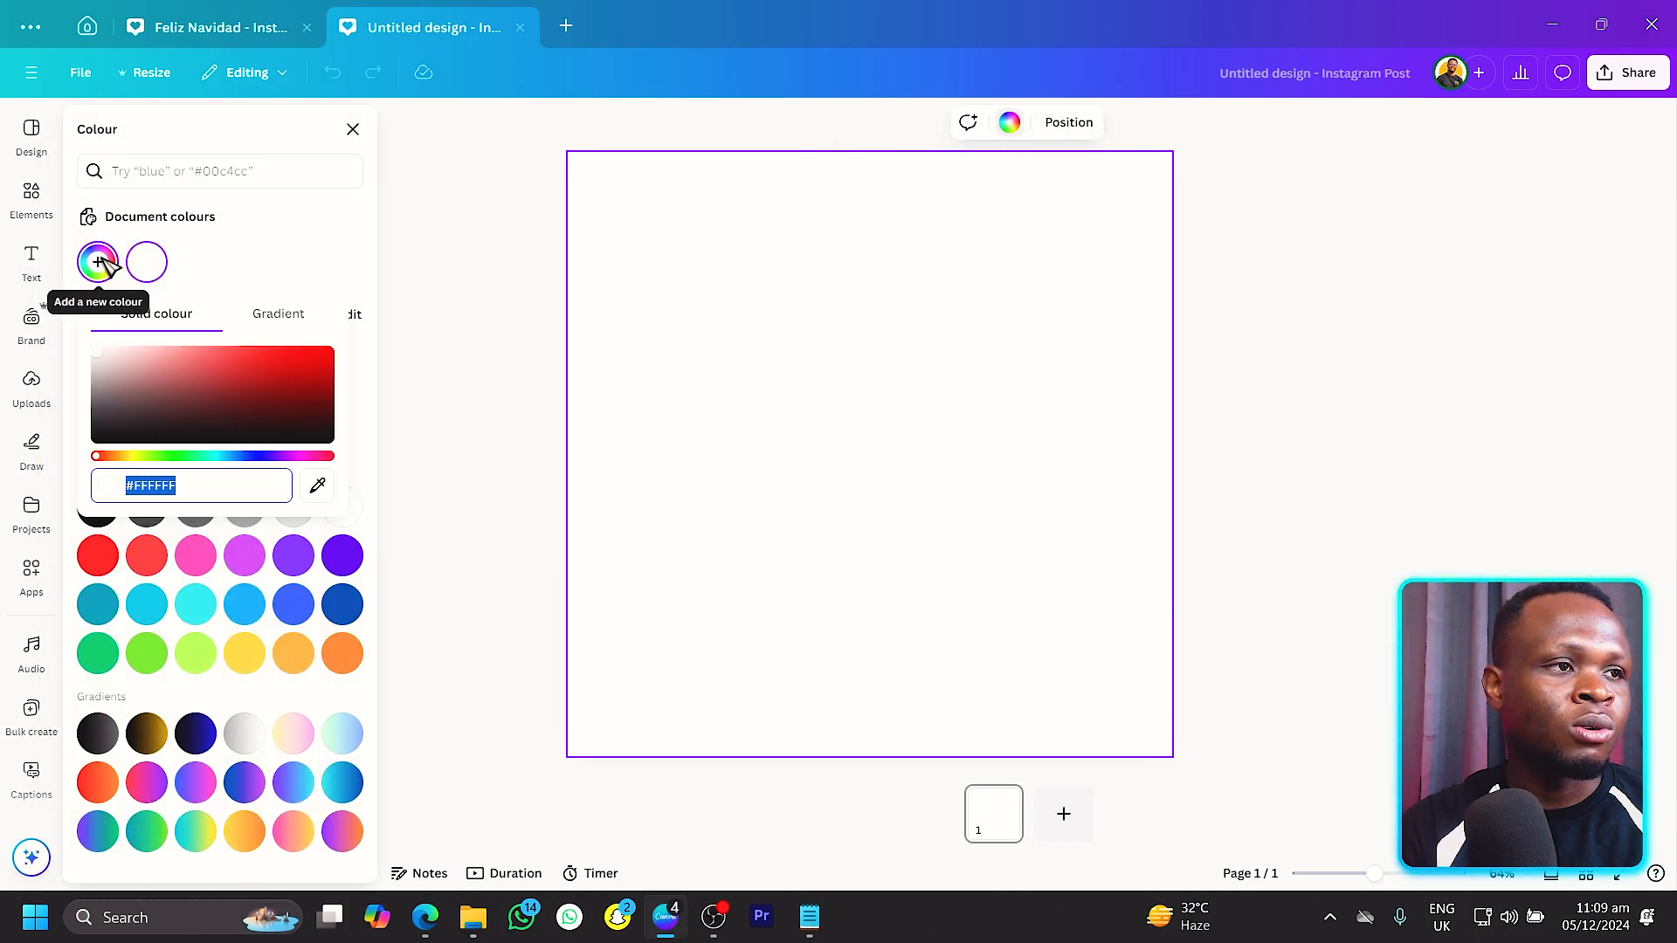
pyautogui.click(277, 313)
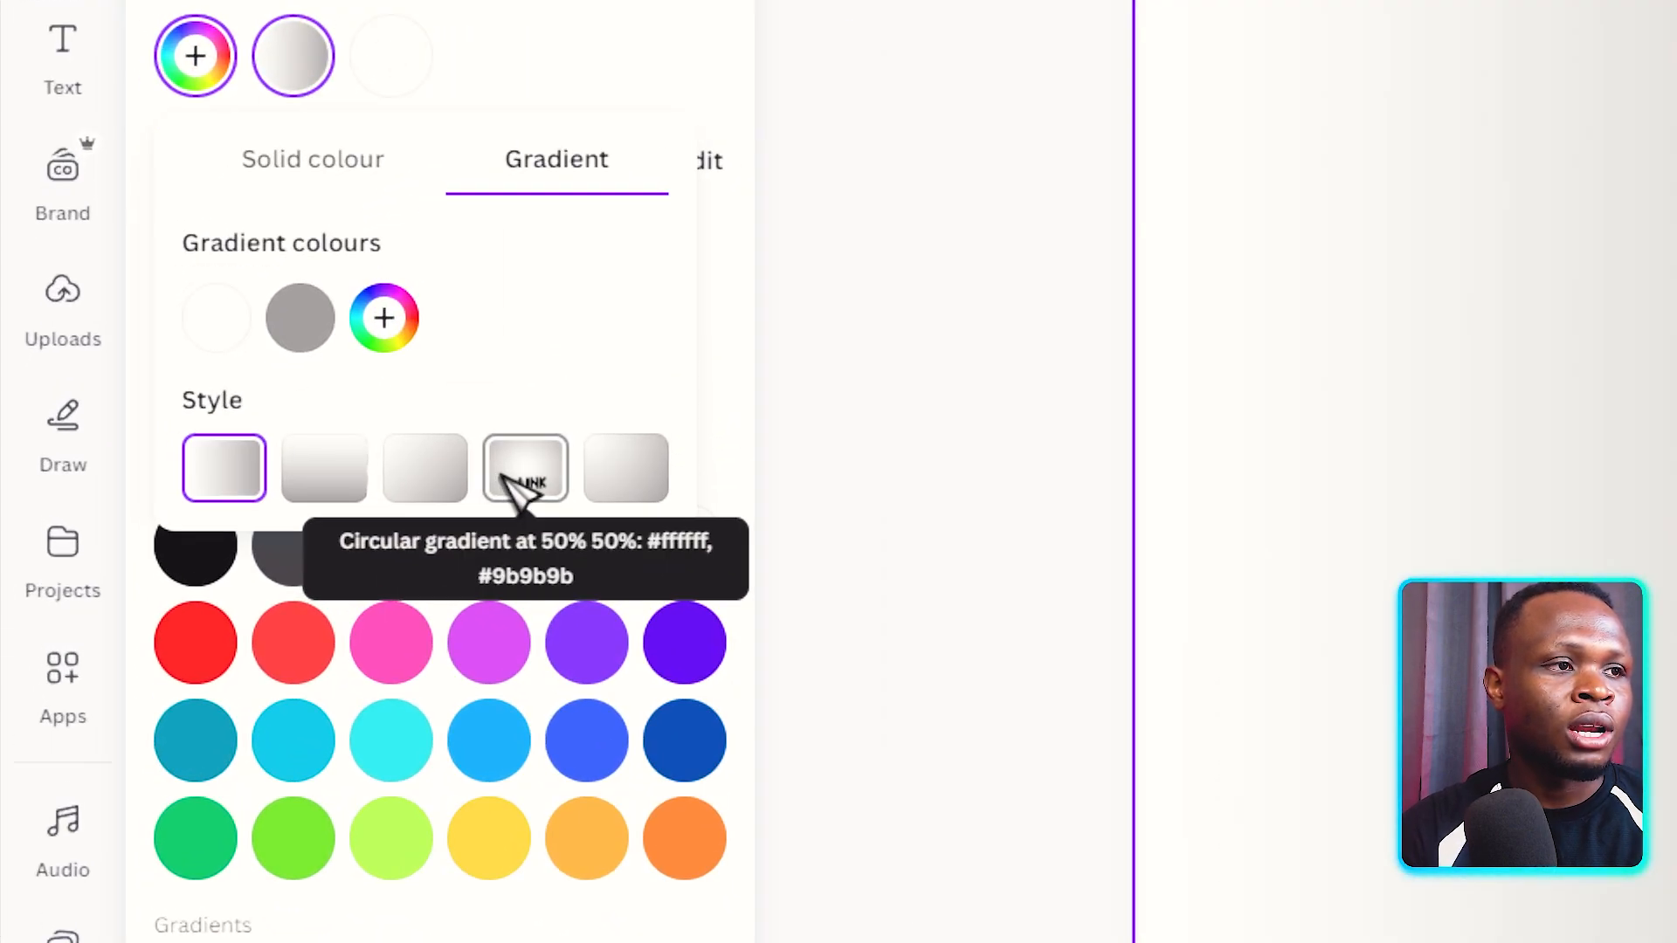
pyautogui.click(526, 469)
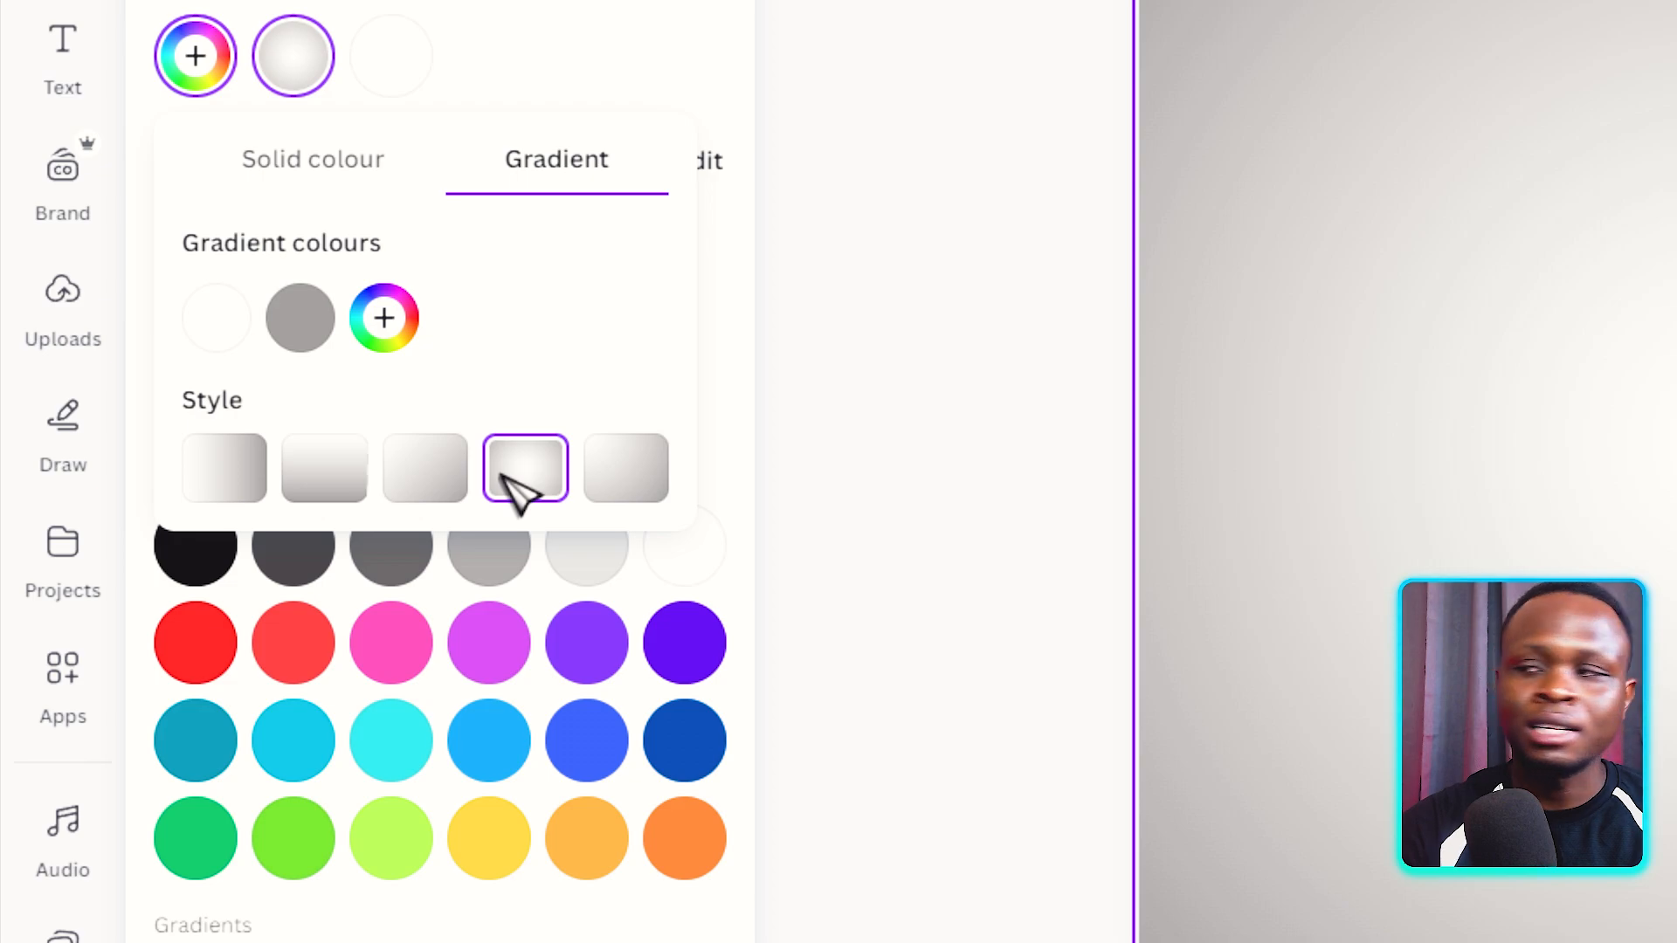
pyautogui.moveTo(216, 318)
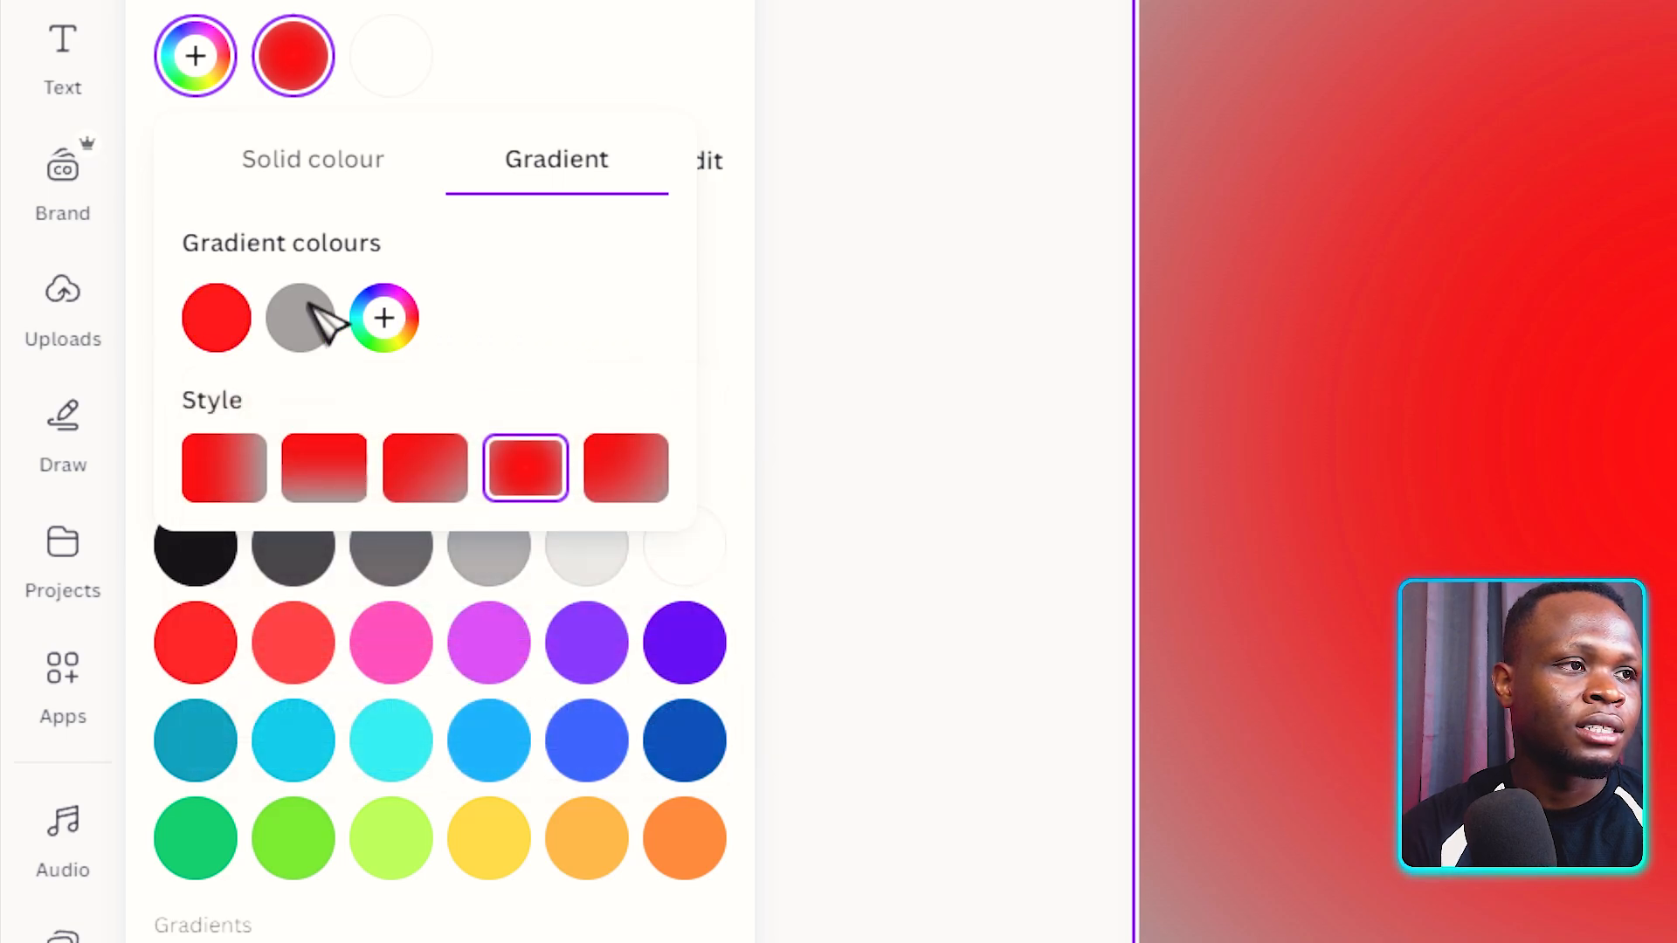
pyautogui.click(300, 318)
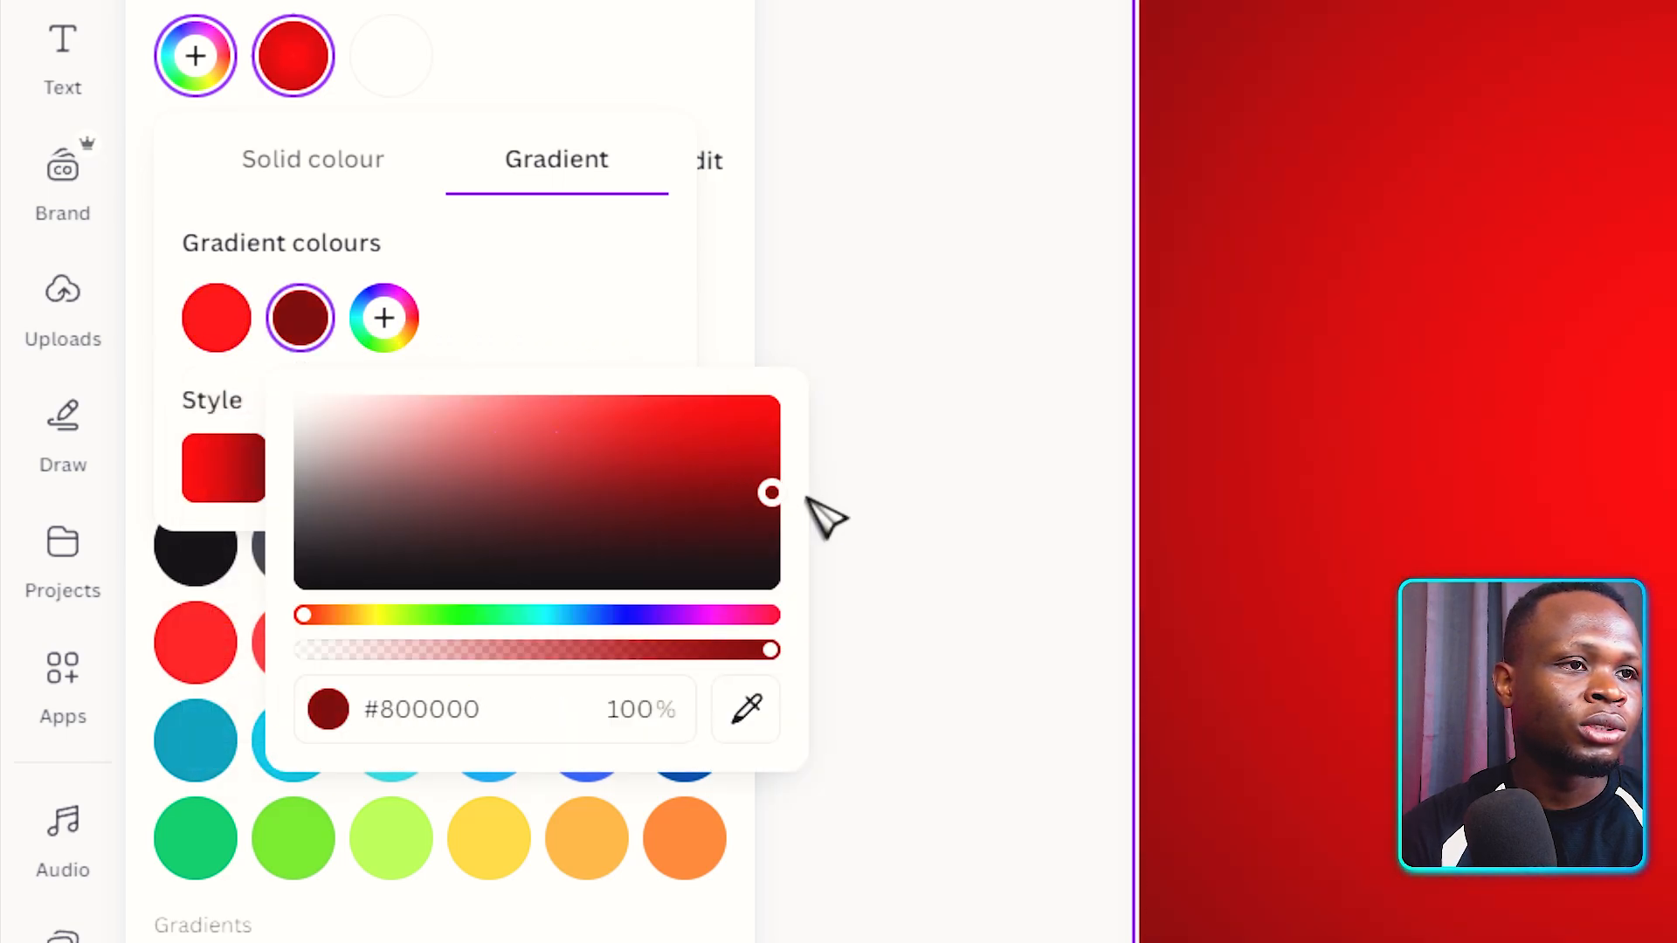
pyautogui.moveTo(772, 493); pyautogui.dragTo(772, 518)
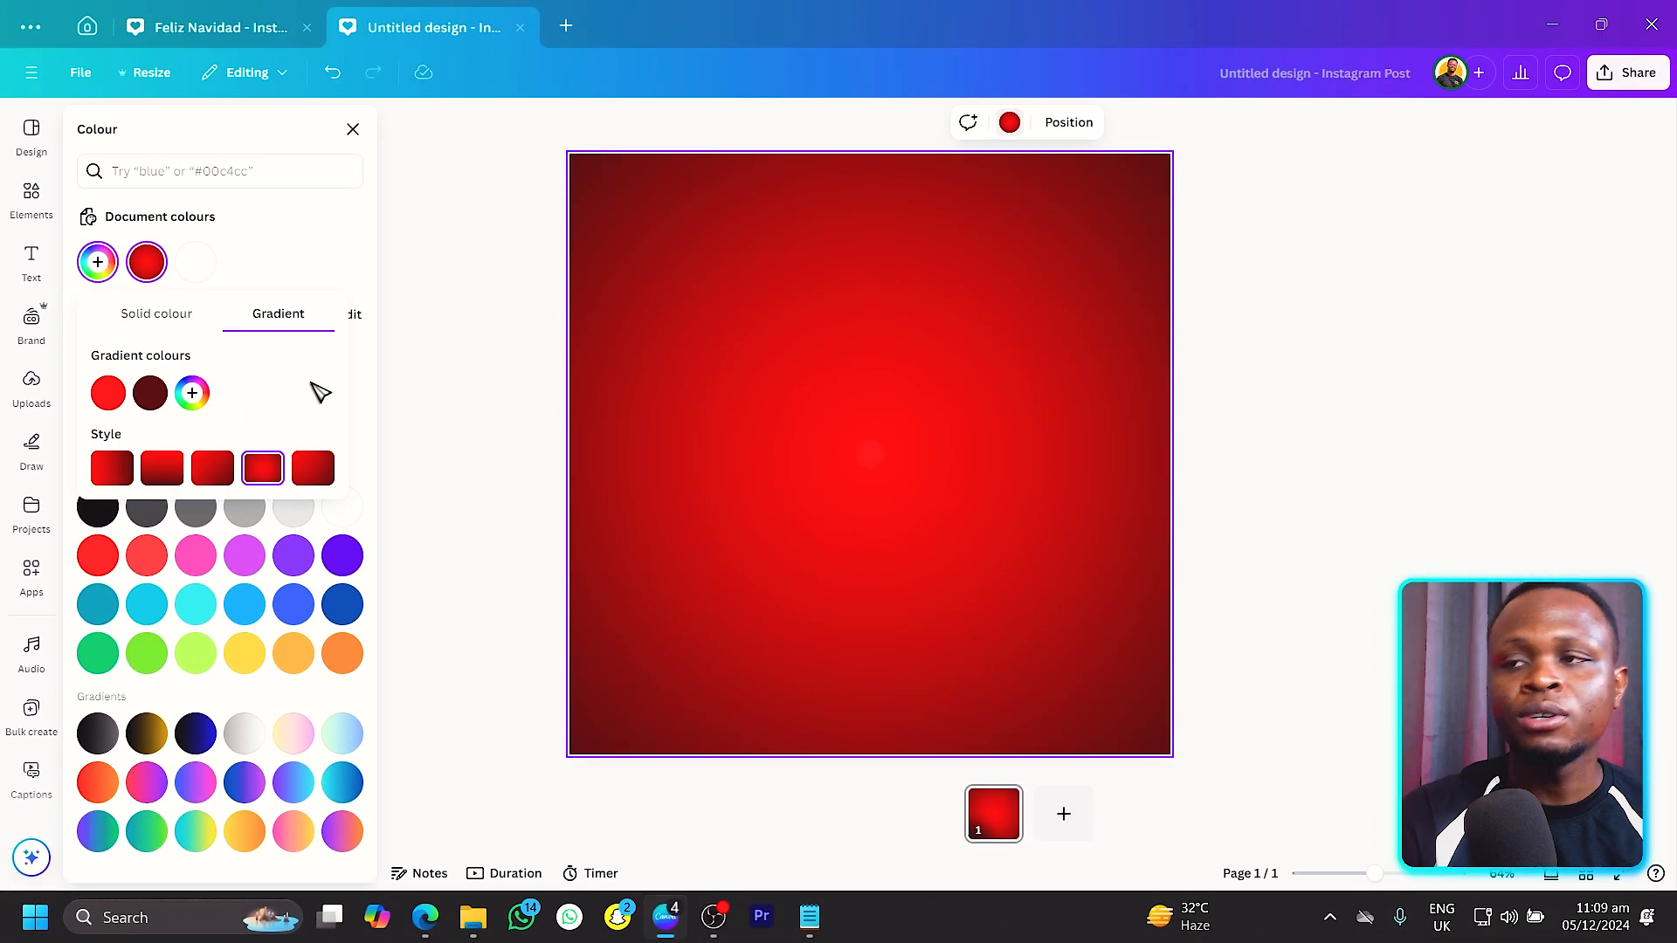
pyautogui.moveTo(940, 422)
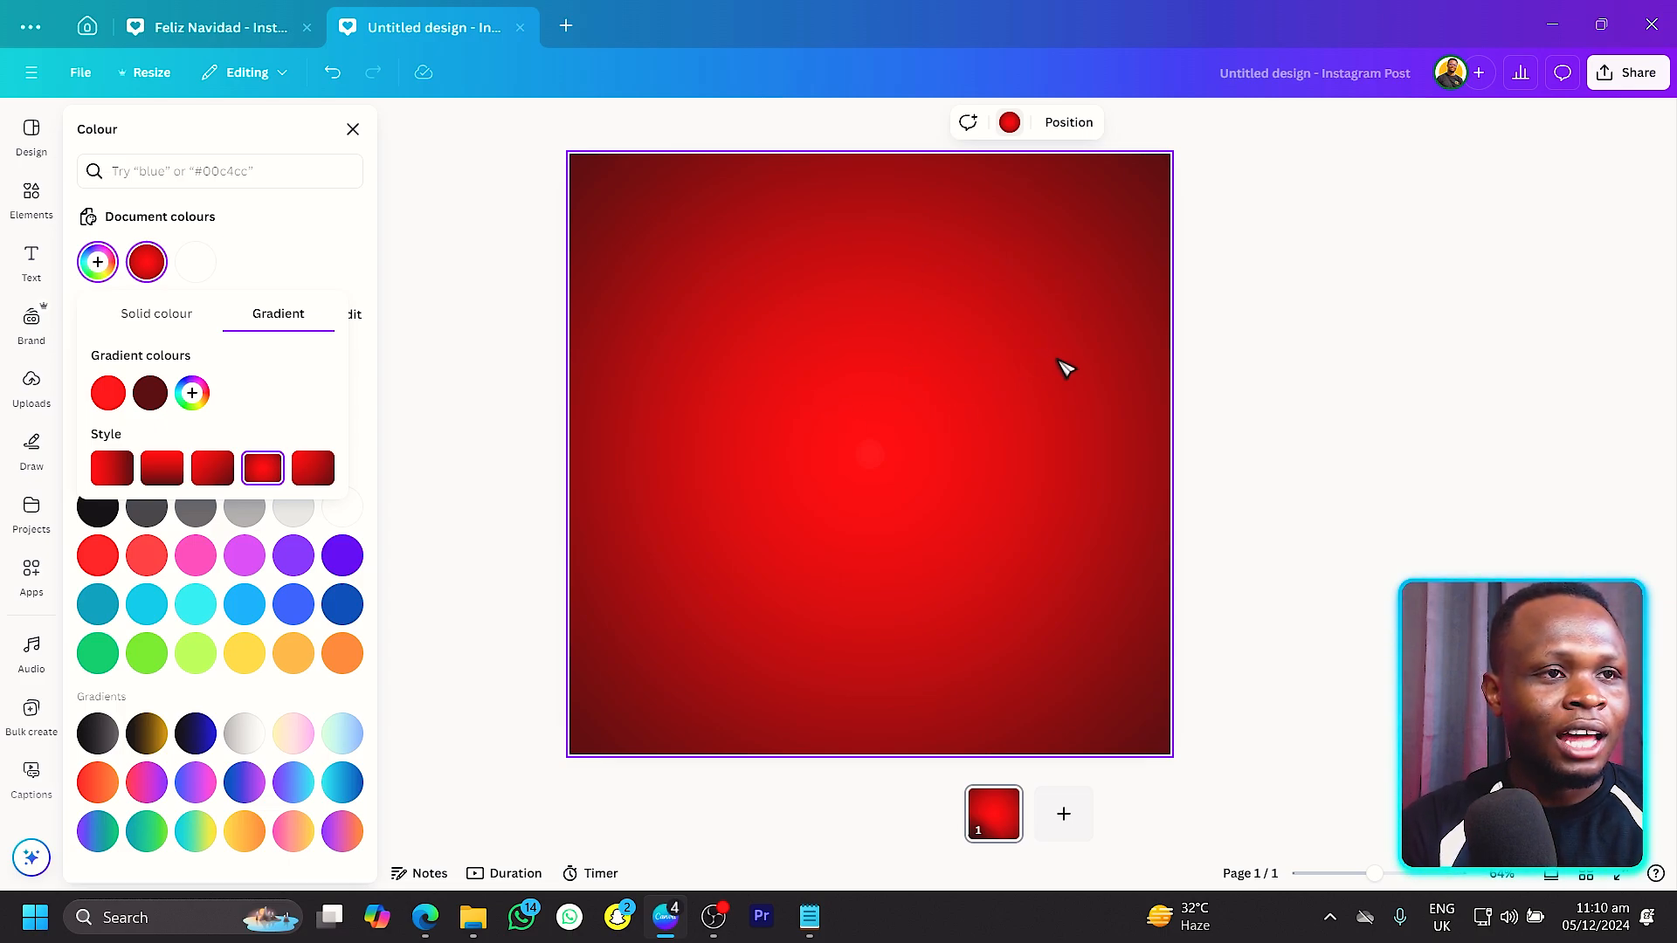
pyautogui.moveTo(32, 197)
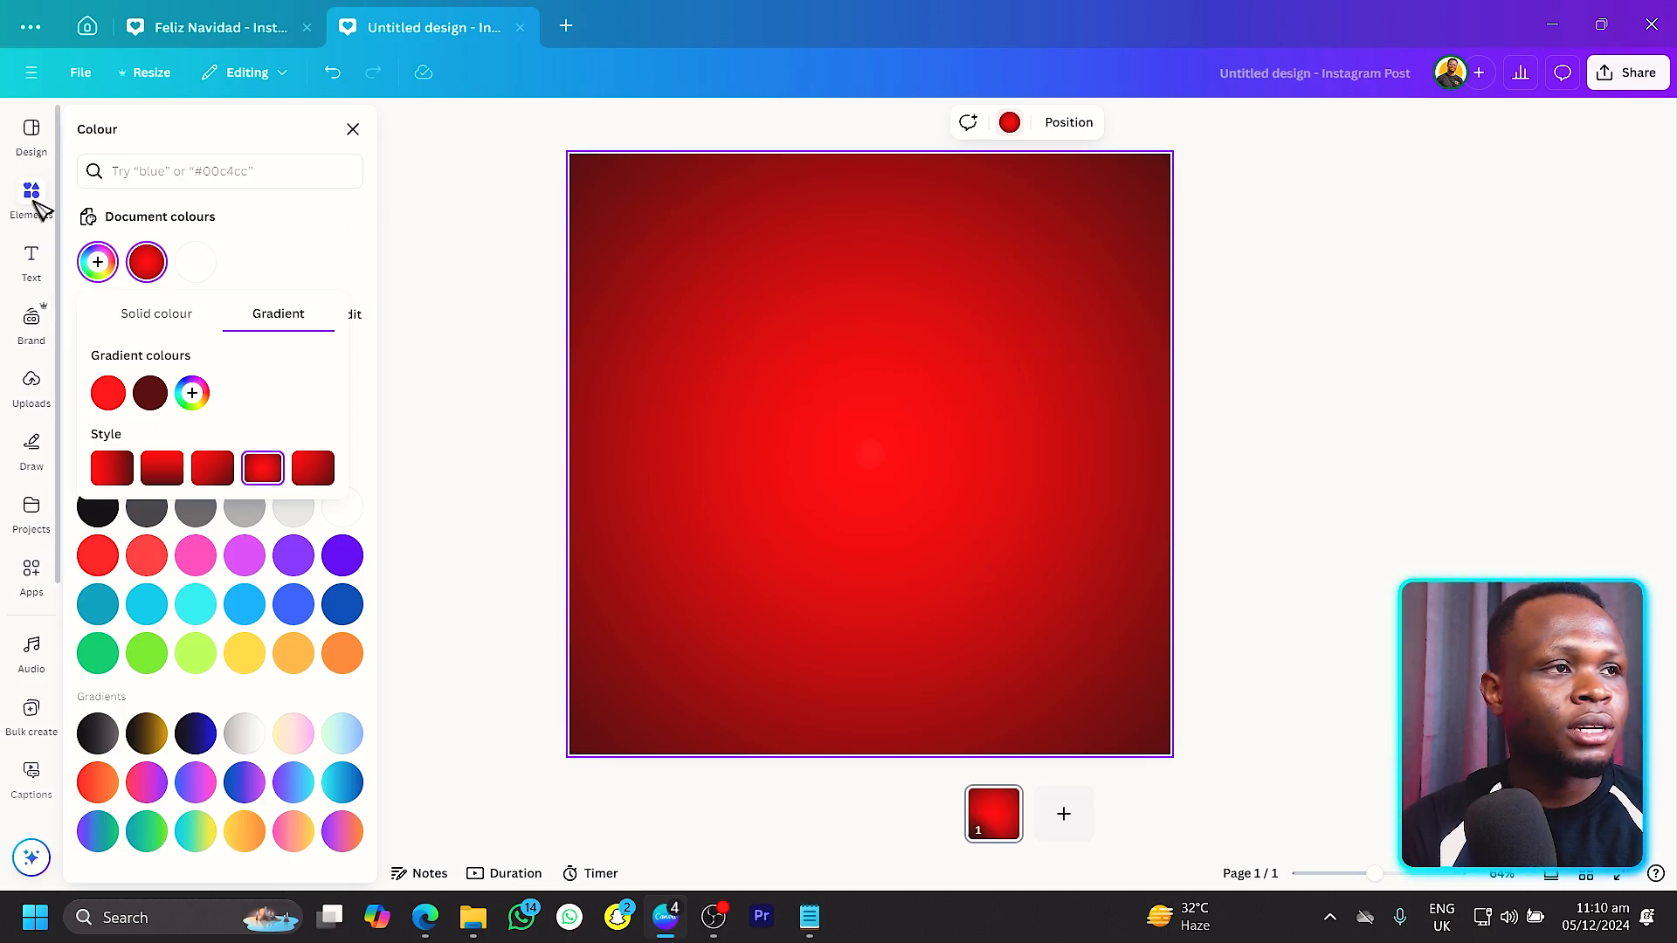
# Add a 'bokeh' graphic from Elements over the background and lower its transparency until faint.
pyautogui.click(31, 197)
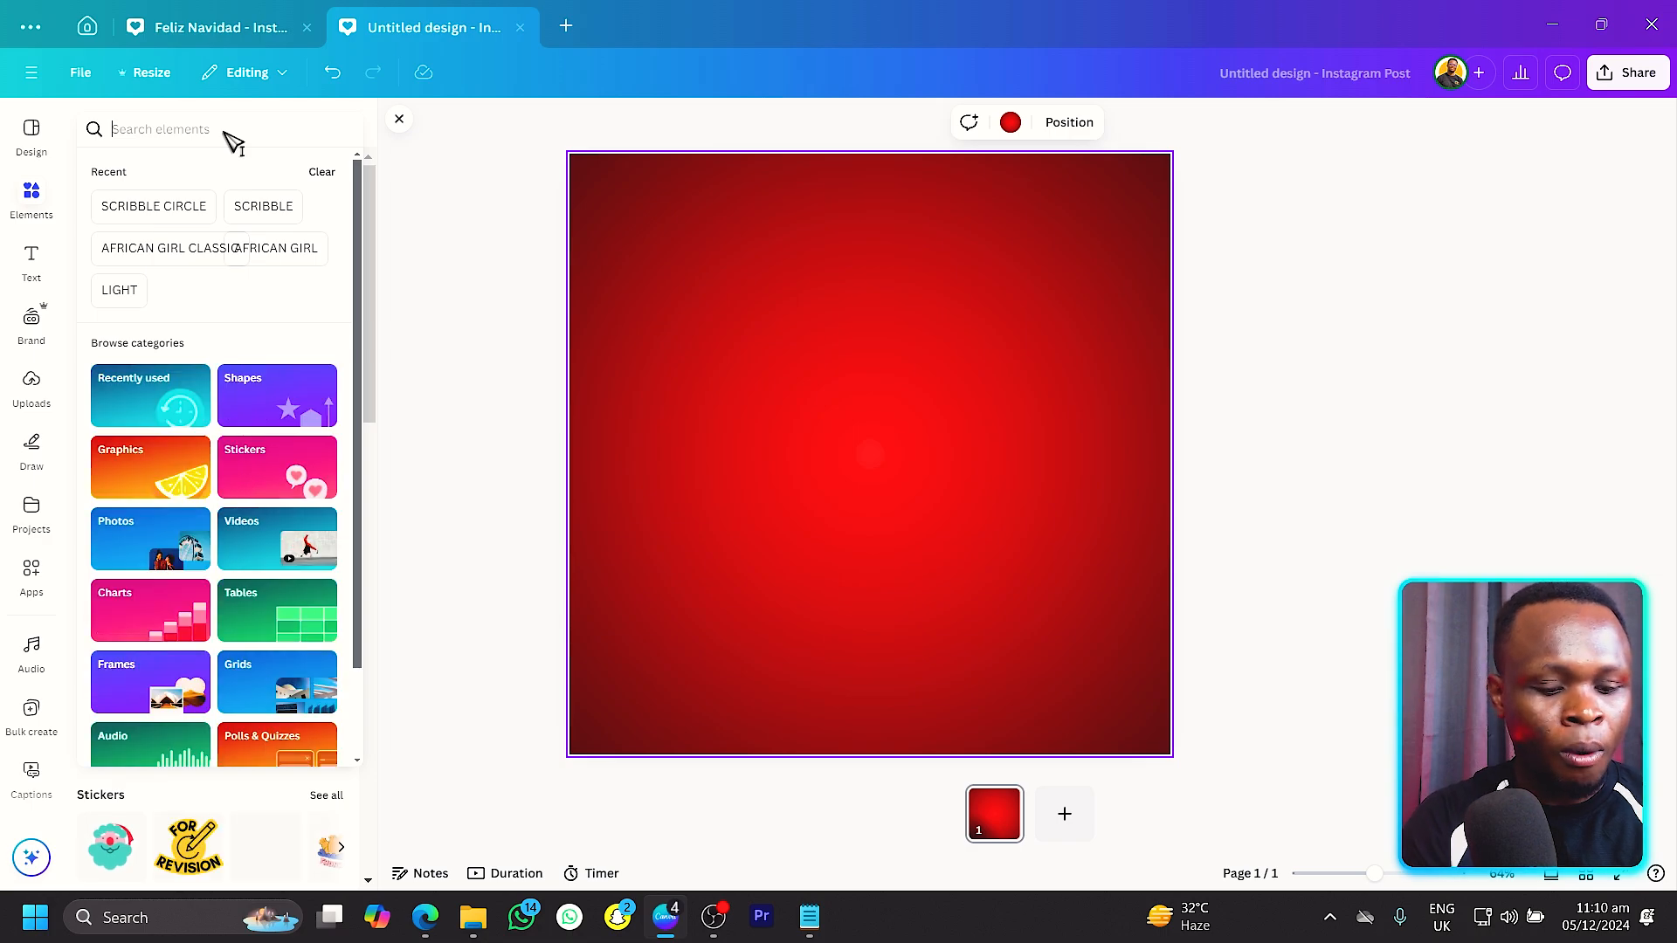
pyautogui.write('bokeh')
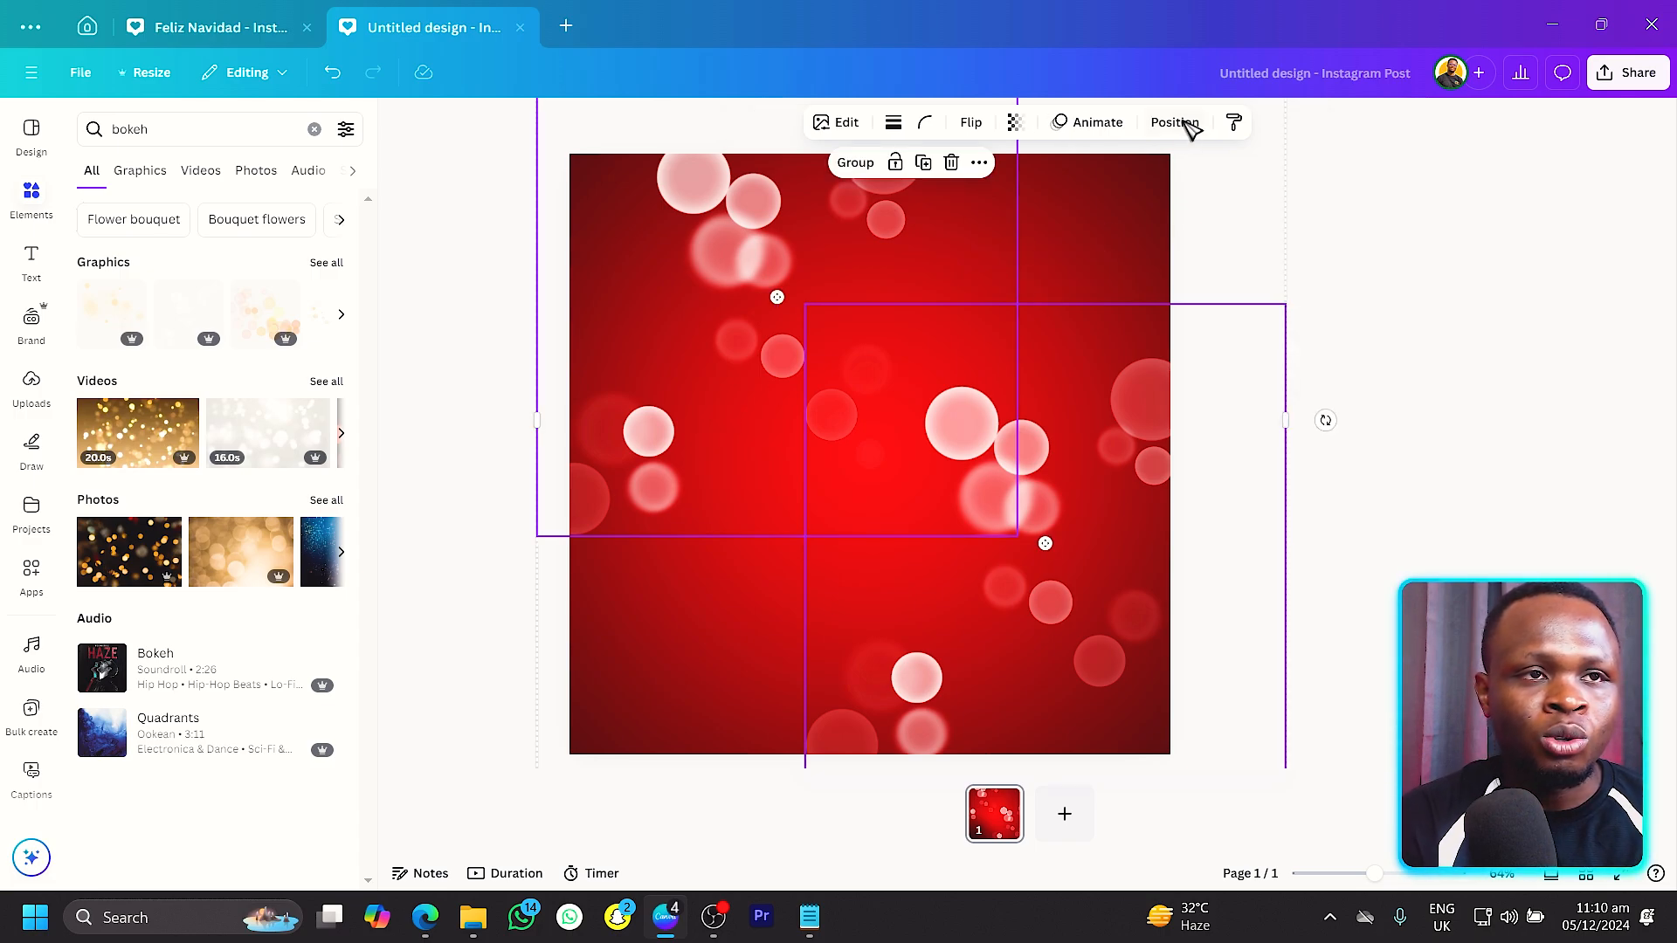
pyautogui.click(1013, 122)
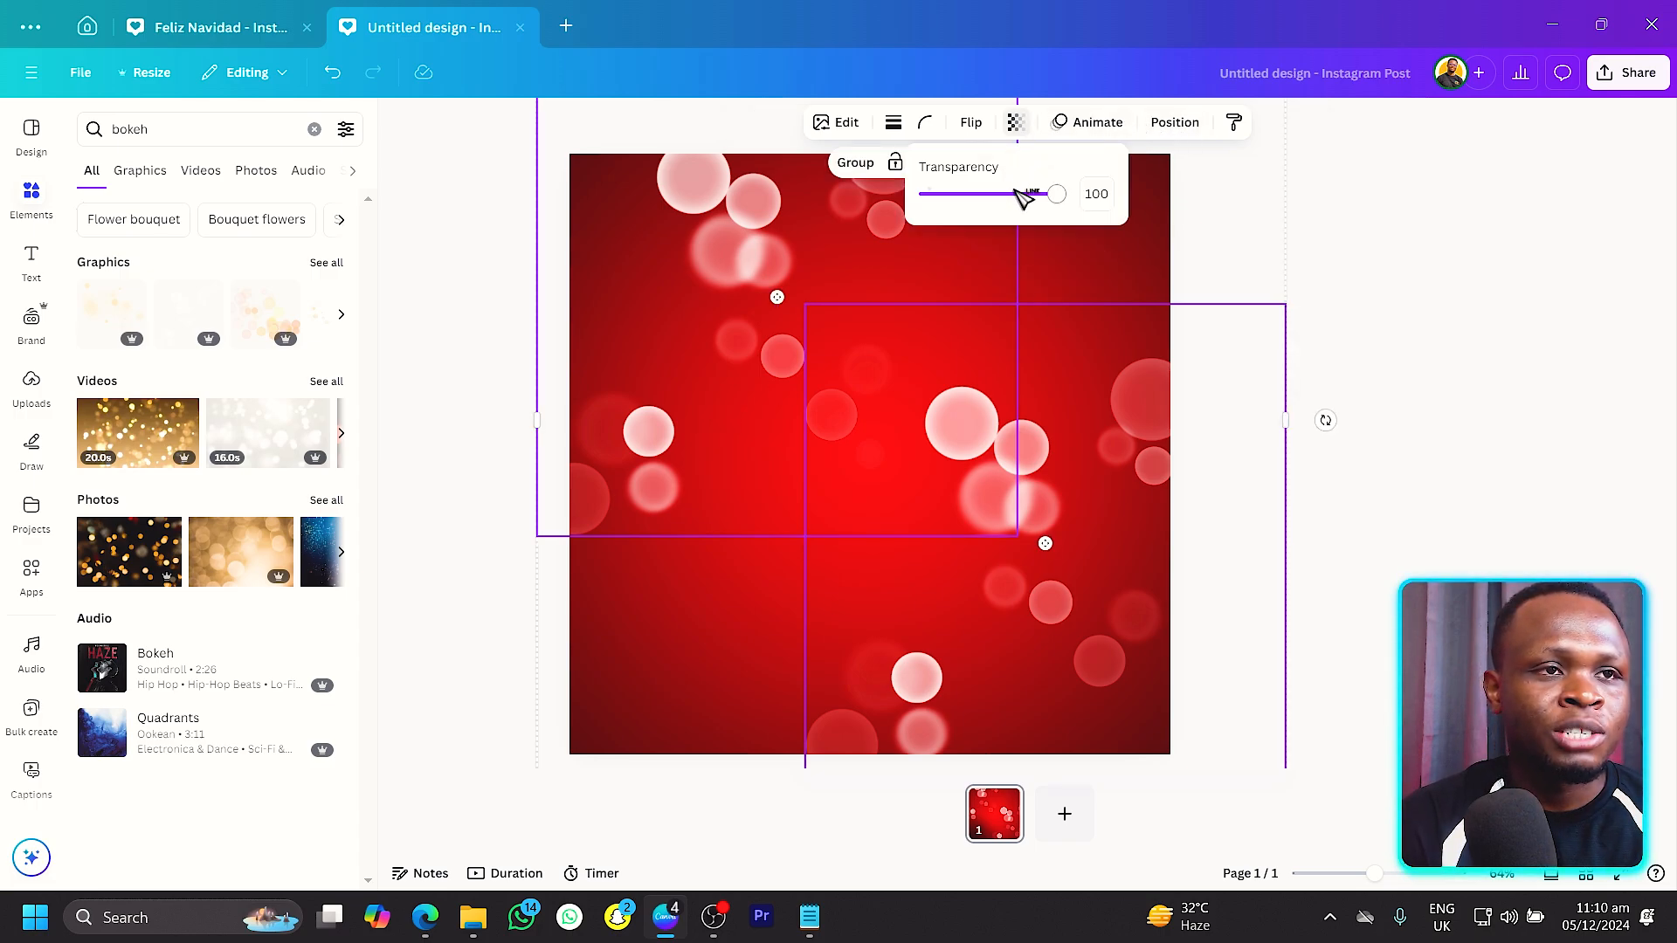
pyautogui.moveTo(1055, 193); pyautogui.dragTo(971, 194)
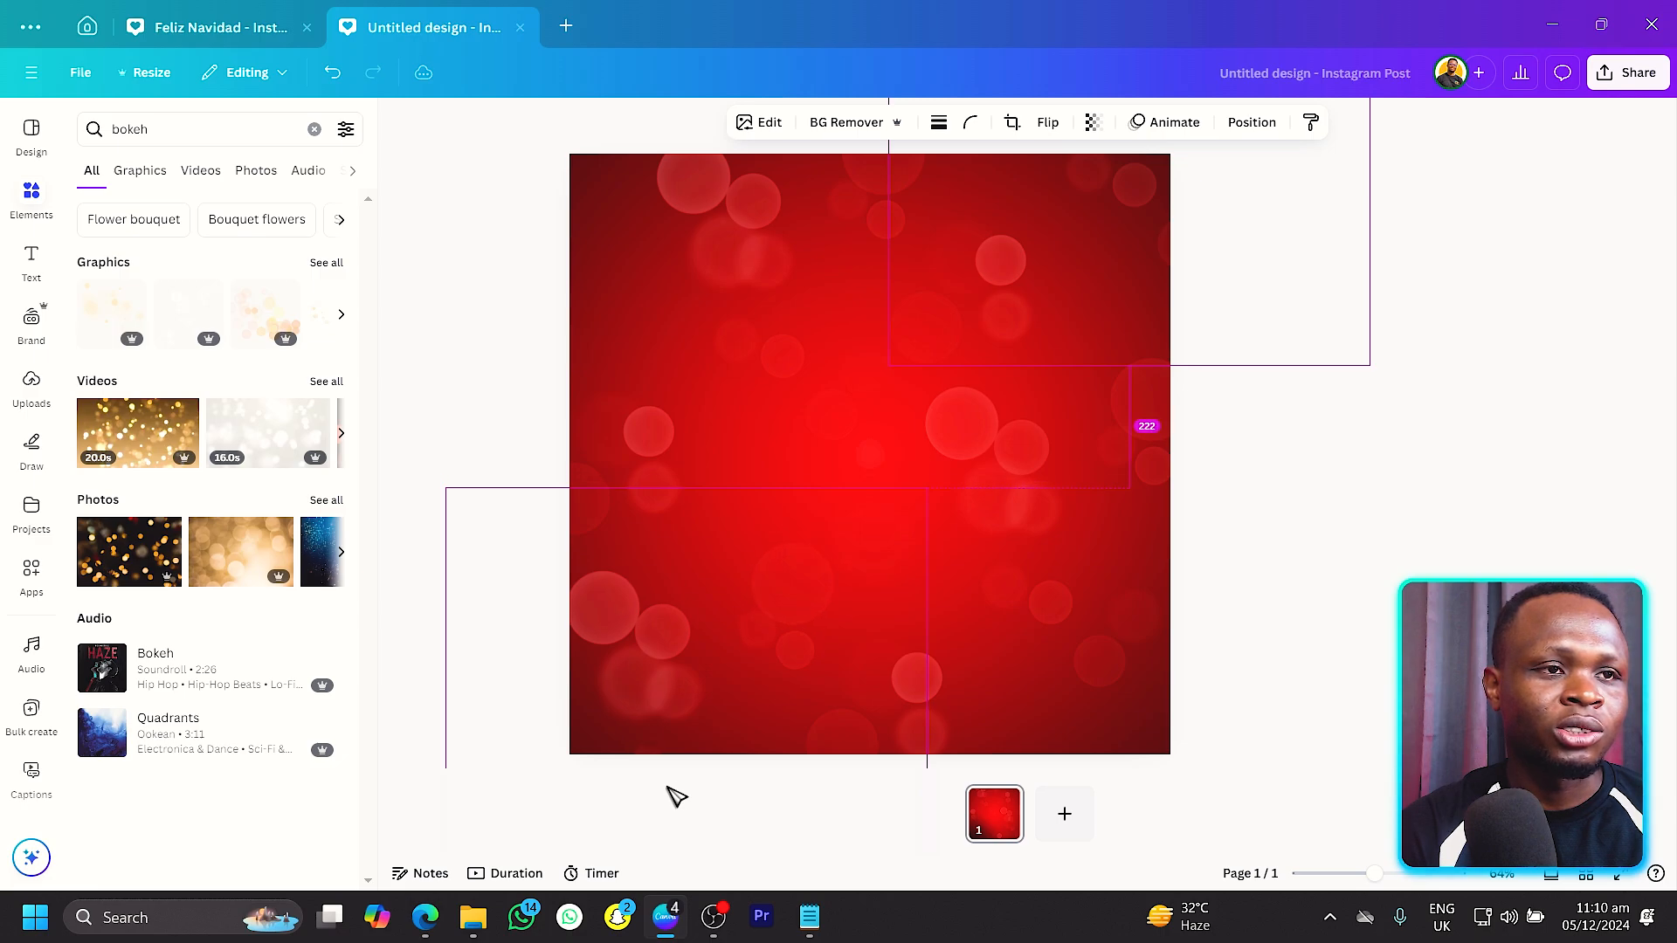
pyautogui.click(1572, 400)
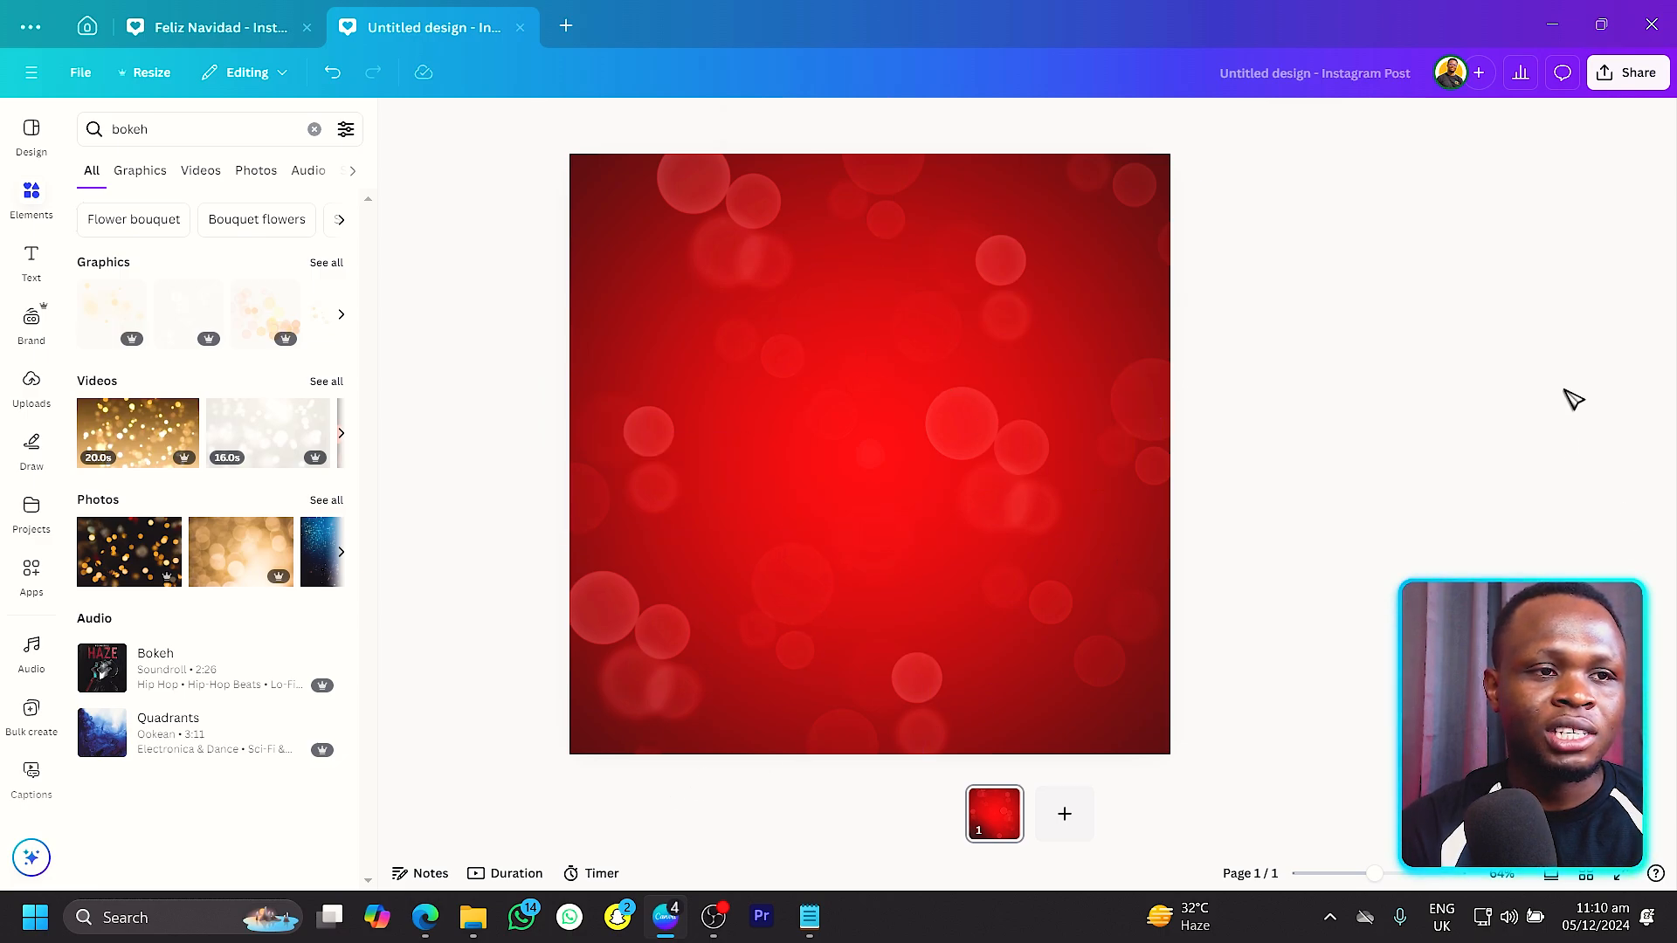
pyautogui.moveTo(1490, 250)
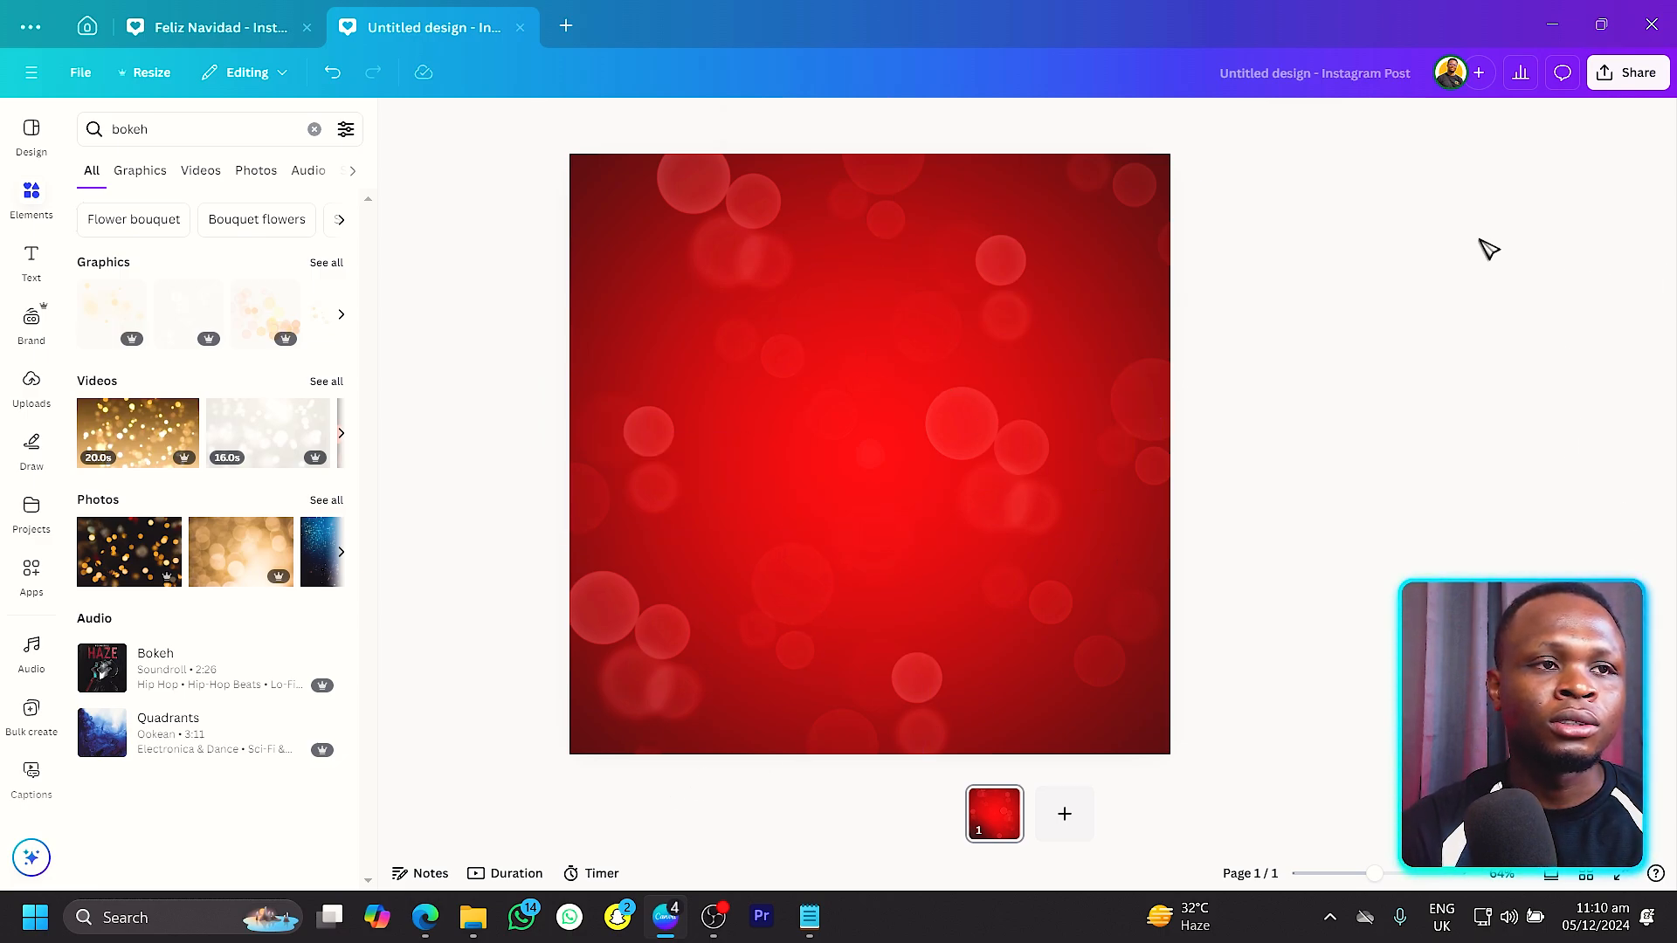
pyautogui.moveTo(507, 271)
pyautogui.write('Feliz')
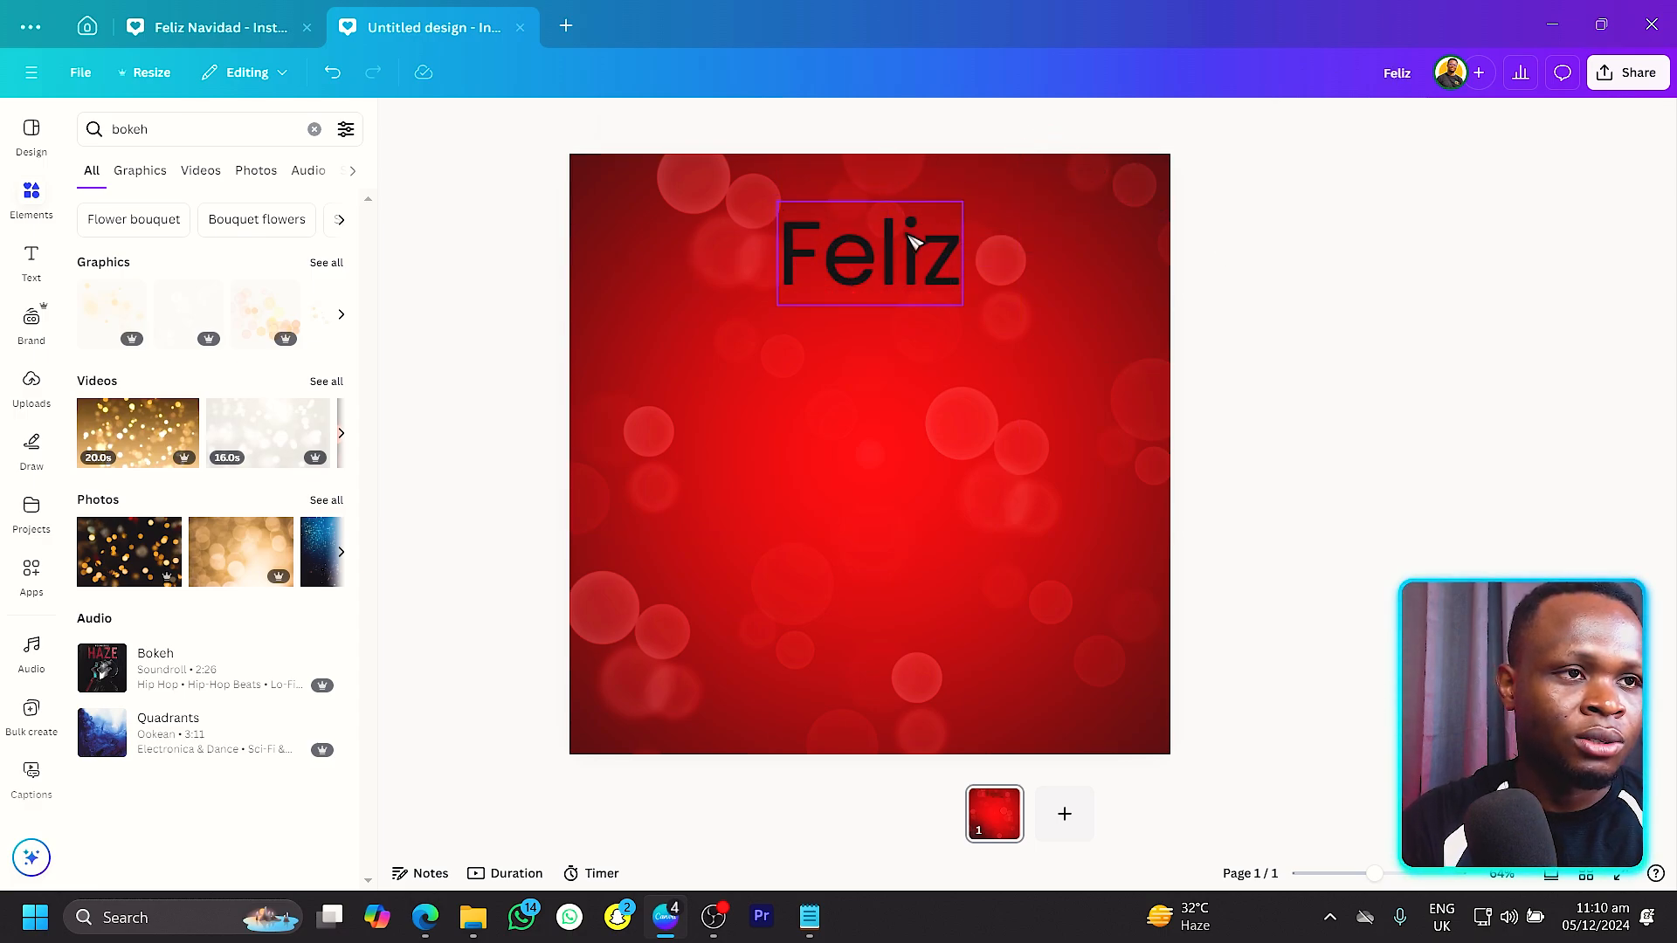
# Set the FELIZ heading font to Cloud Lucent Bold via the font search.
pyautogui.click(1013, 122)
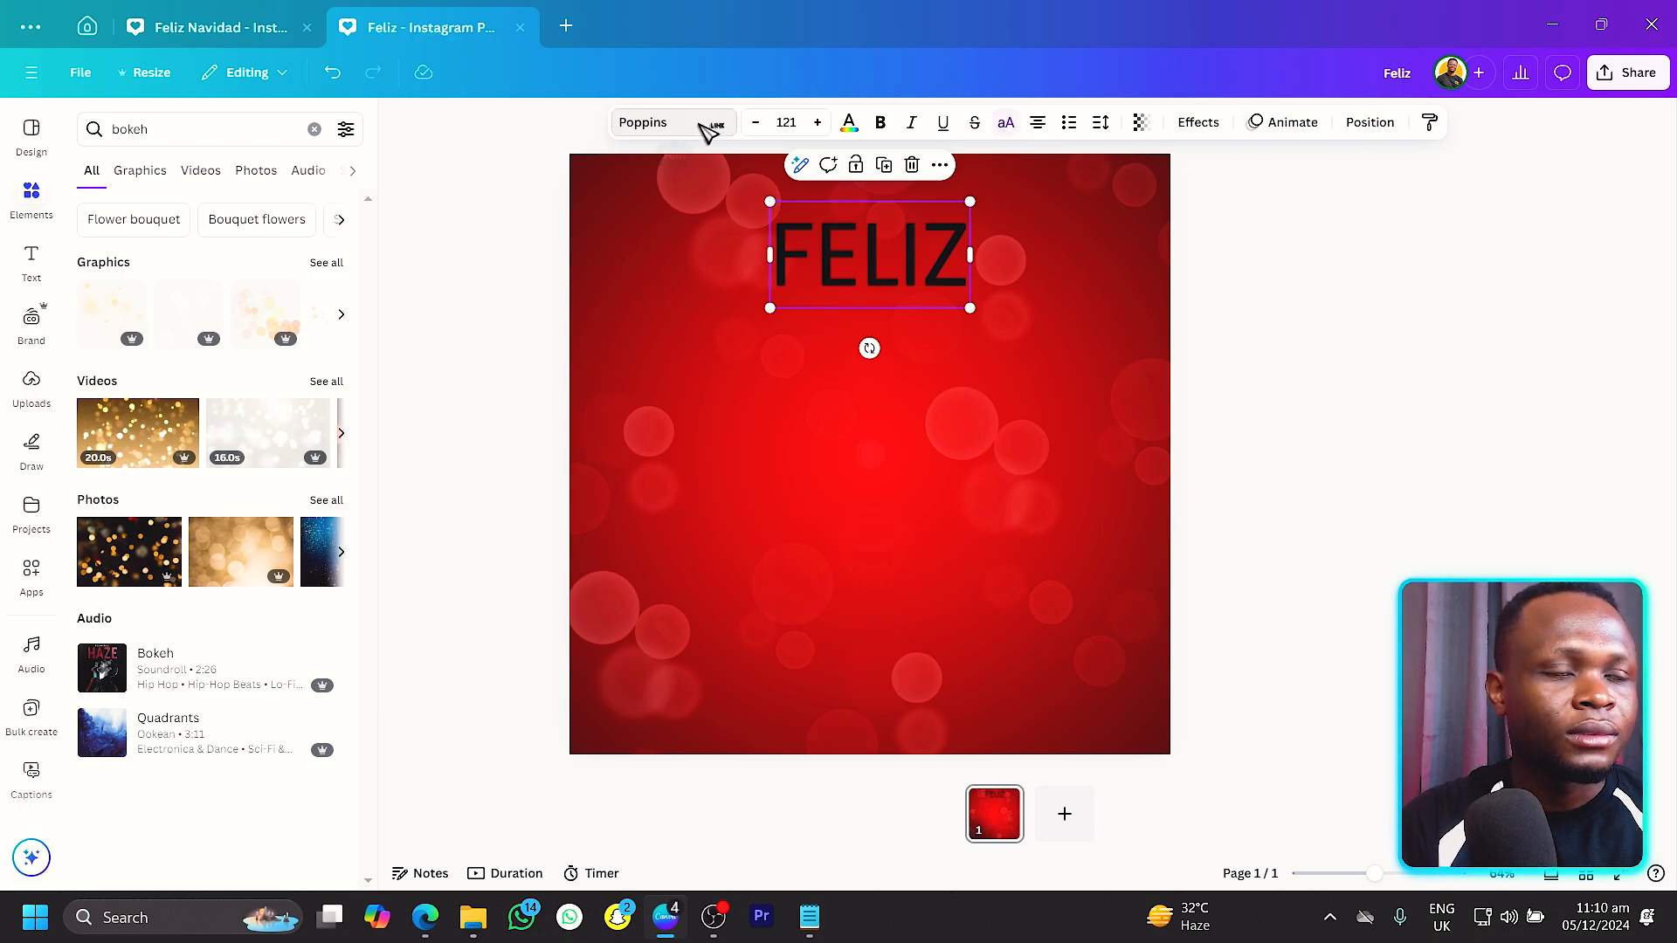
pyautogui.click(641, 122)
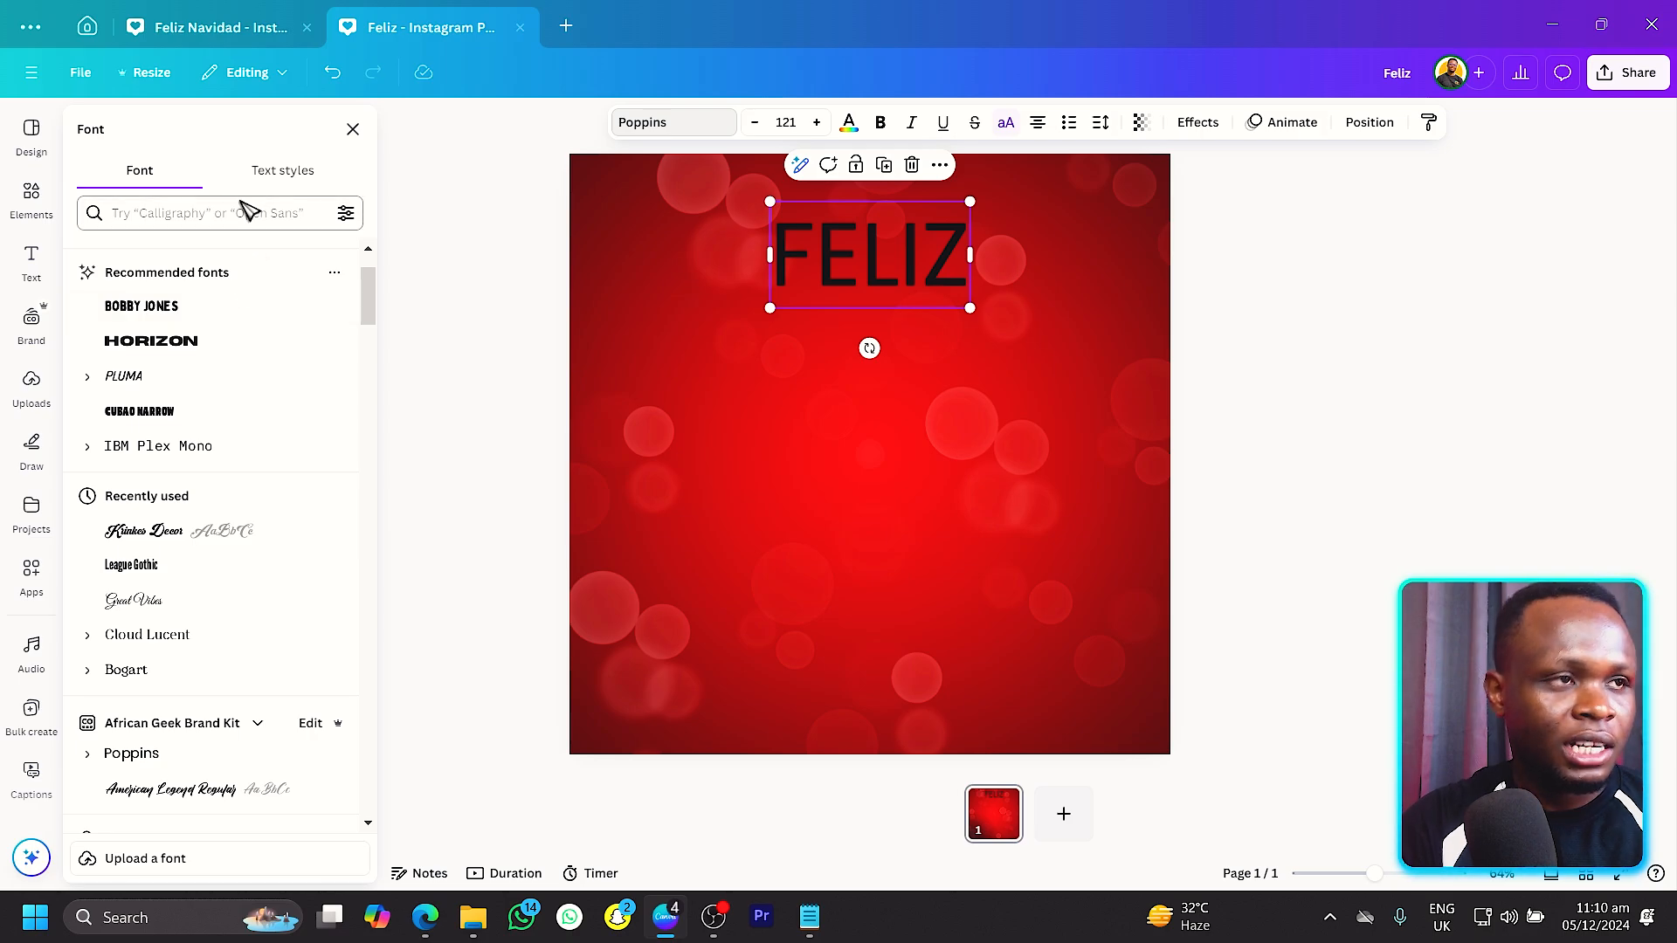
pyautogui.write('serif')
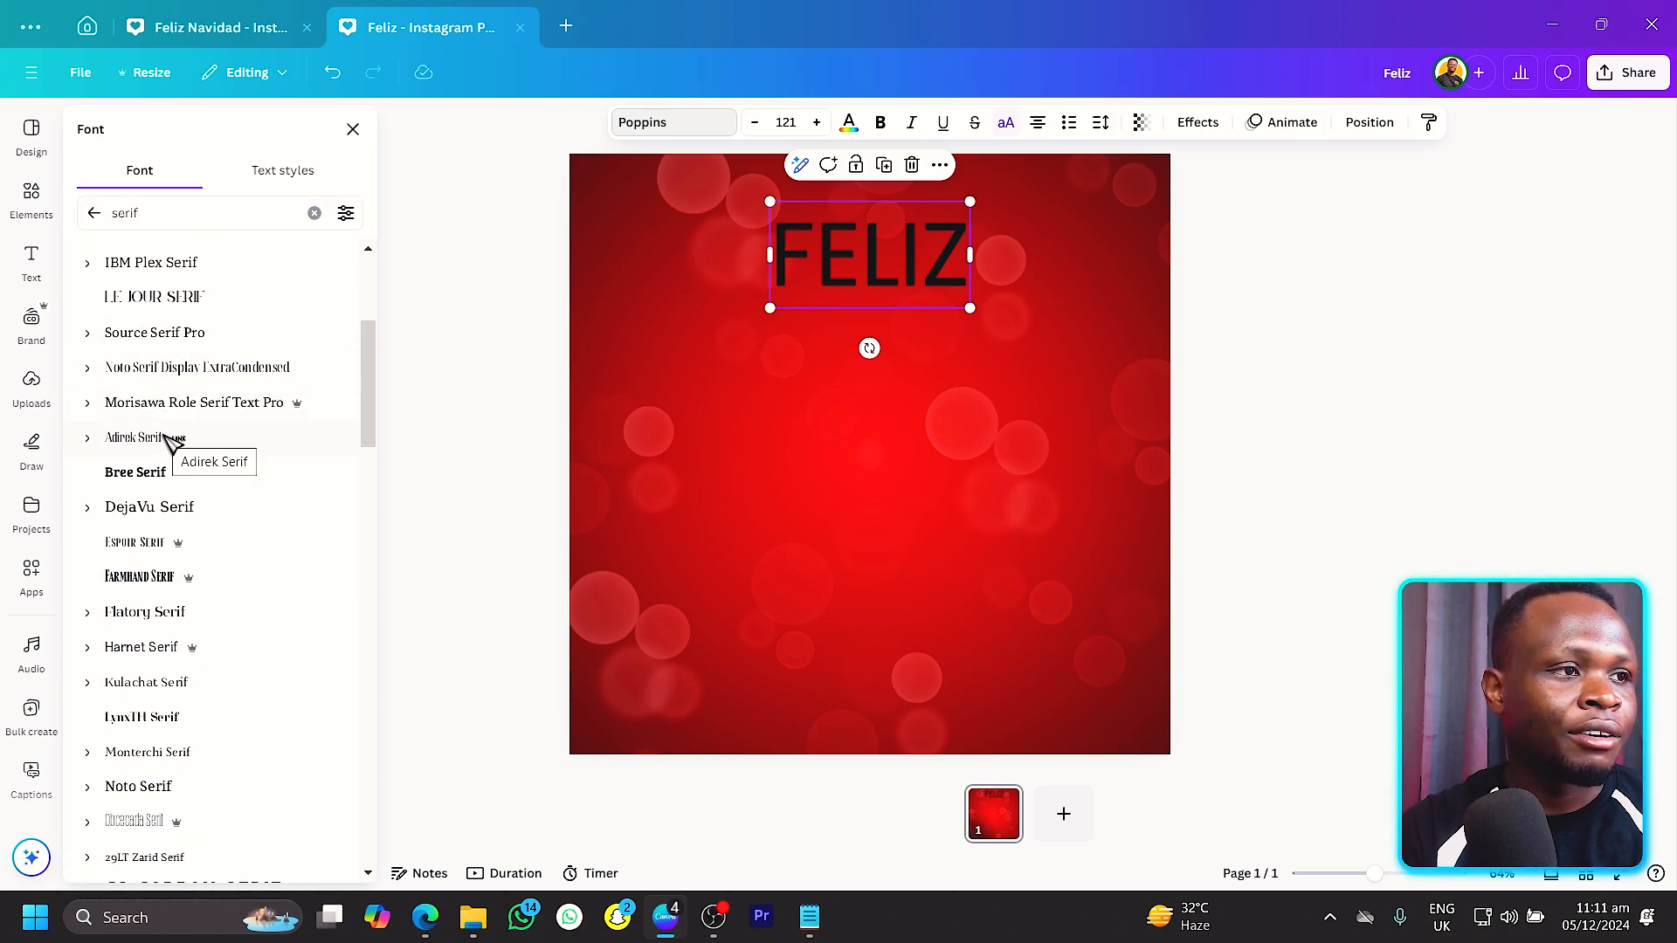
pyautogui.click(203, 213)
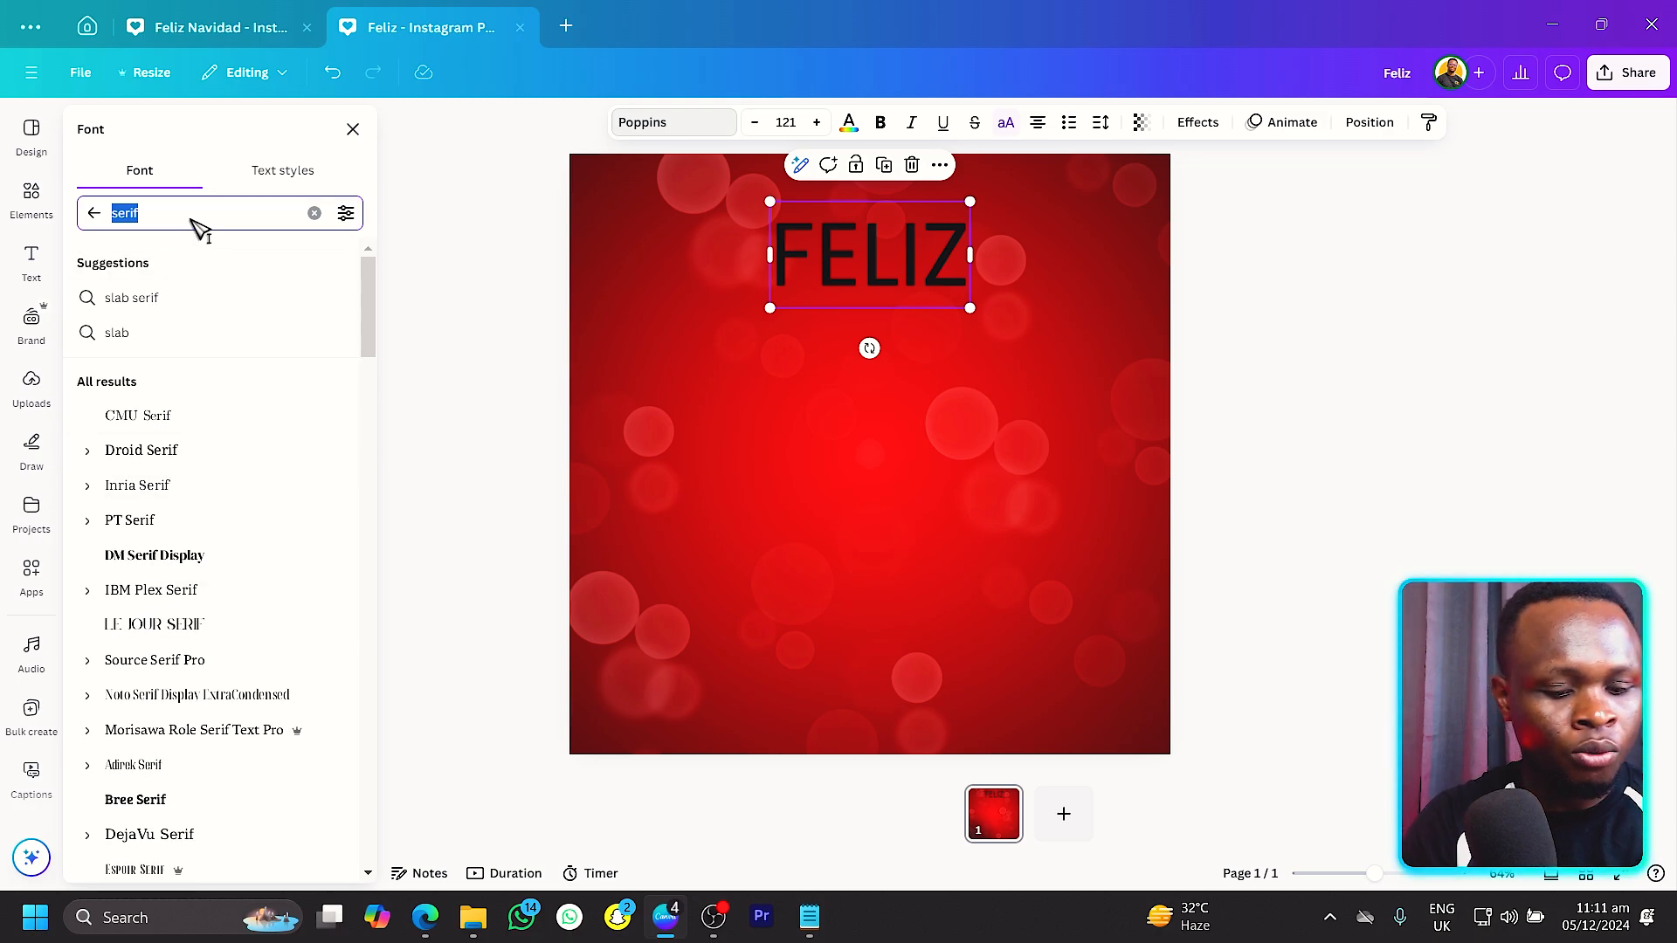
pyautogui.write('lucent')
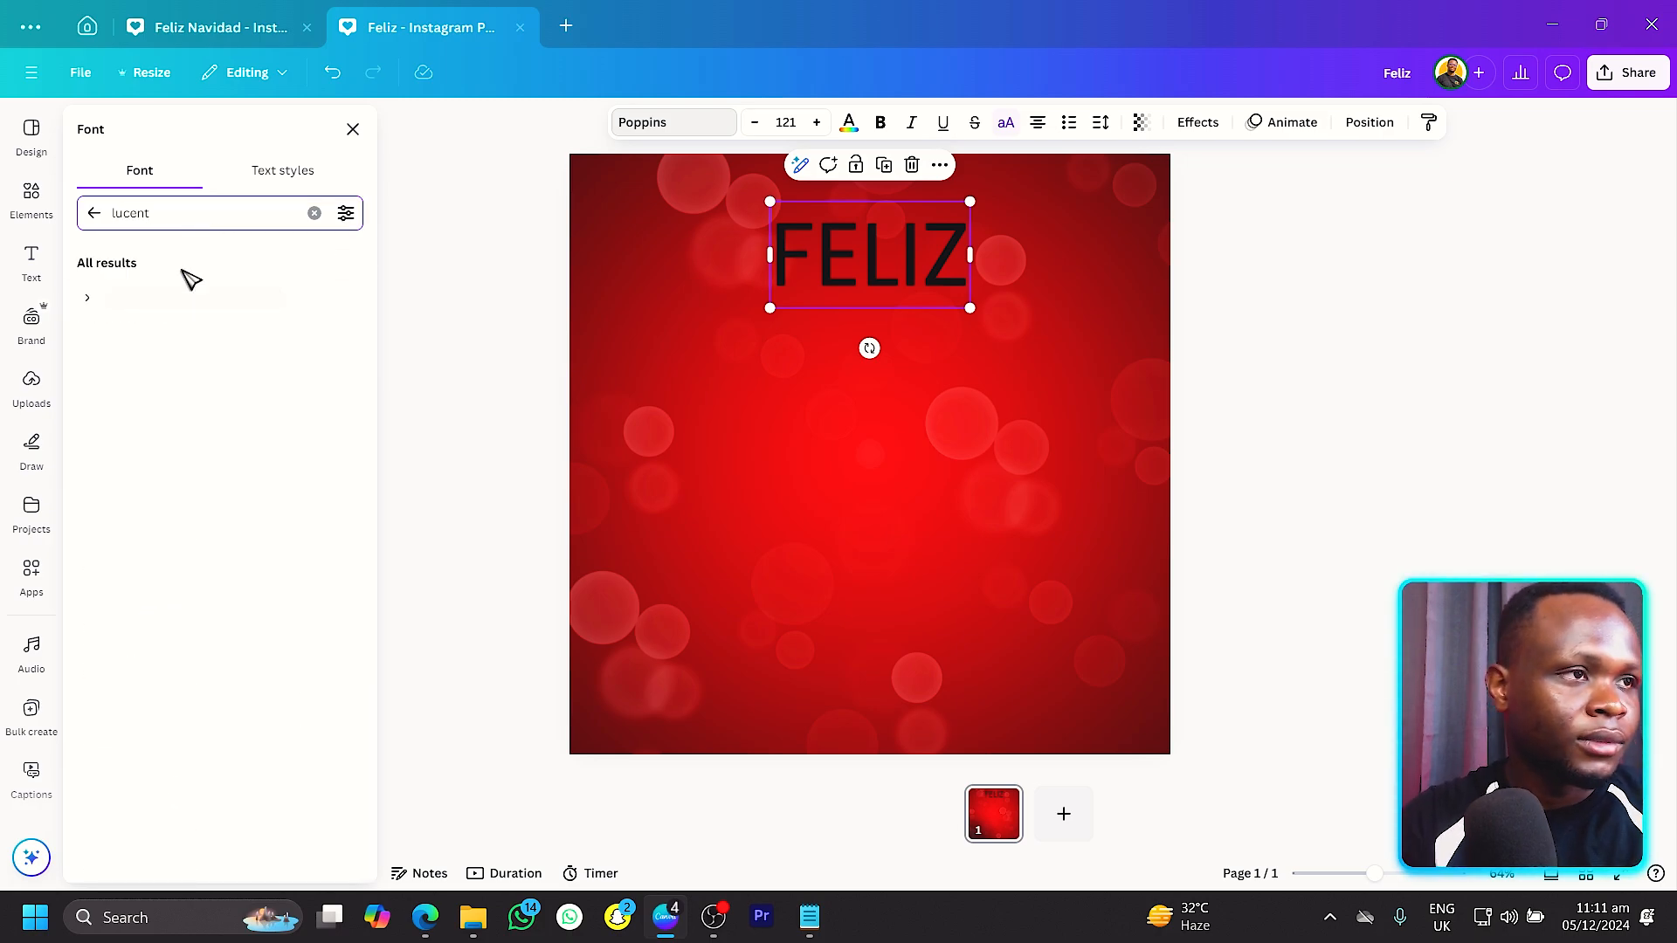
pyautogui.click(147, 297)
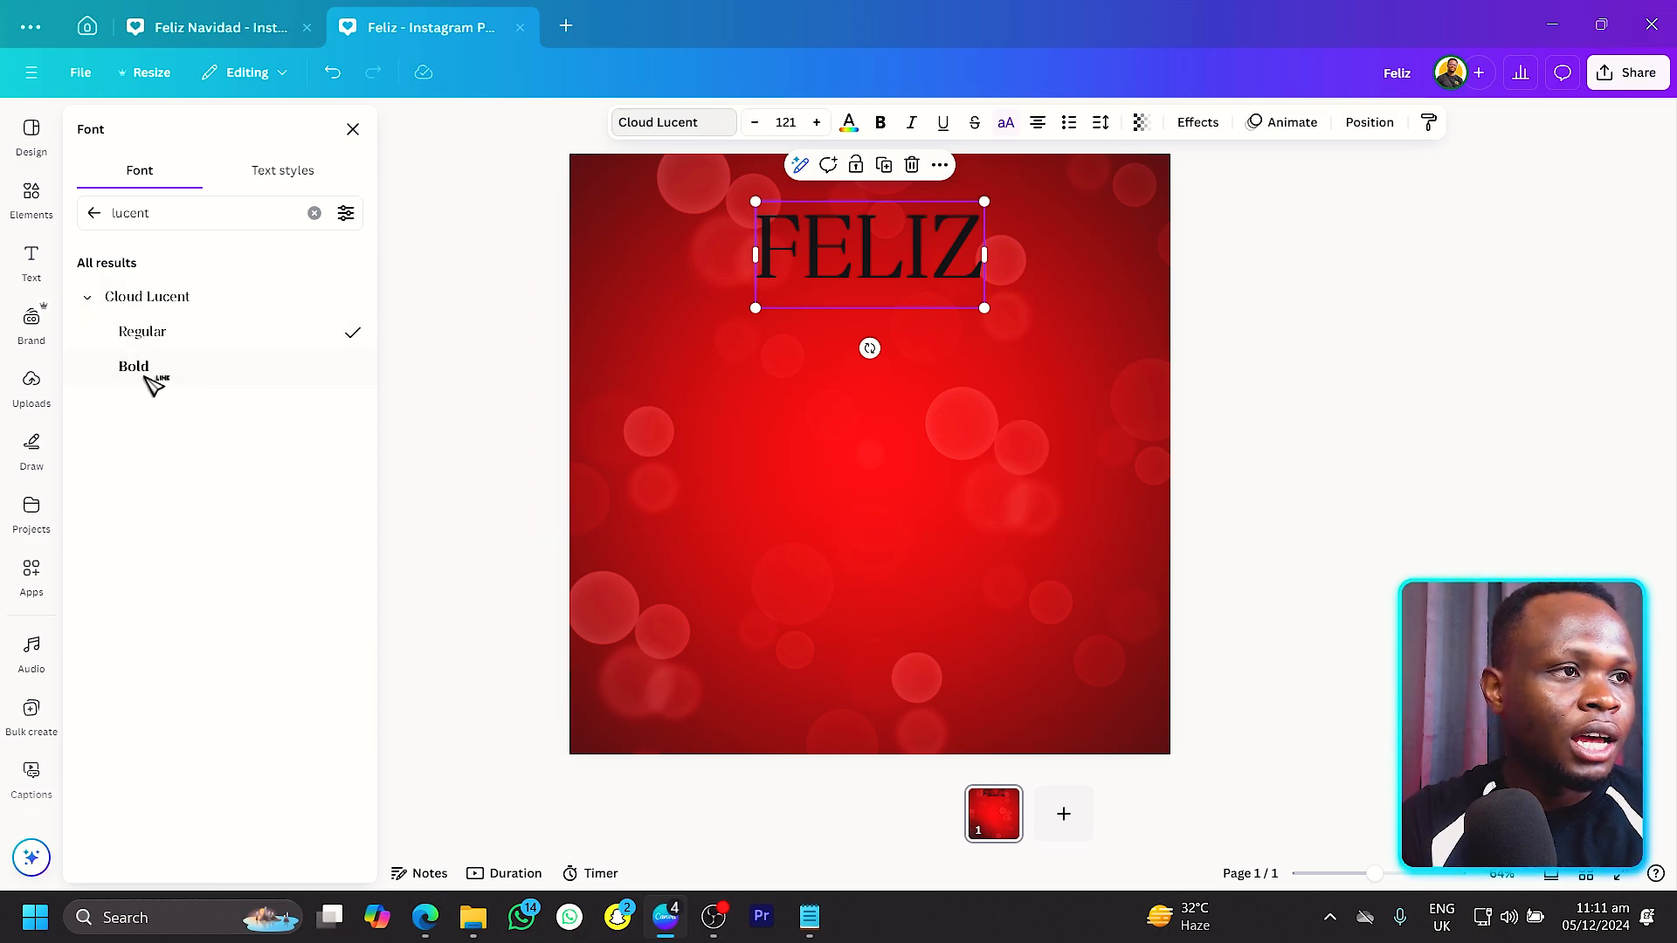
pyautogui.click(132, 365)
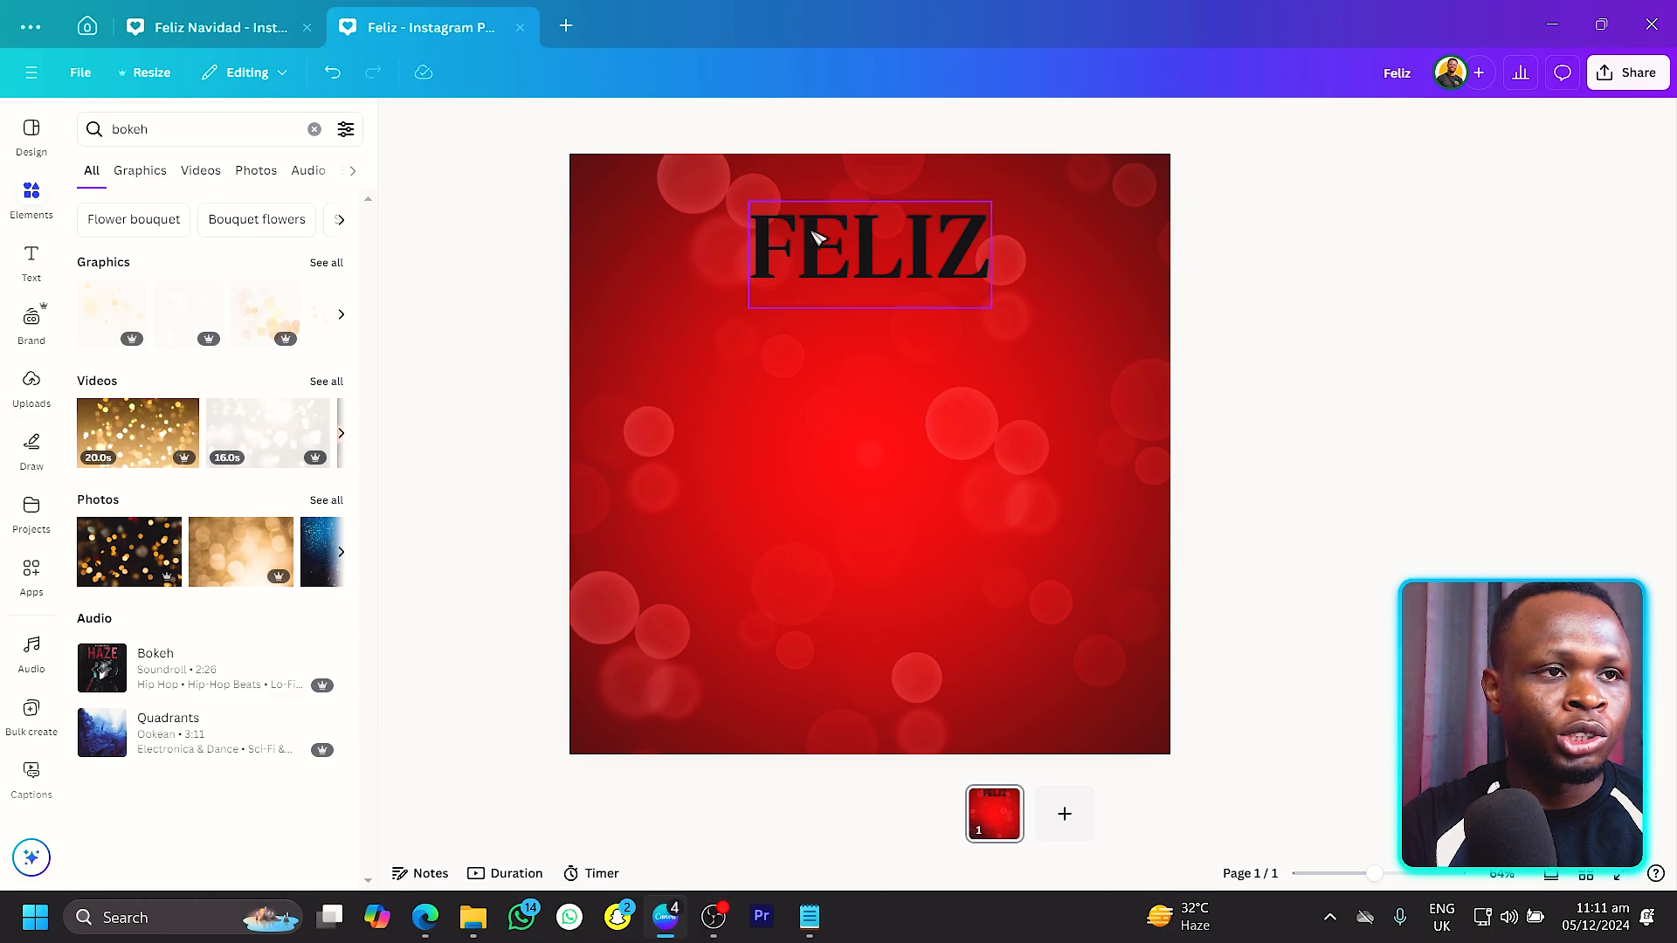
# Duplicate the FELIZ text box below the first line and retype it as NAVIDAD.
pyautogui.click(870, 255)
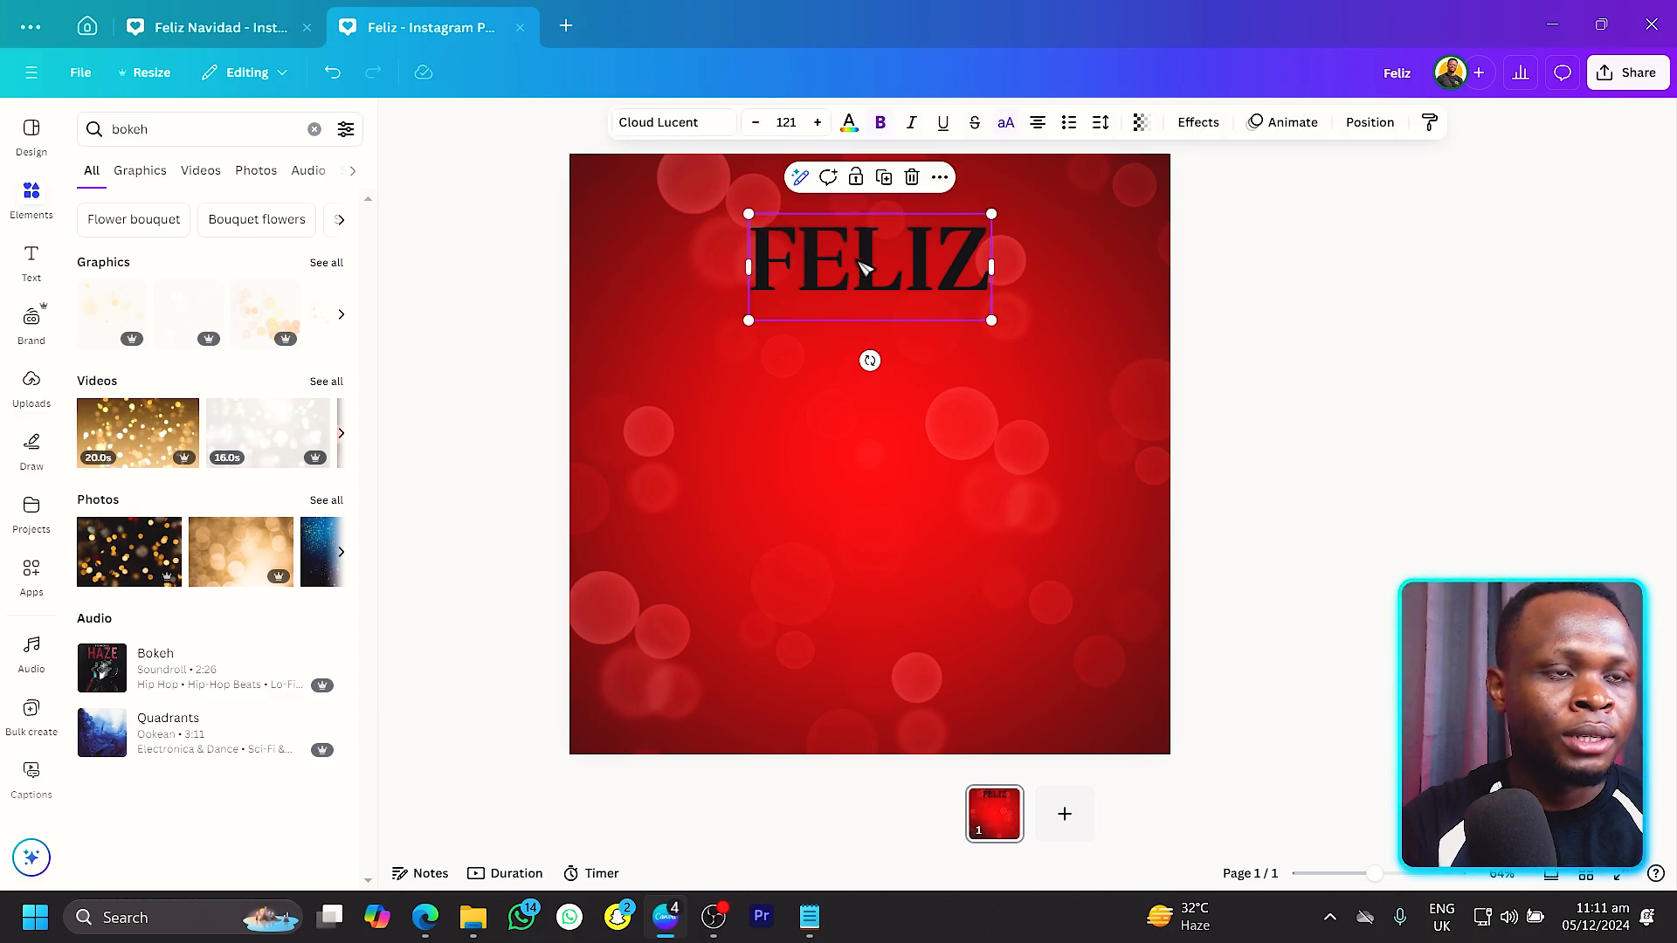
pyautogui.moveTo(870, 265); pyautogui.dragTo(869, 337)
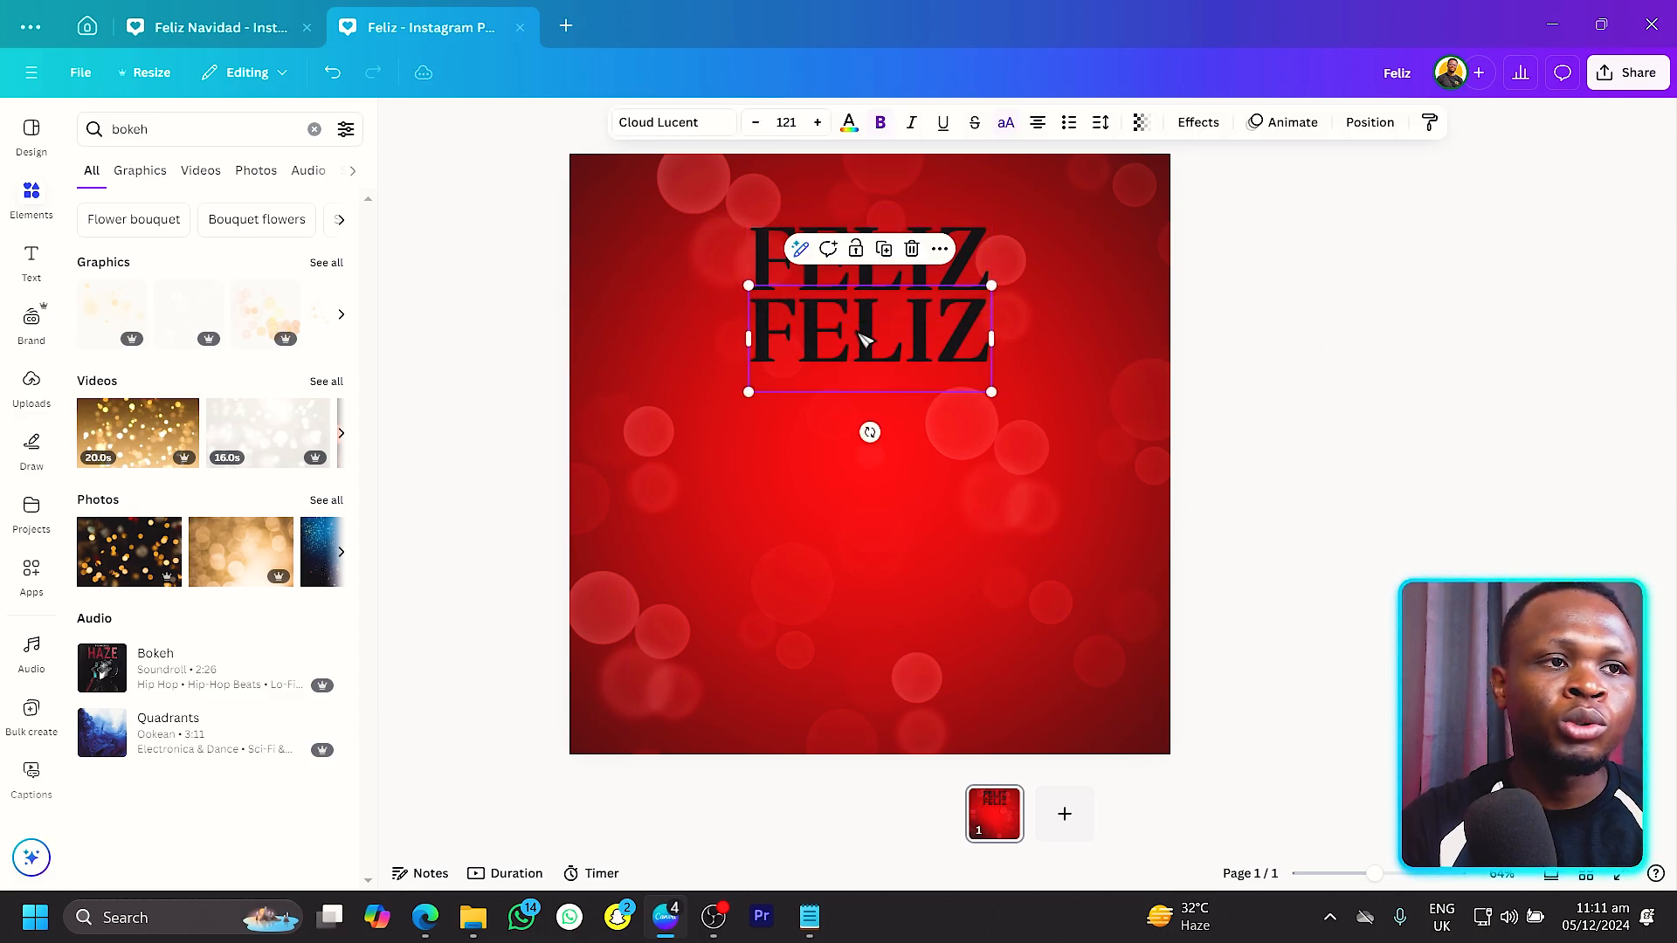
pyautogui.write('NAVIDAD')
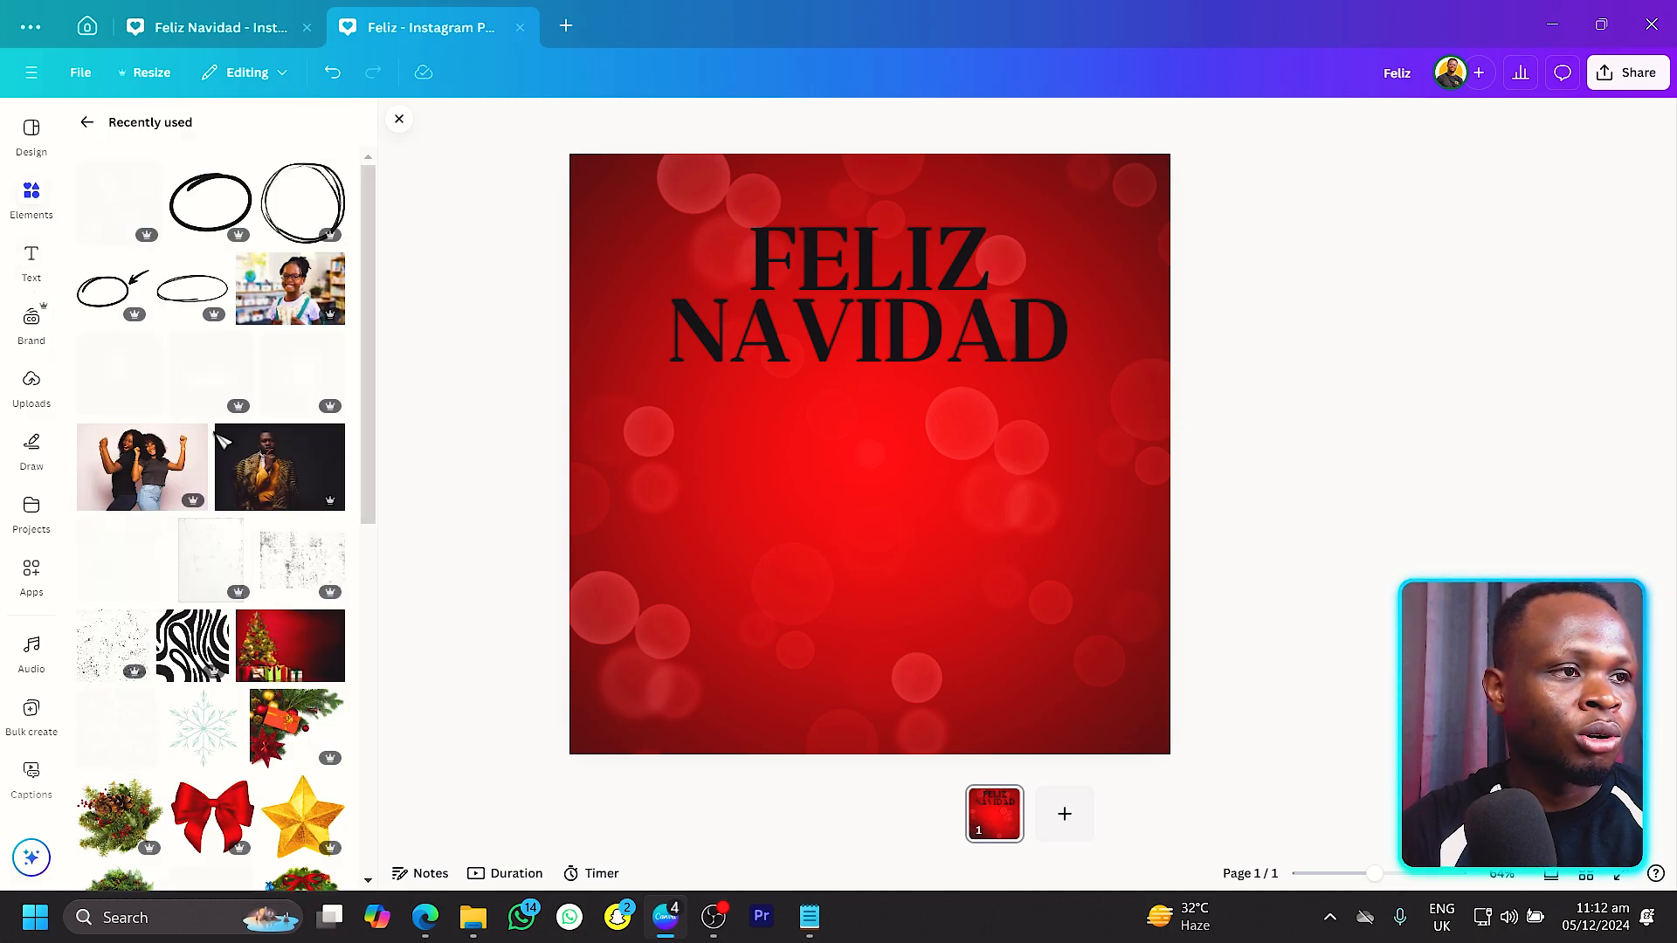
# Insert the pine wreath and gold star, shrink the star into the wreath and move the wreath to the bottom edge.
pyautogui.scroll(-3)
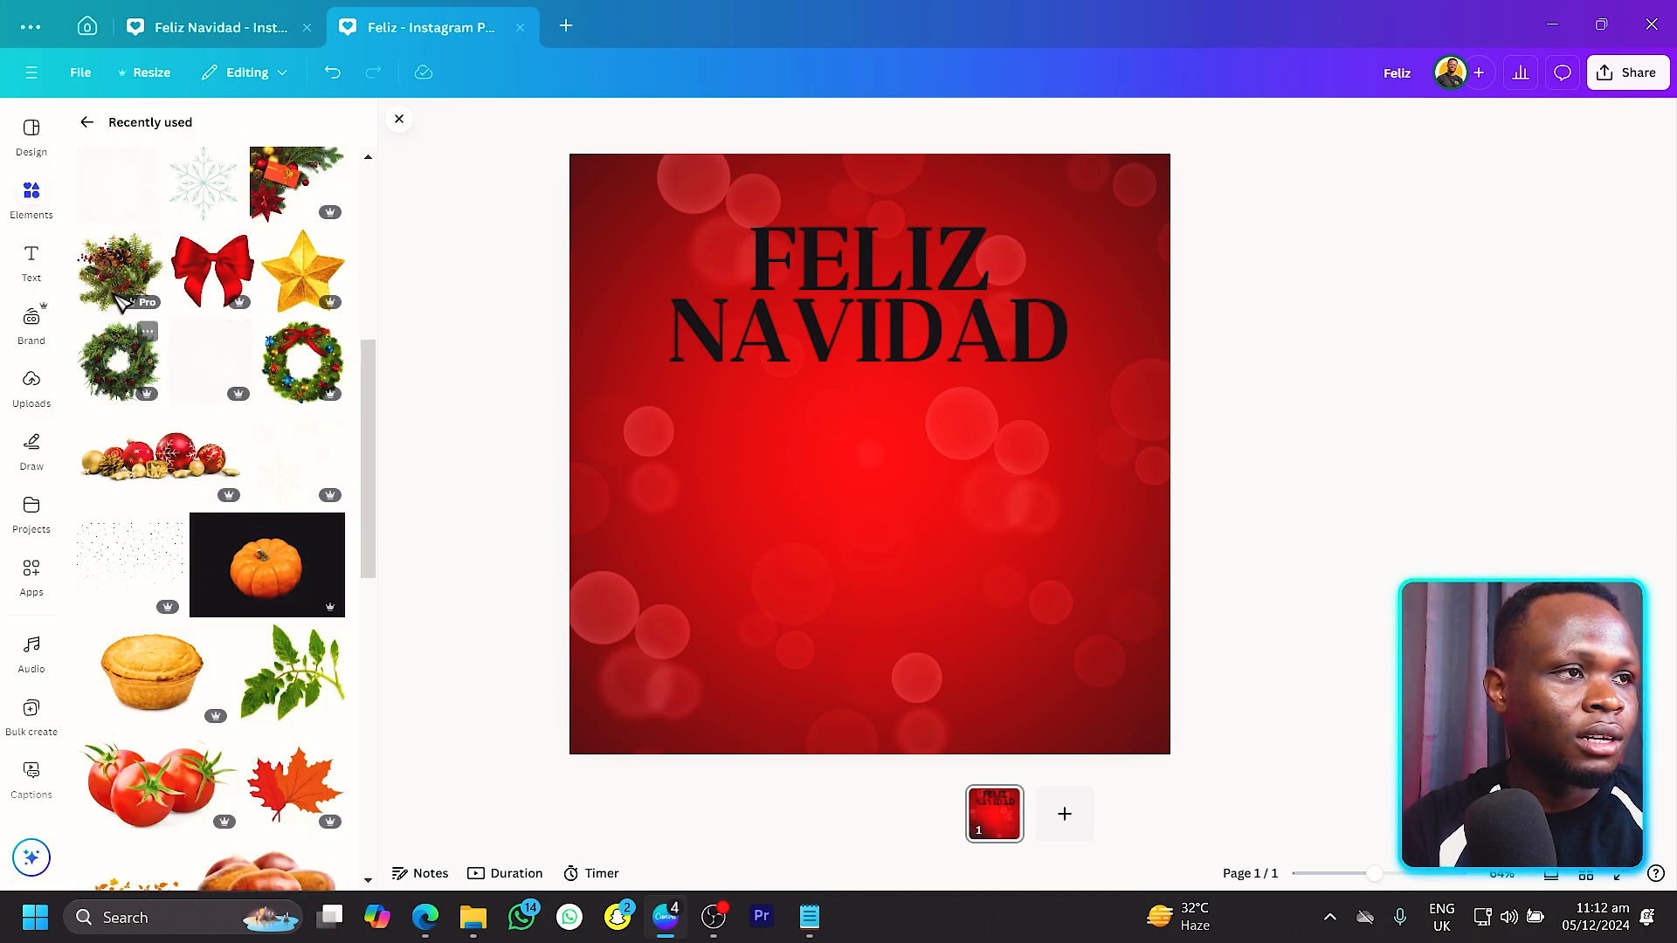
pyautogui.click(147, 332)
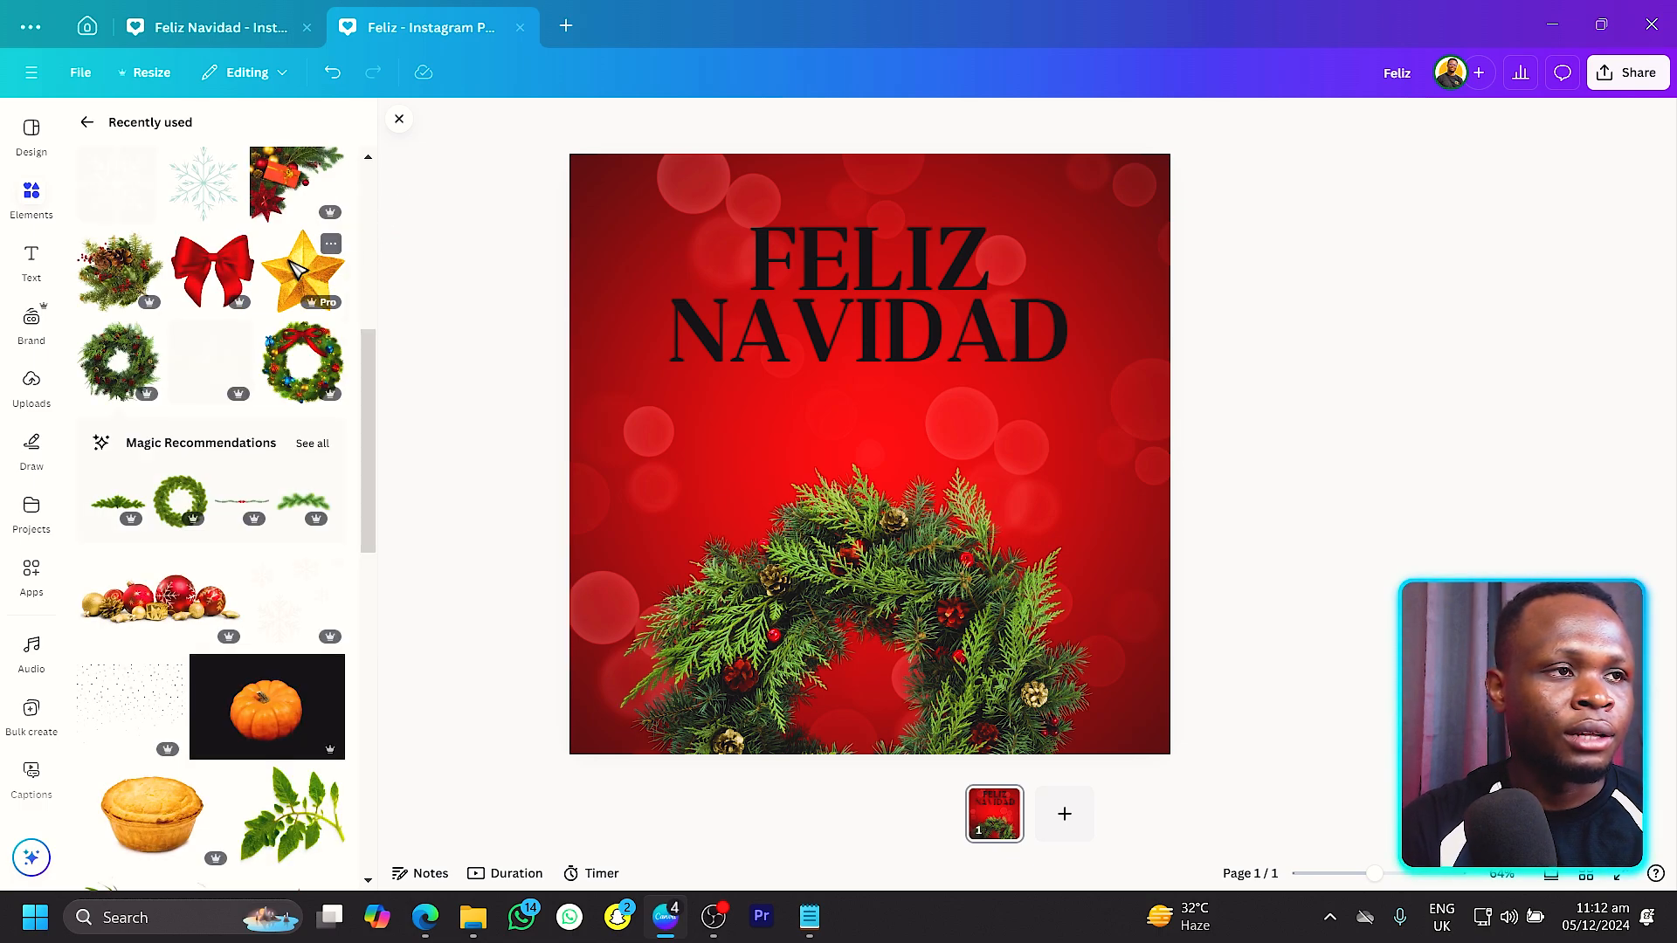
pyautogui.click(303, 269)
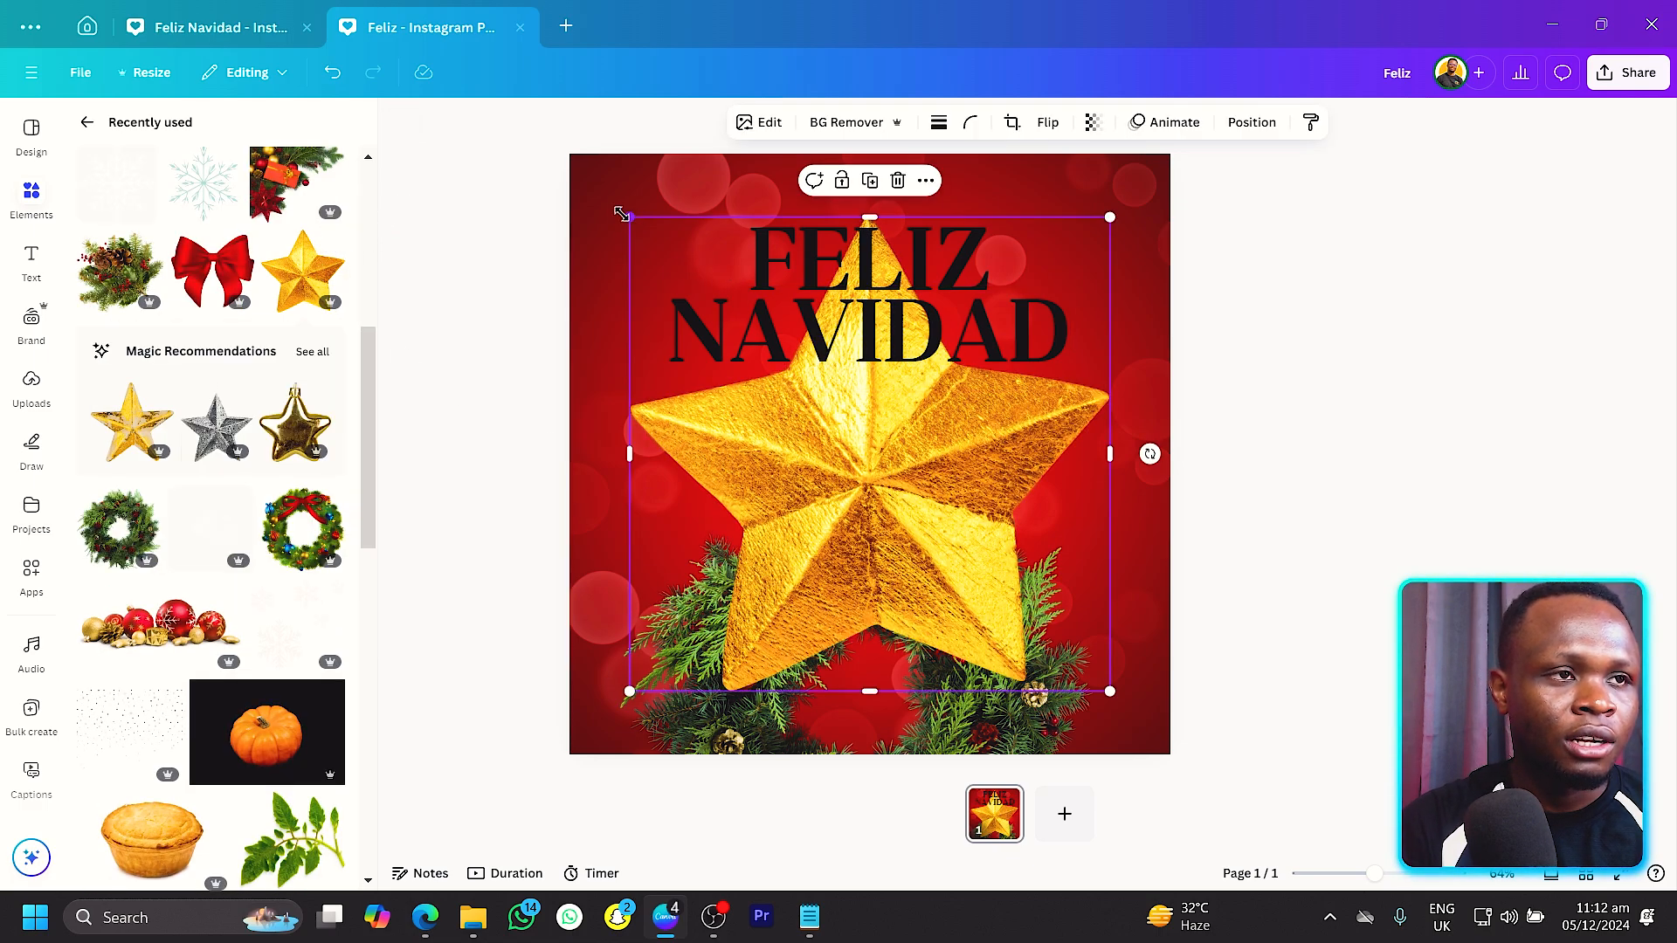
pyautogui.moveTo(624, 216); pyautogui.dragTo(735, 329)
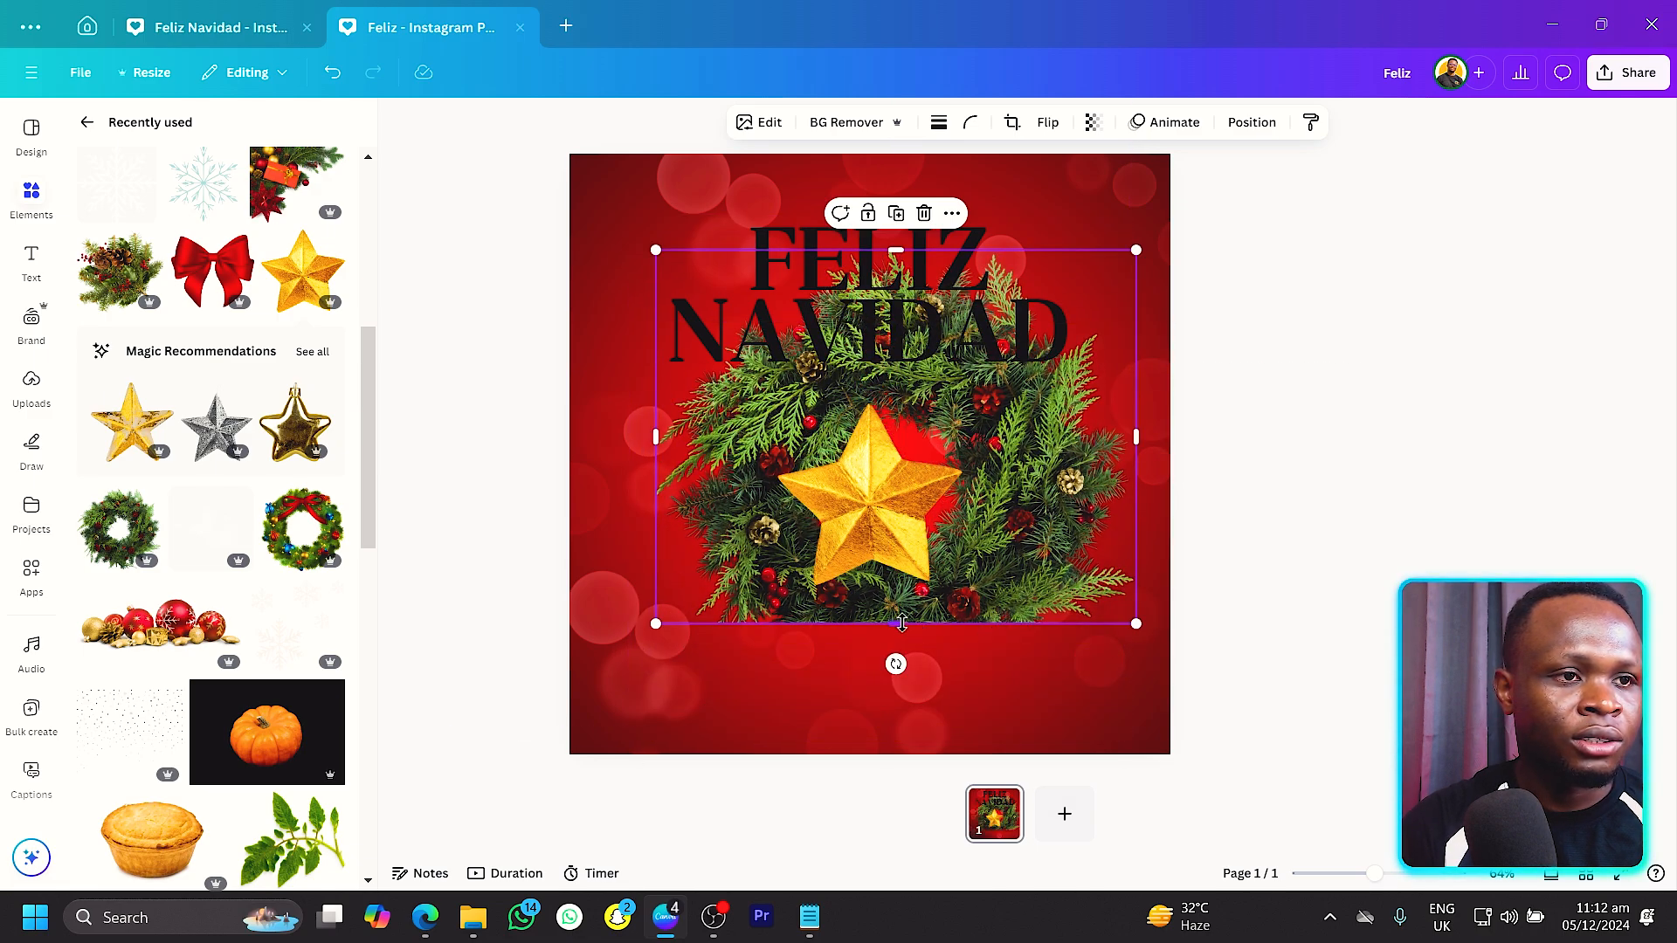
pyautogui.moveTo(901, 624); pyautogui.dragTo(917, 726)
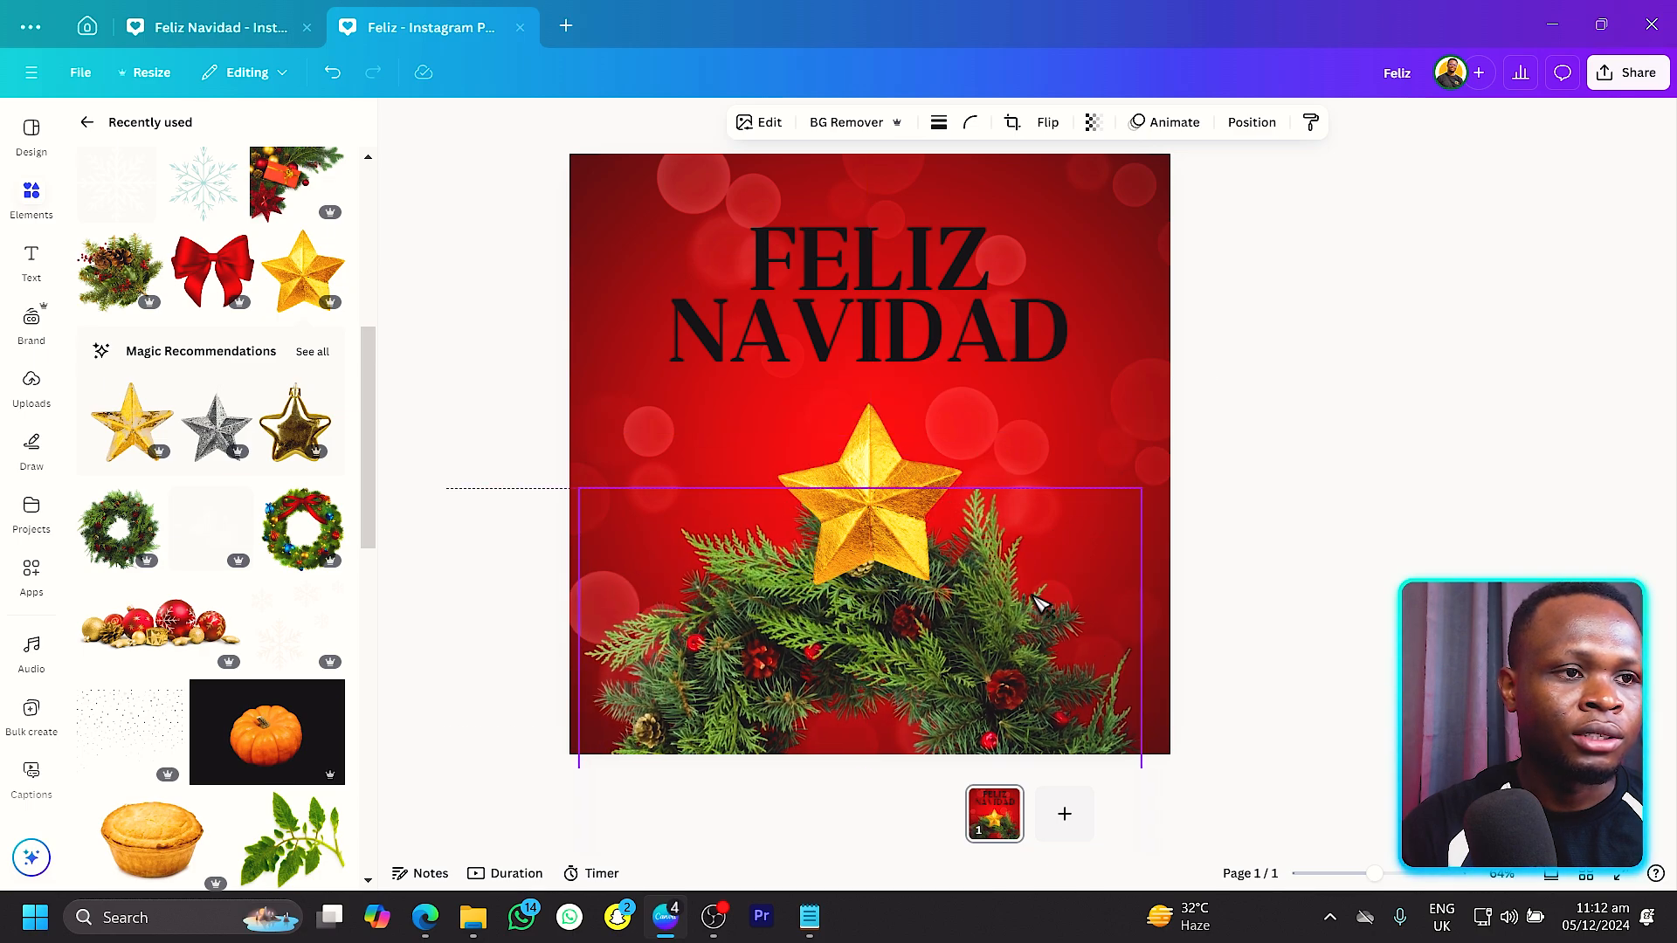
pyautogui.click(870, 534)
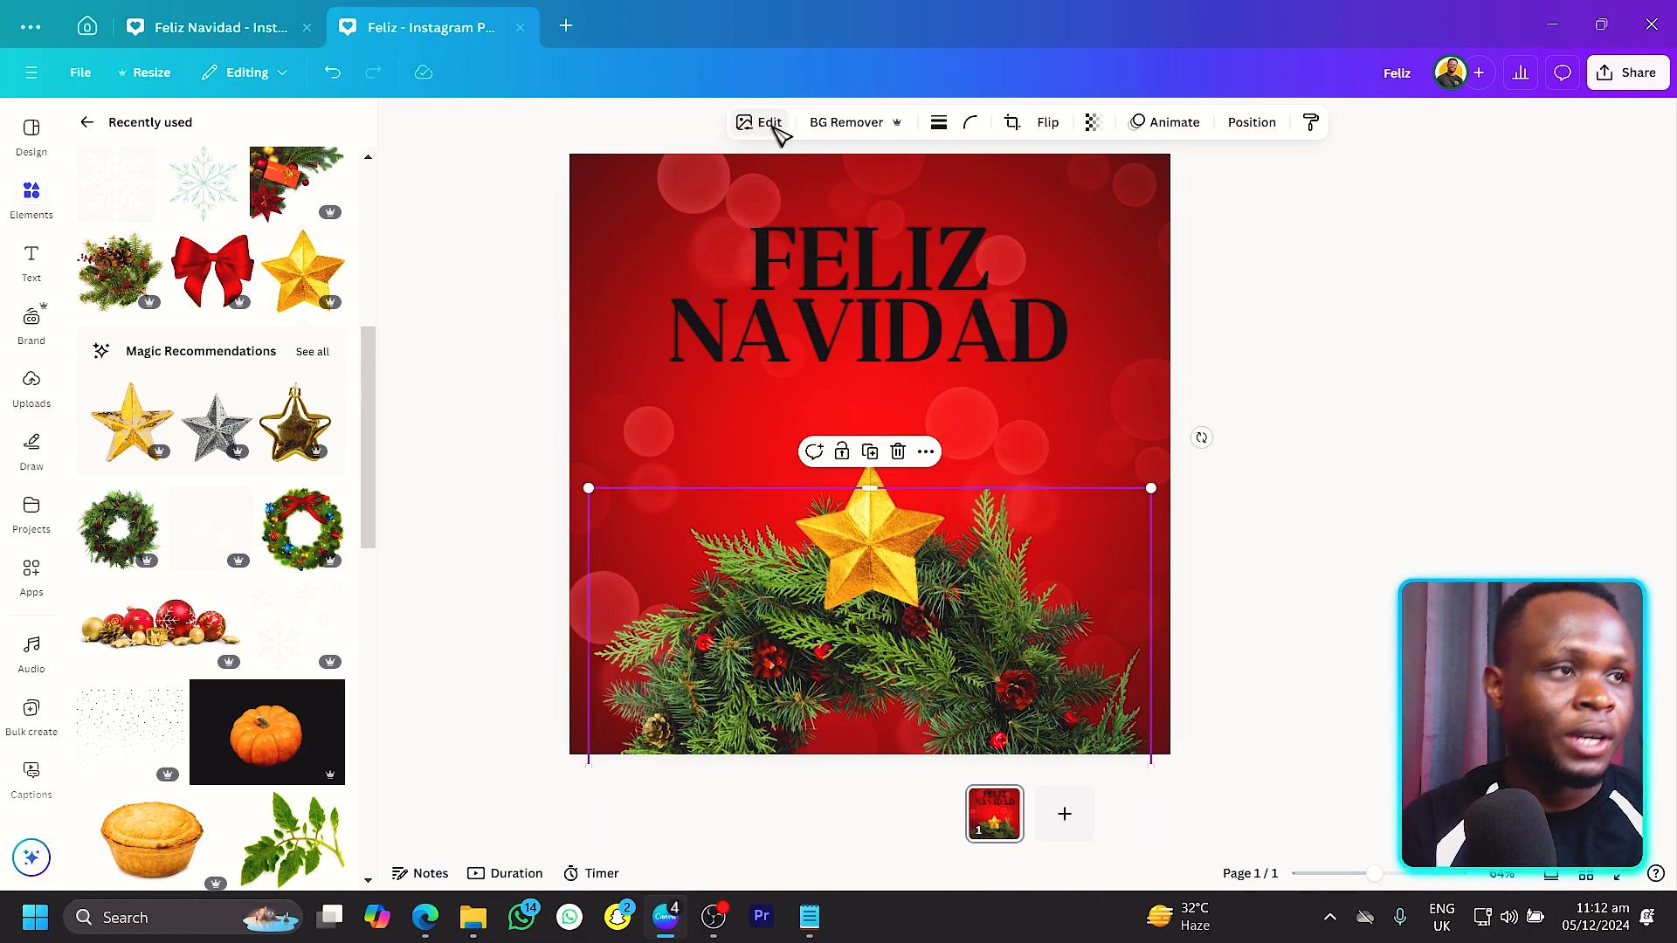
# Apply a Drop shadow to the wreath image with the angle set to 28.
pyautogui.click(760, 122)
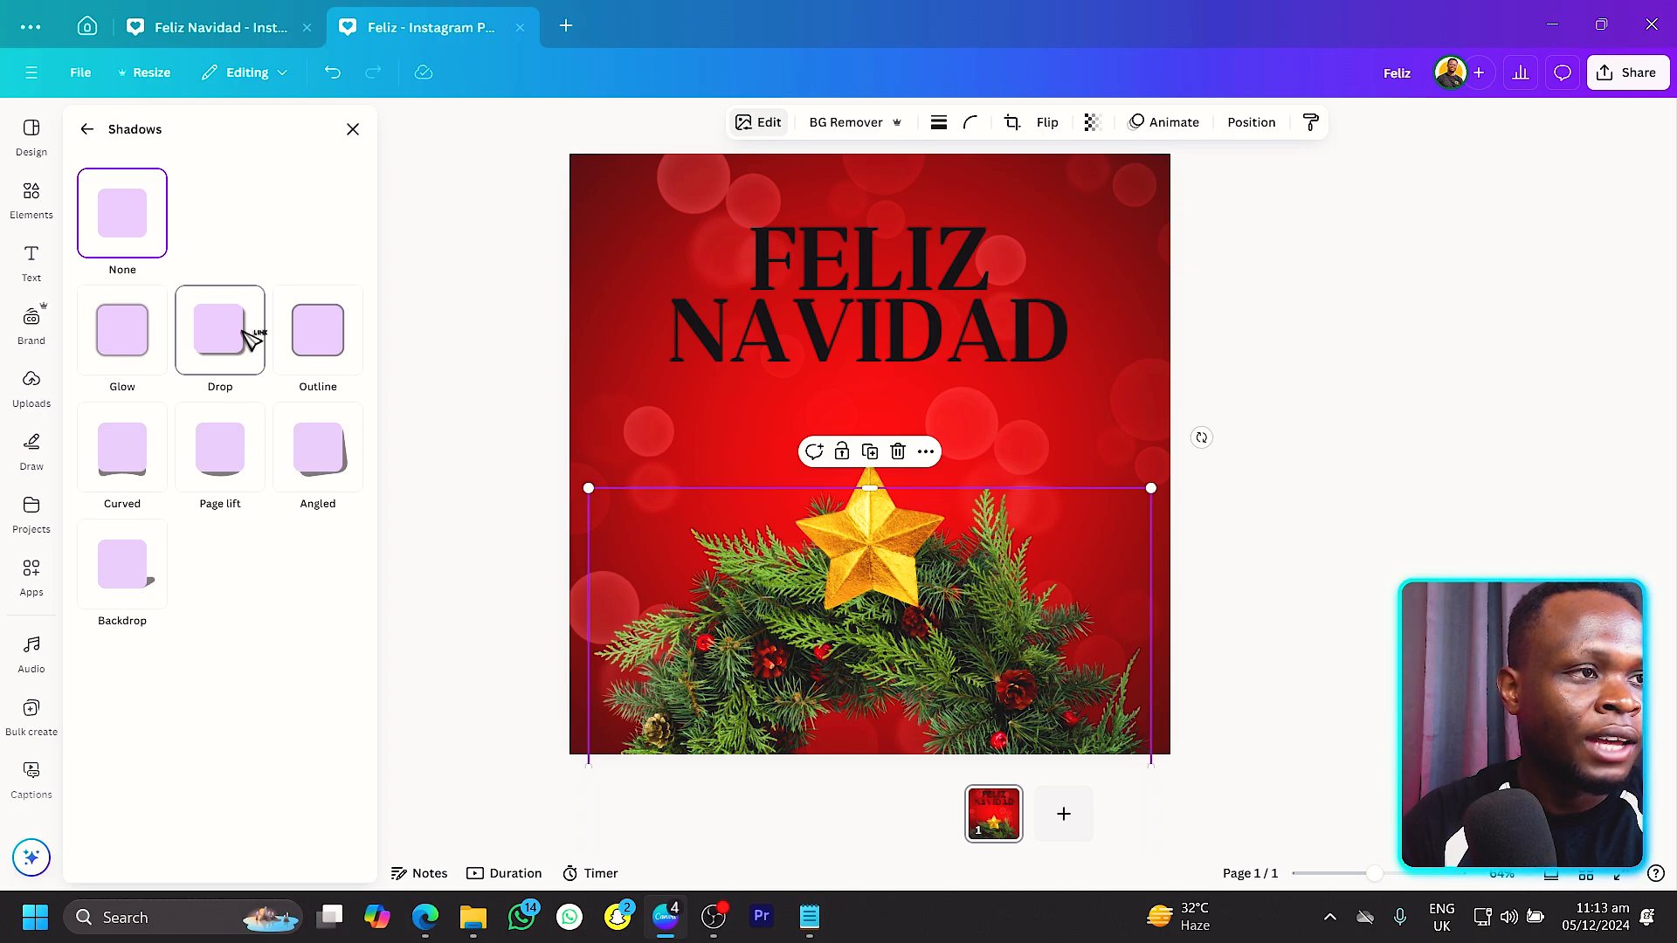
pyautogui.click(220, 331)
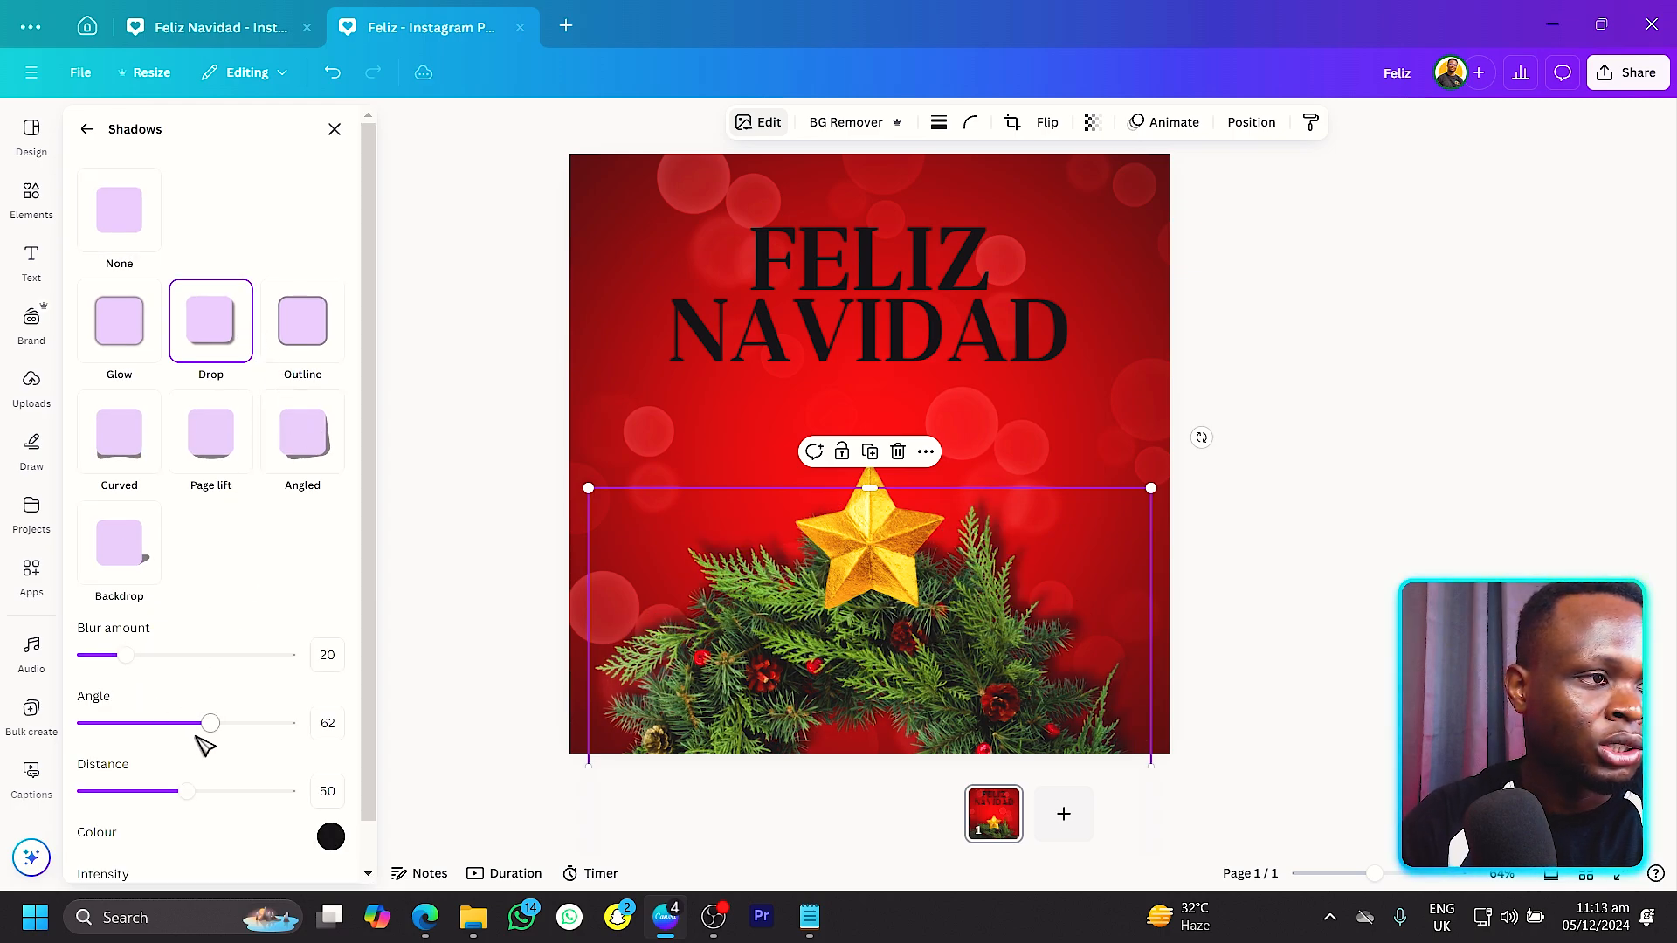
pyautogui.moveTo(210, 723); pyautogui.dragTo(117, 723)
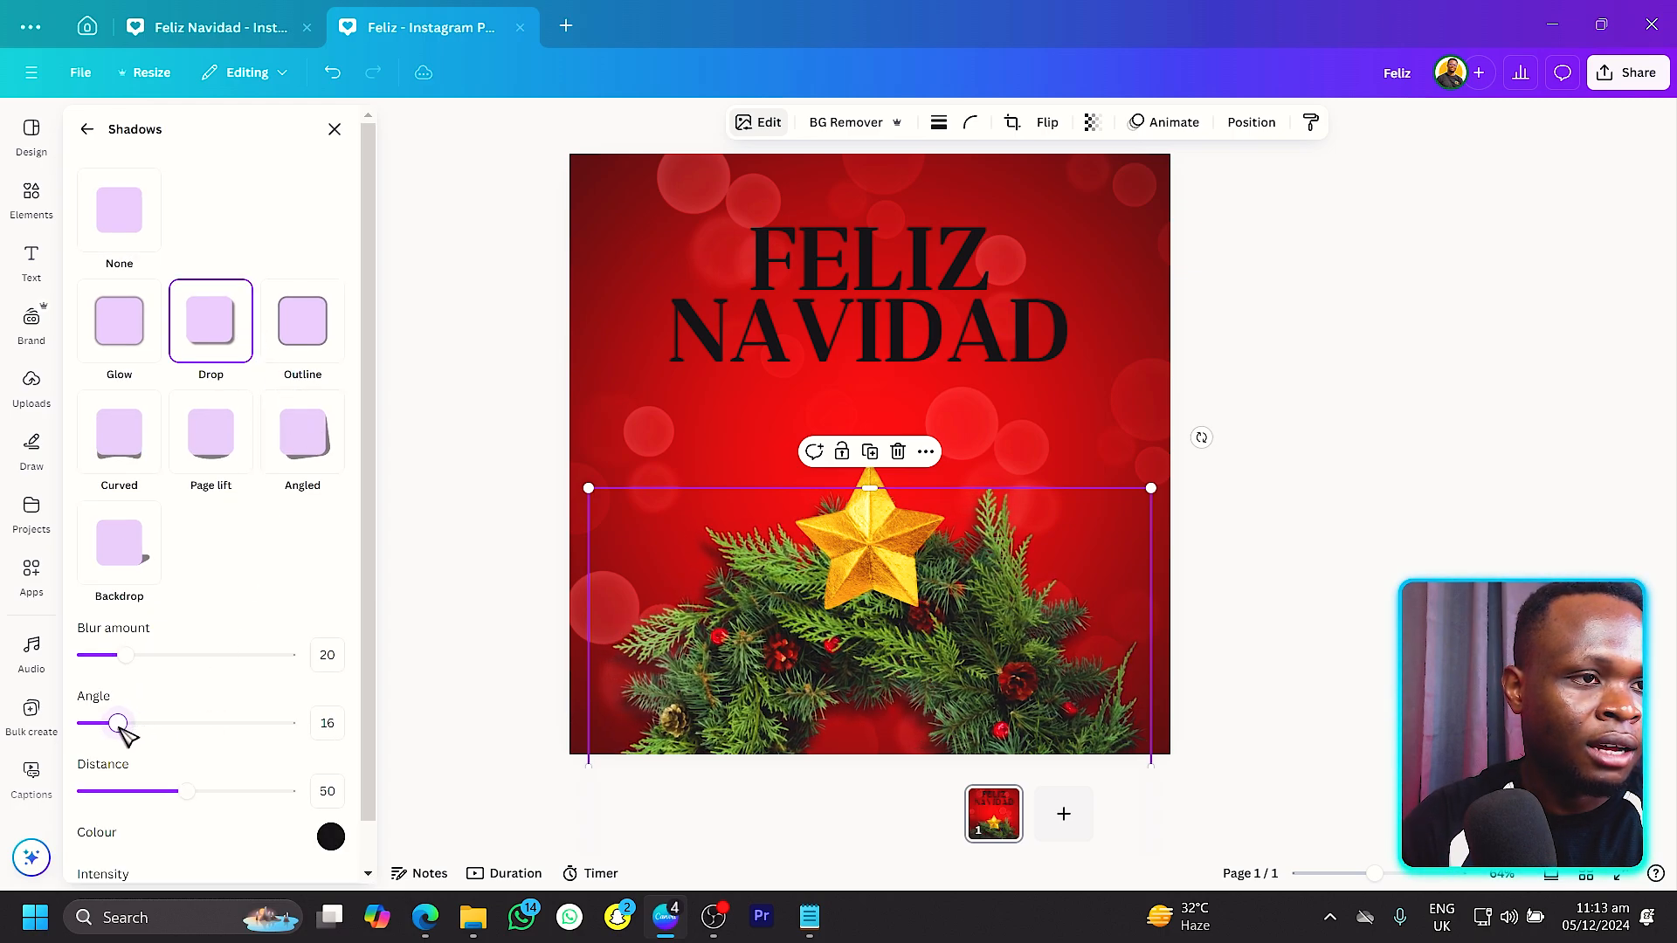
pyautogui.moveTo(117, 723); pyautogui.dragTo(142, 723)
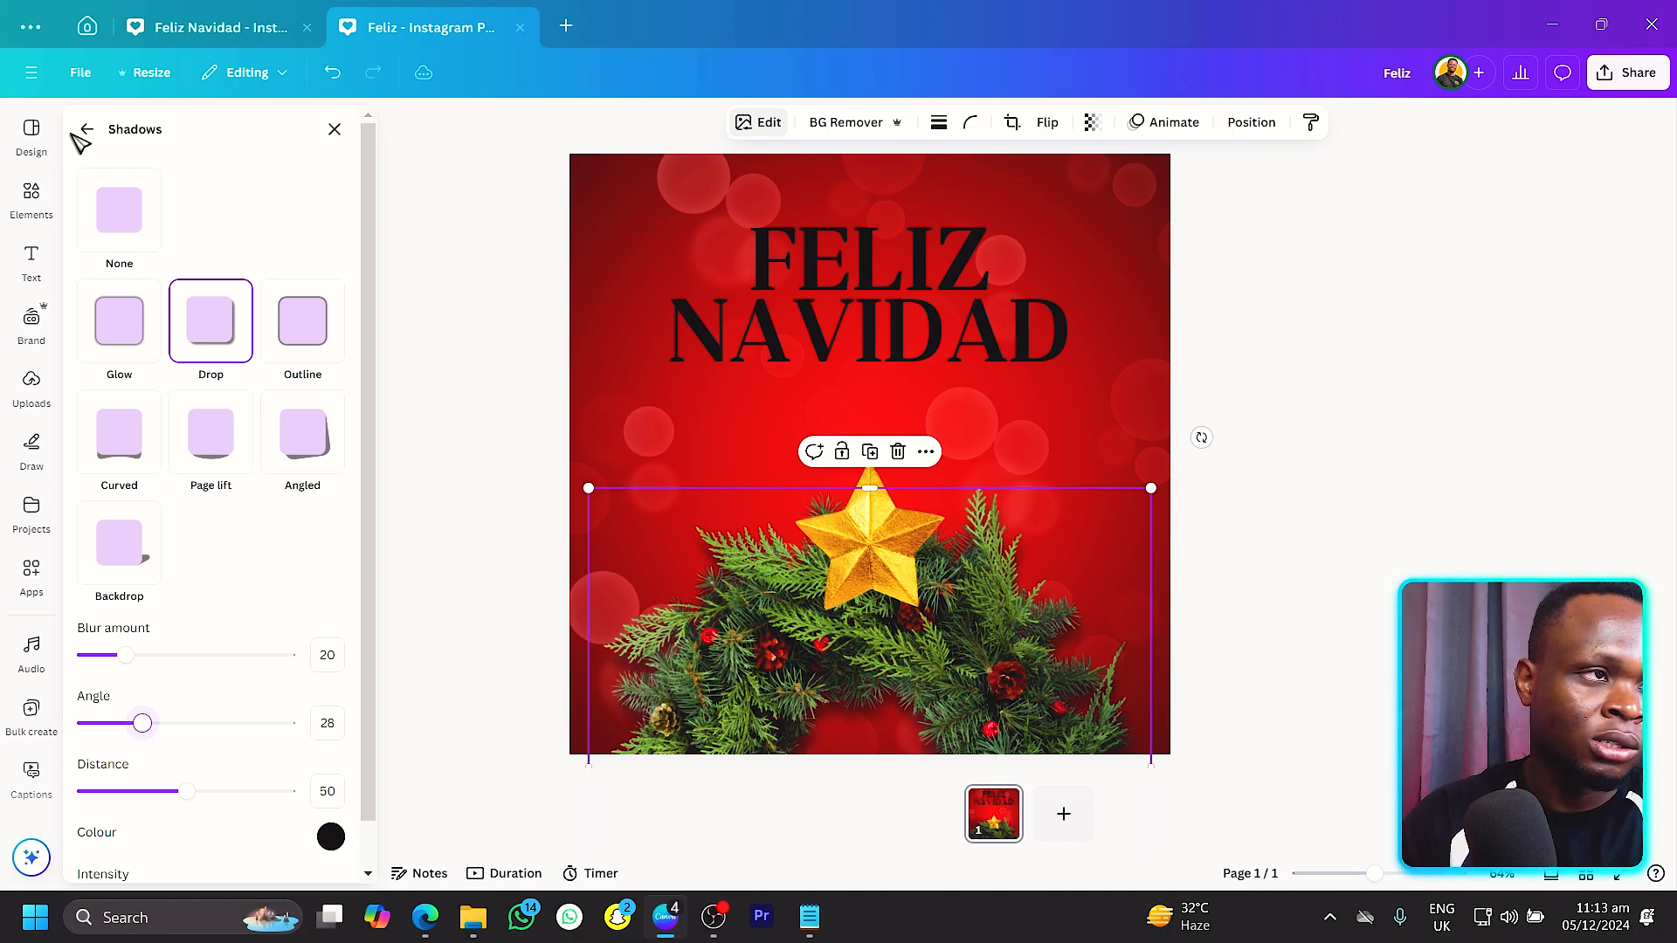
pyautogui.click(84, 128)
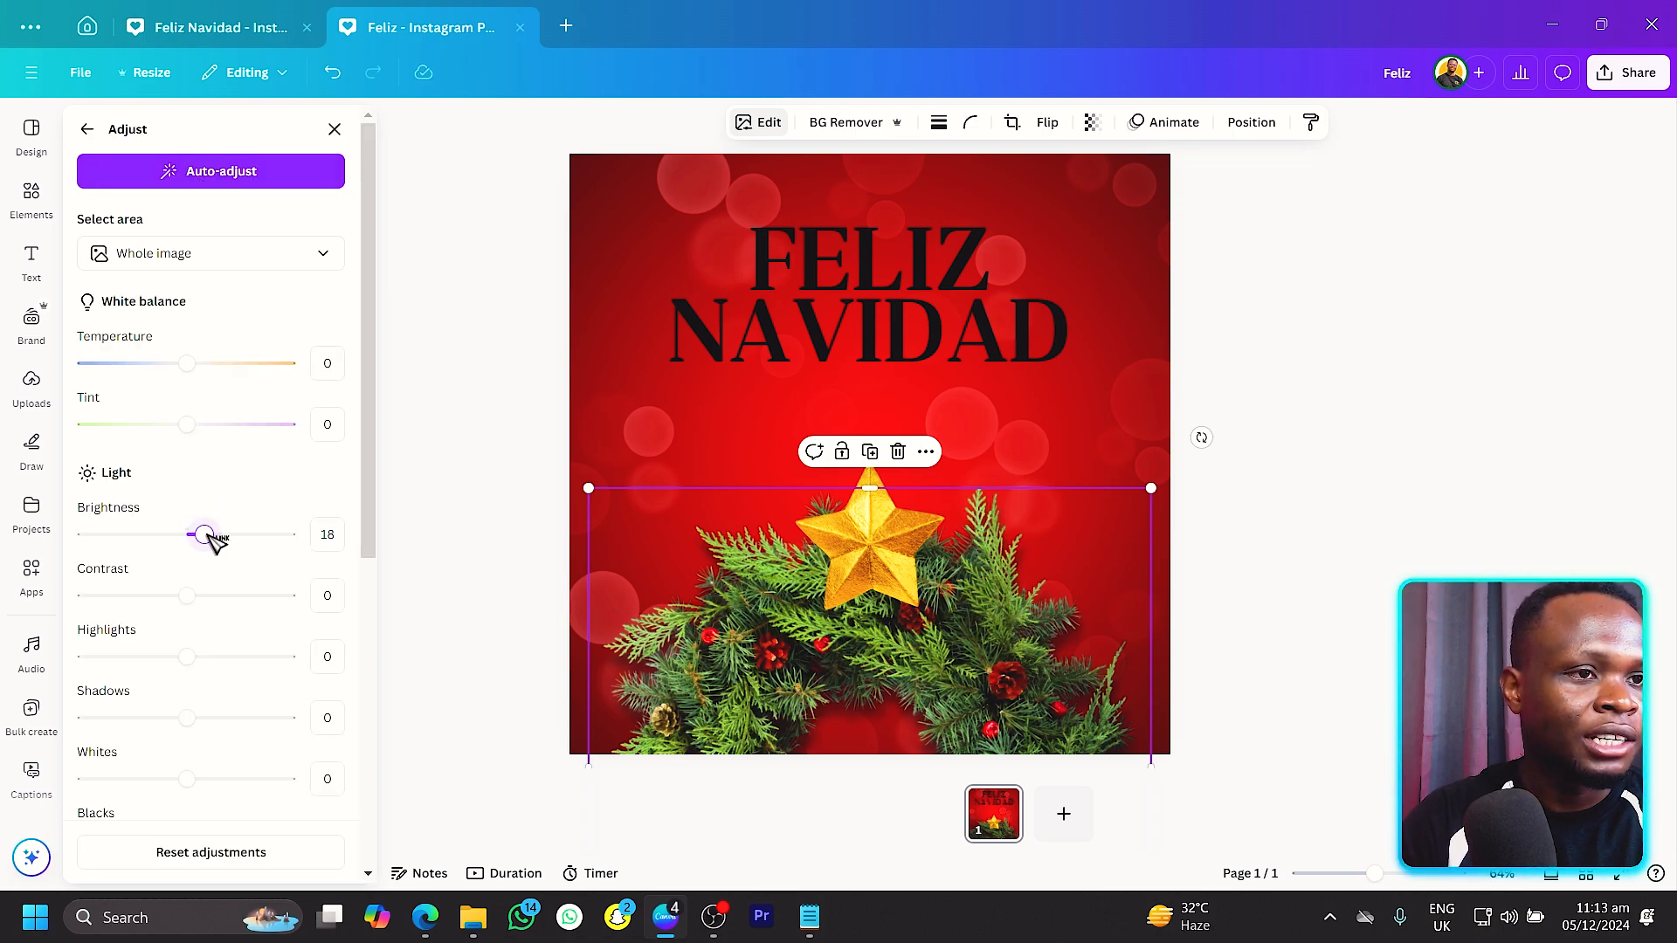
# Adjust the wreath to Brightness 24, Contrast 5, Vibrance 33 and Saturation 31.
pyautogui.moveTo(203, 535); pyautogui.dragTo(209, 535)
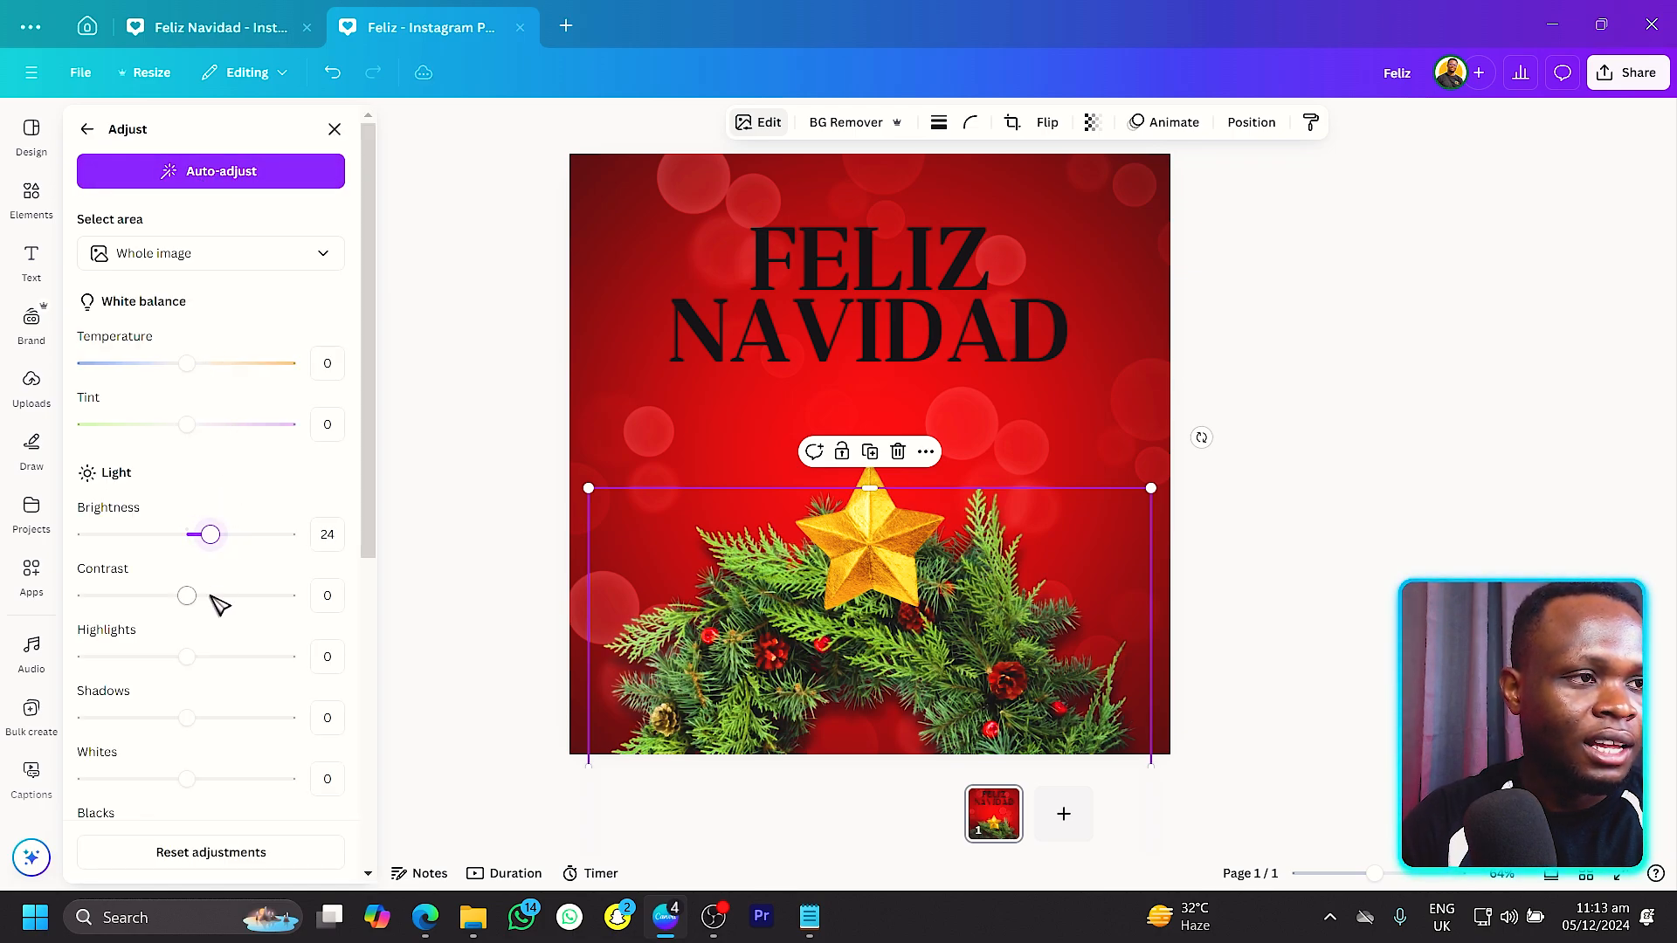
pyautogui.moveTo(187, 596); pyautogui.dragTo(193, 596)
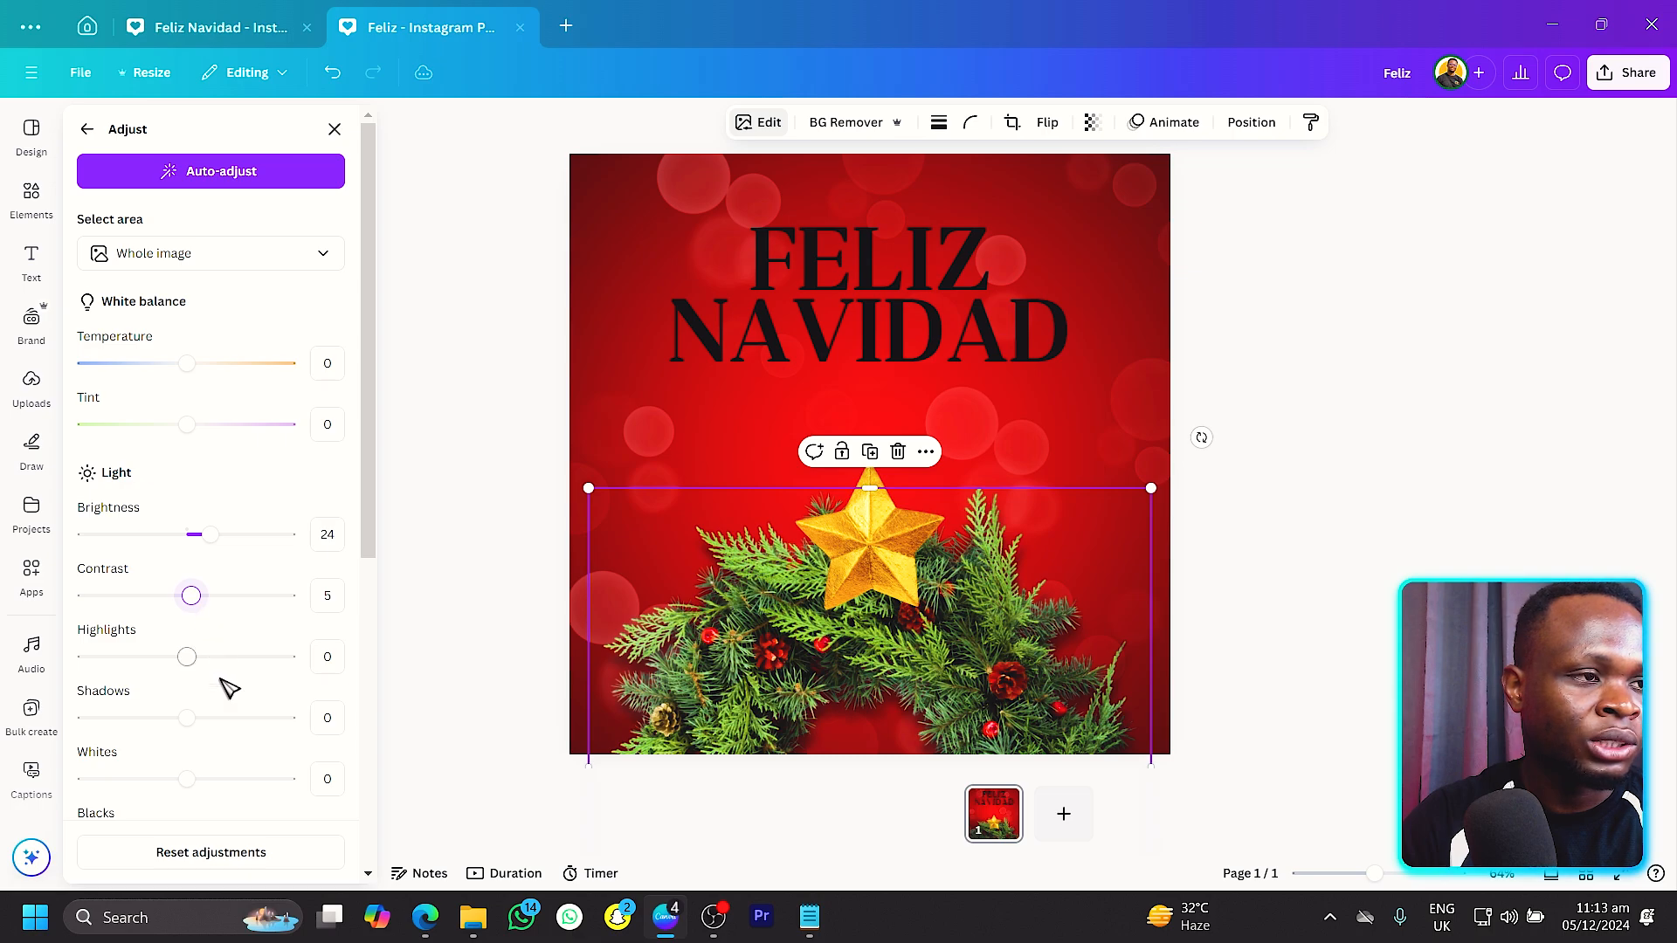
pyautogui.scroll(-3)
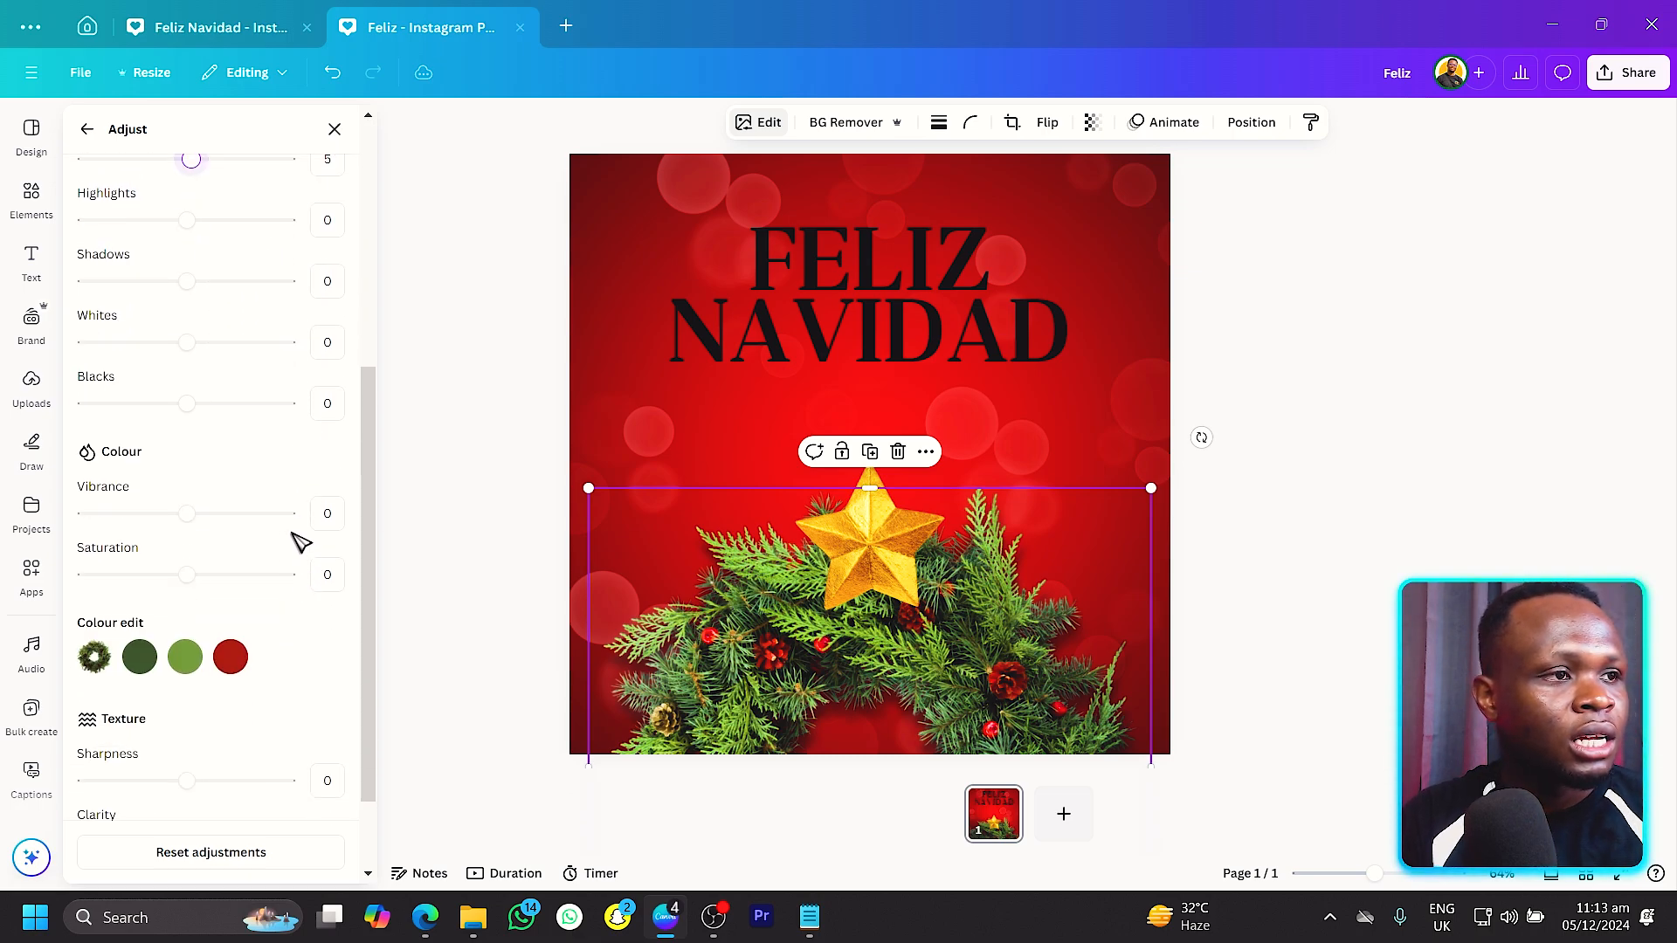
pyautogui.scroll(-3)
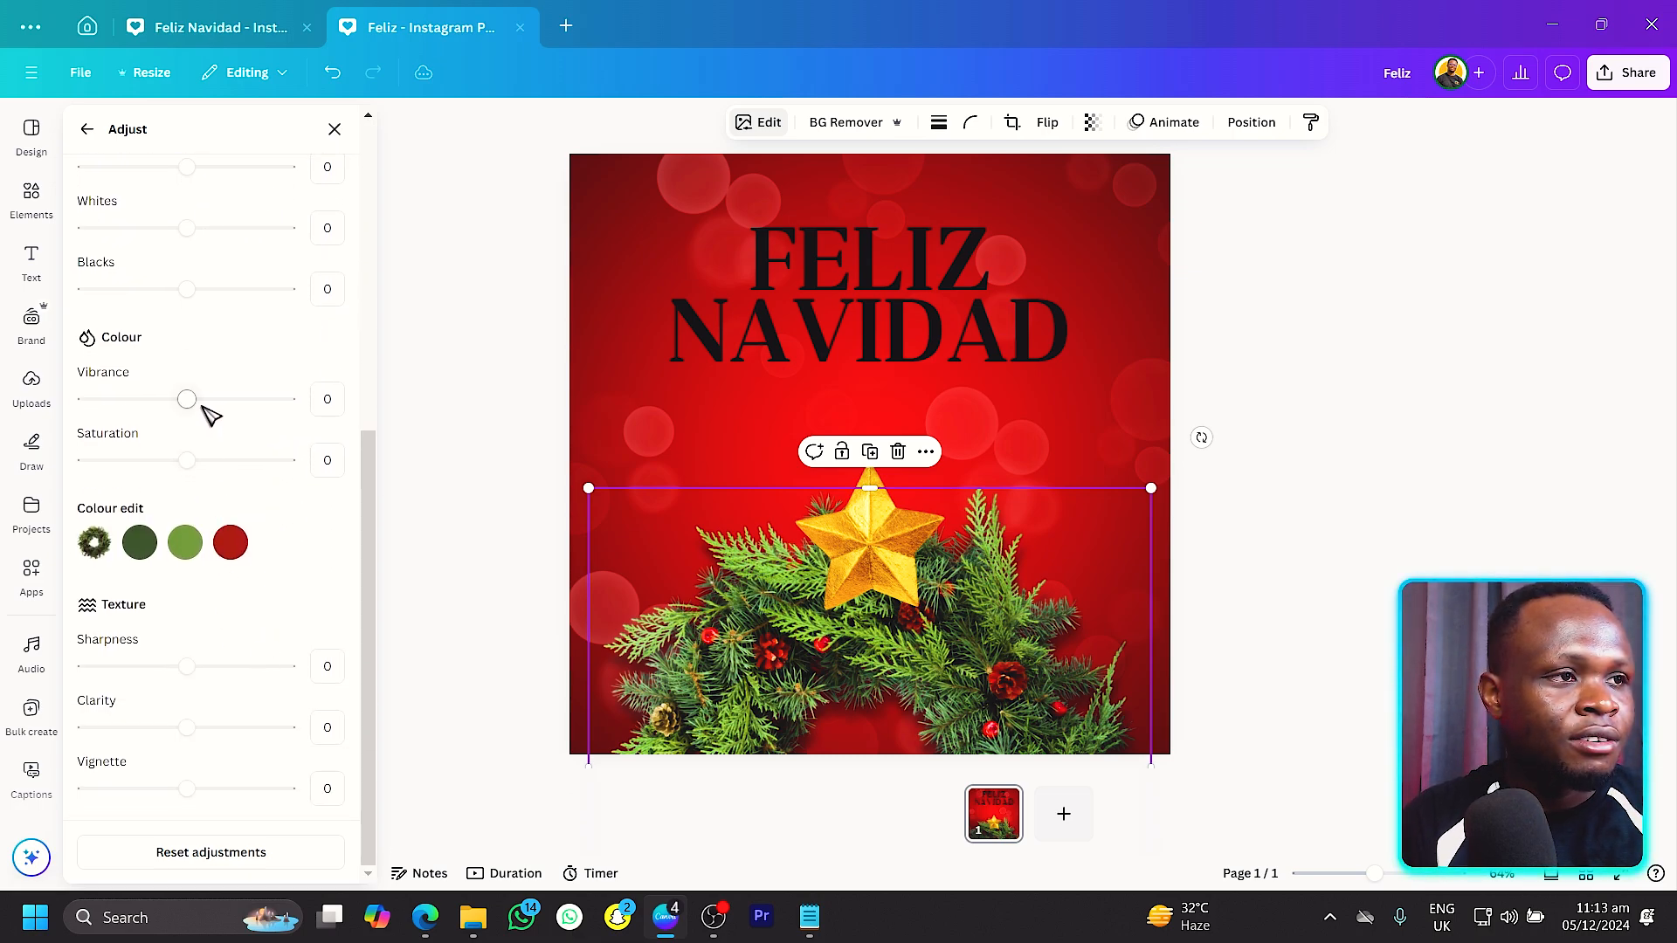
pyautogui.moveTo(187, 398); pyautogui.dragTo(220, 398)
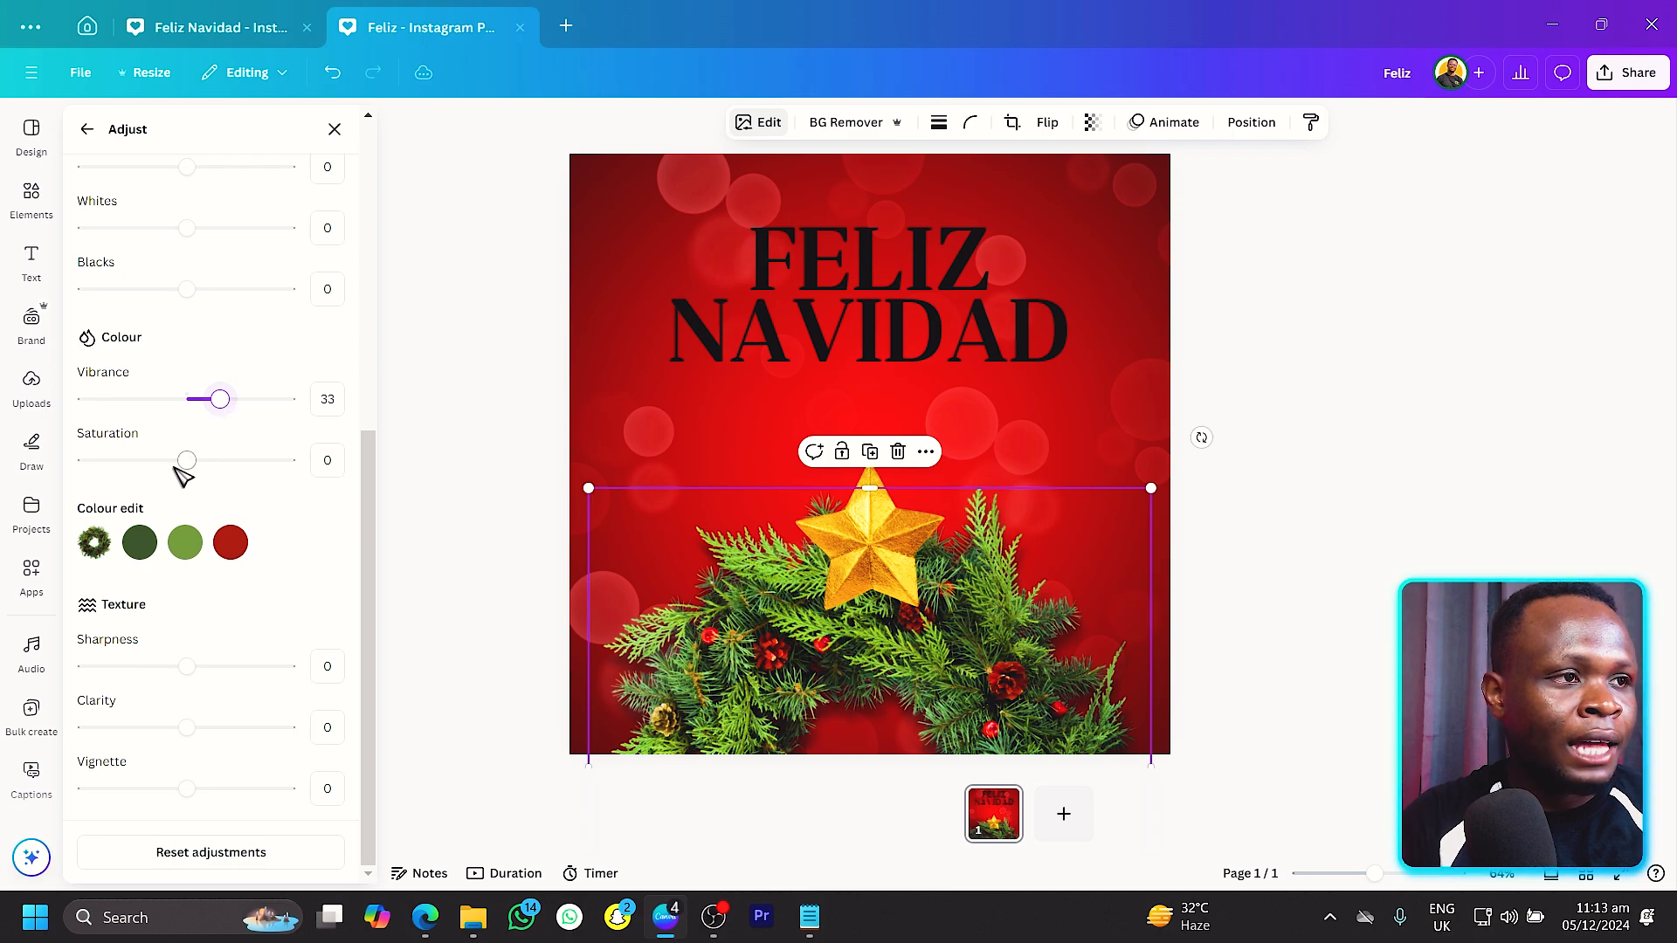
pyautogui.moveTo(187, 460); pyautogui.dragTo(222, 460)
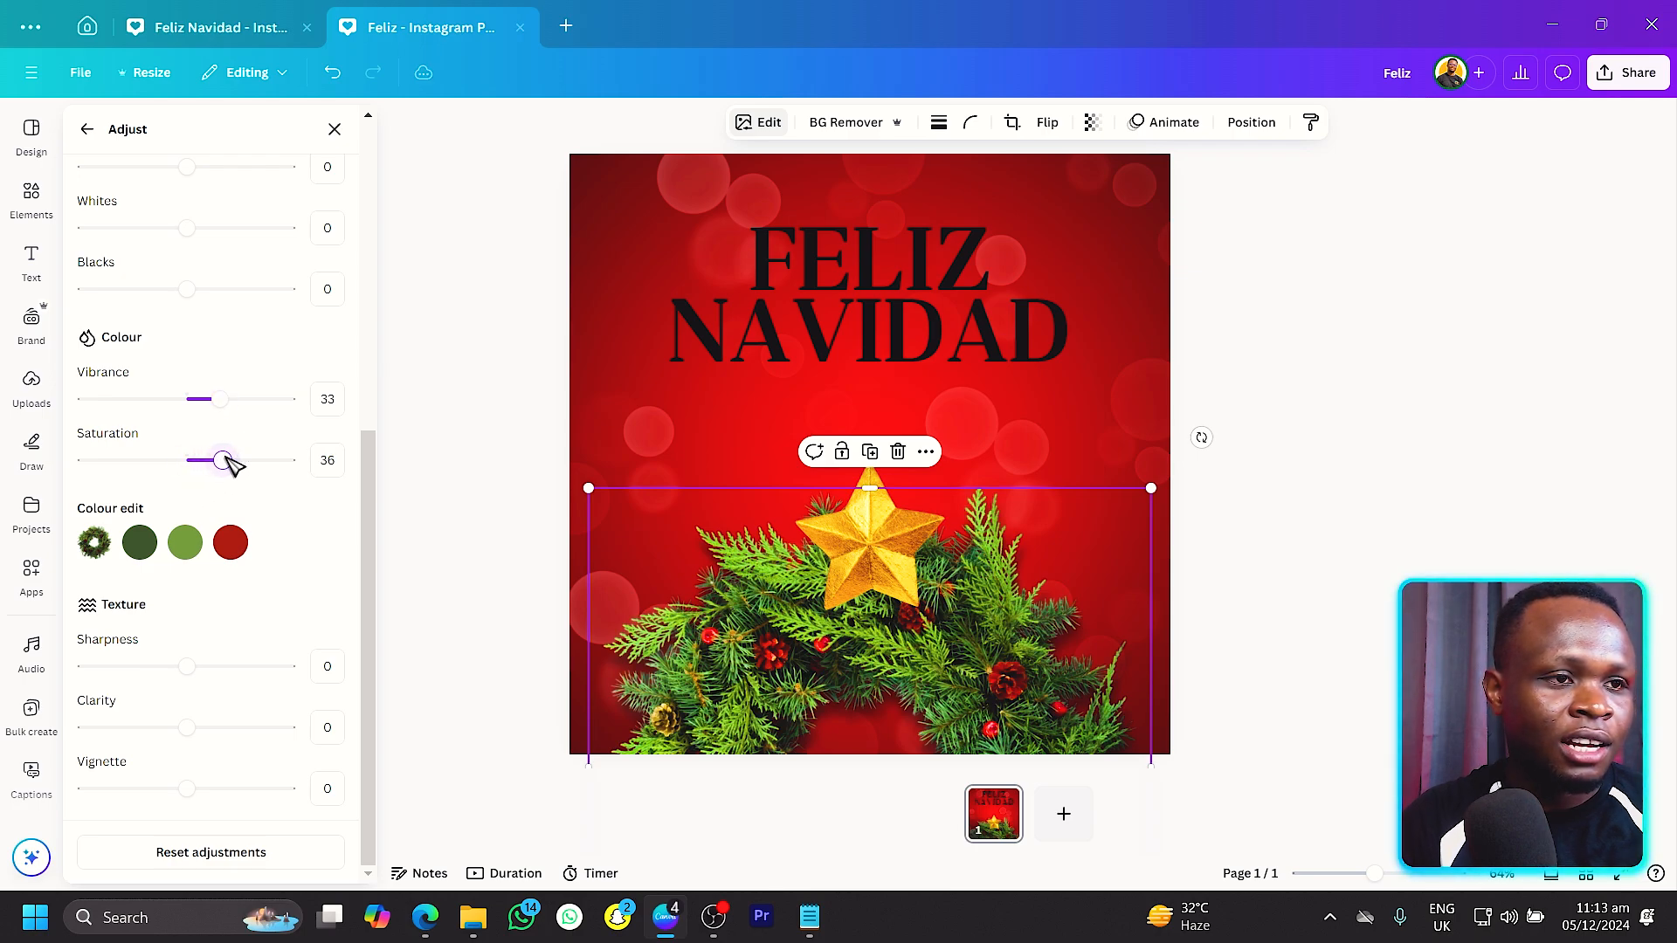
pyautogui.moveTo(225, 459); pyautogui.dragTo(217, 459)
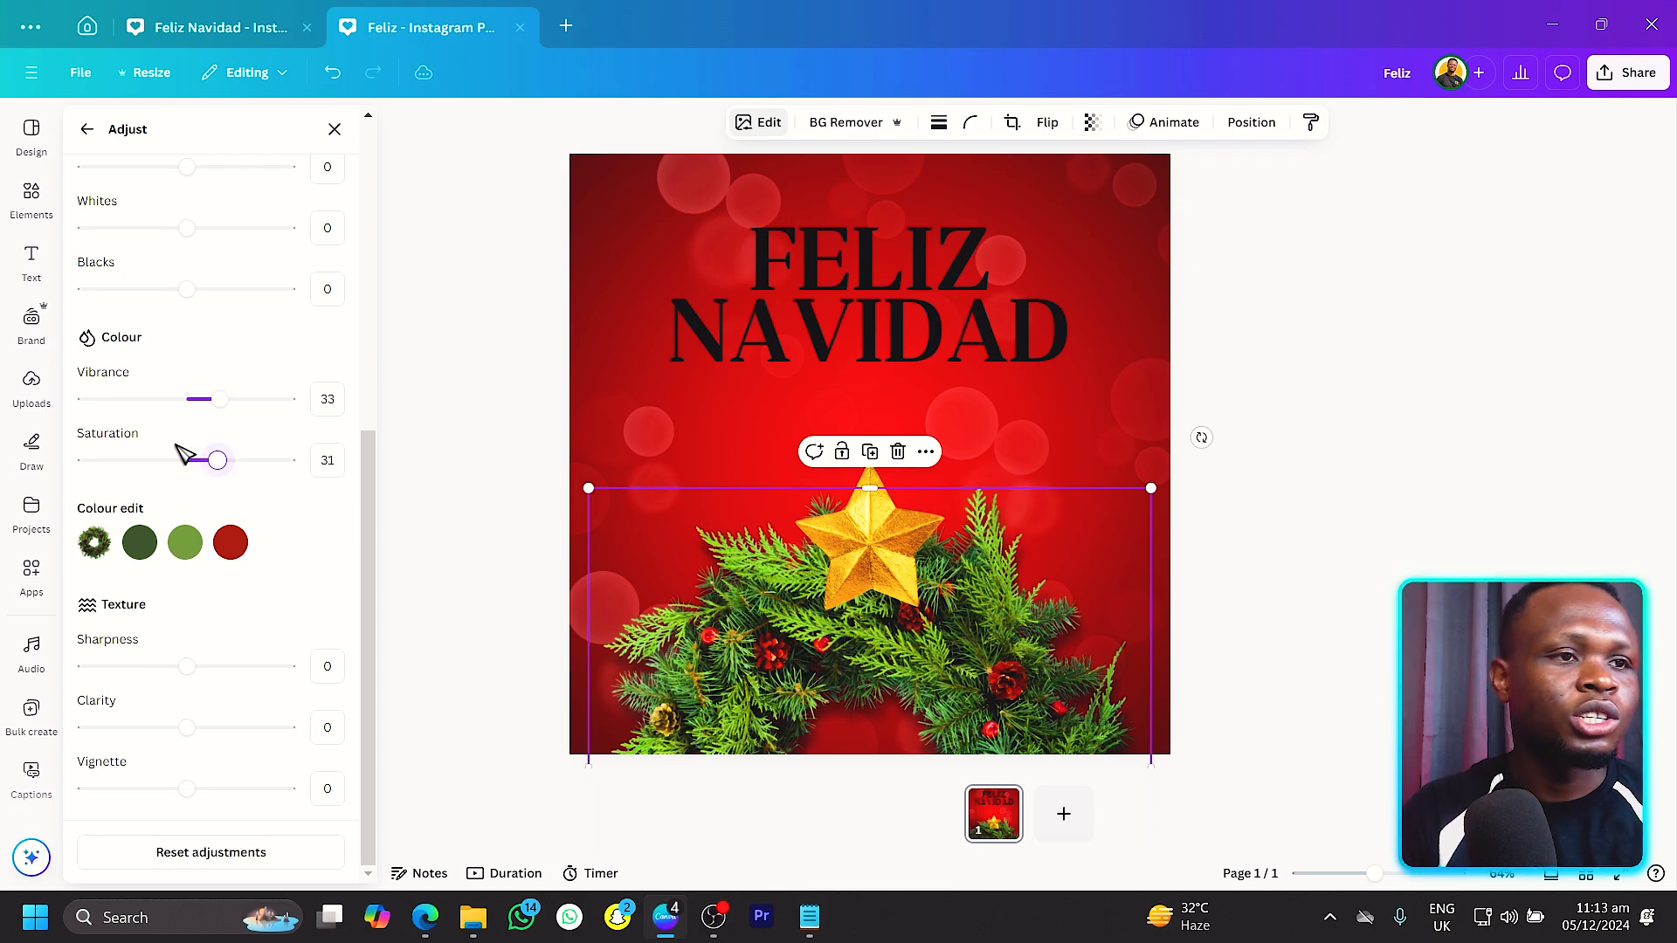
pyautogui.click(870, 545)
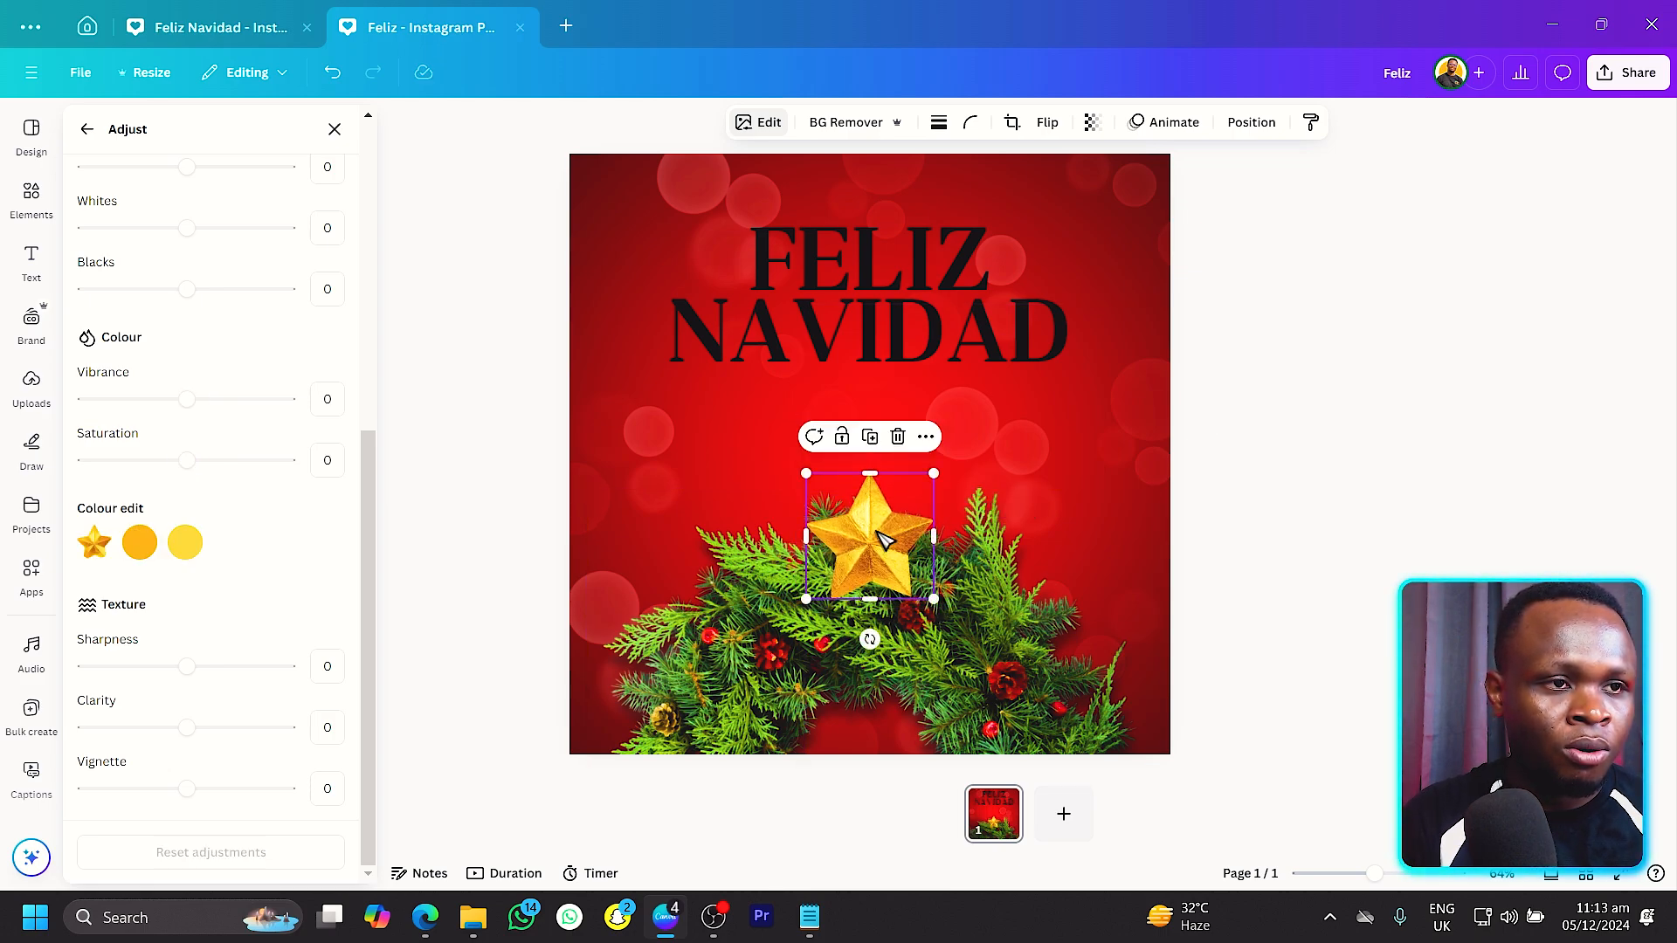
pyautogui.moveTo(891, 559)
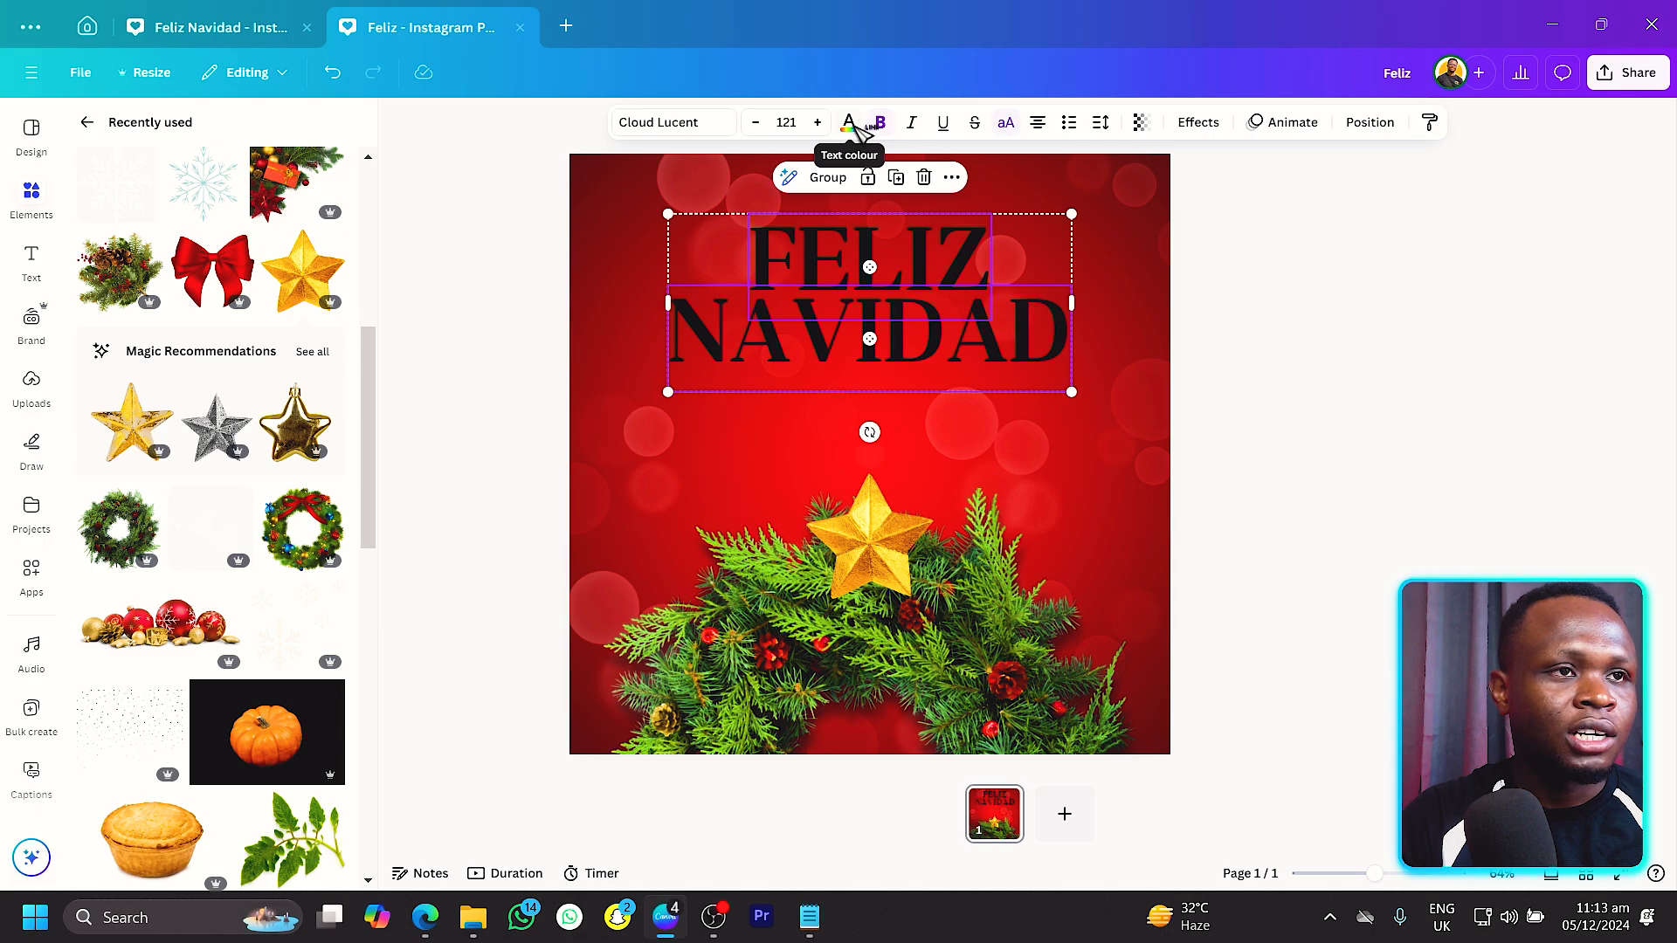
# Recolour the FELIZ NAVIDAD headline to the gold #fecc29 swatch from Photo colours.
pyautogui.click(849, 123)
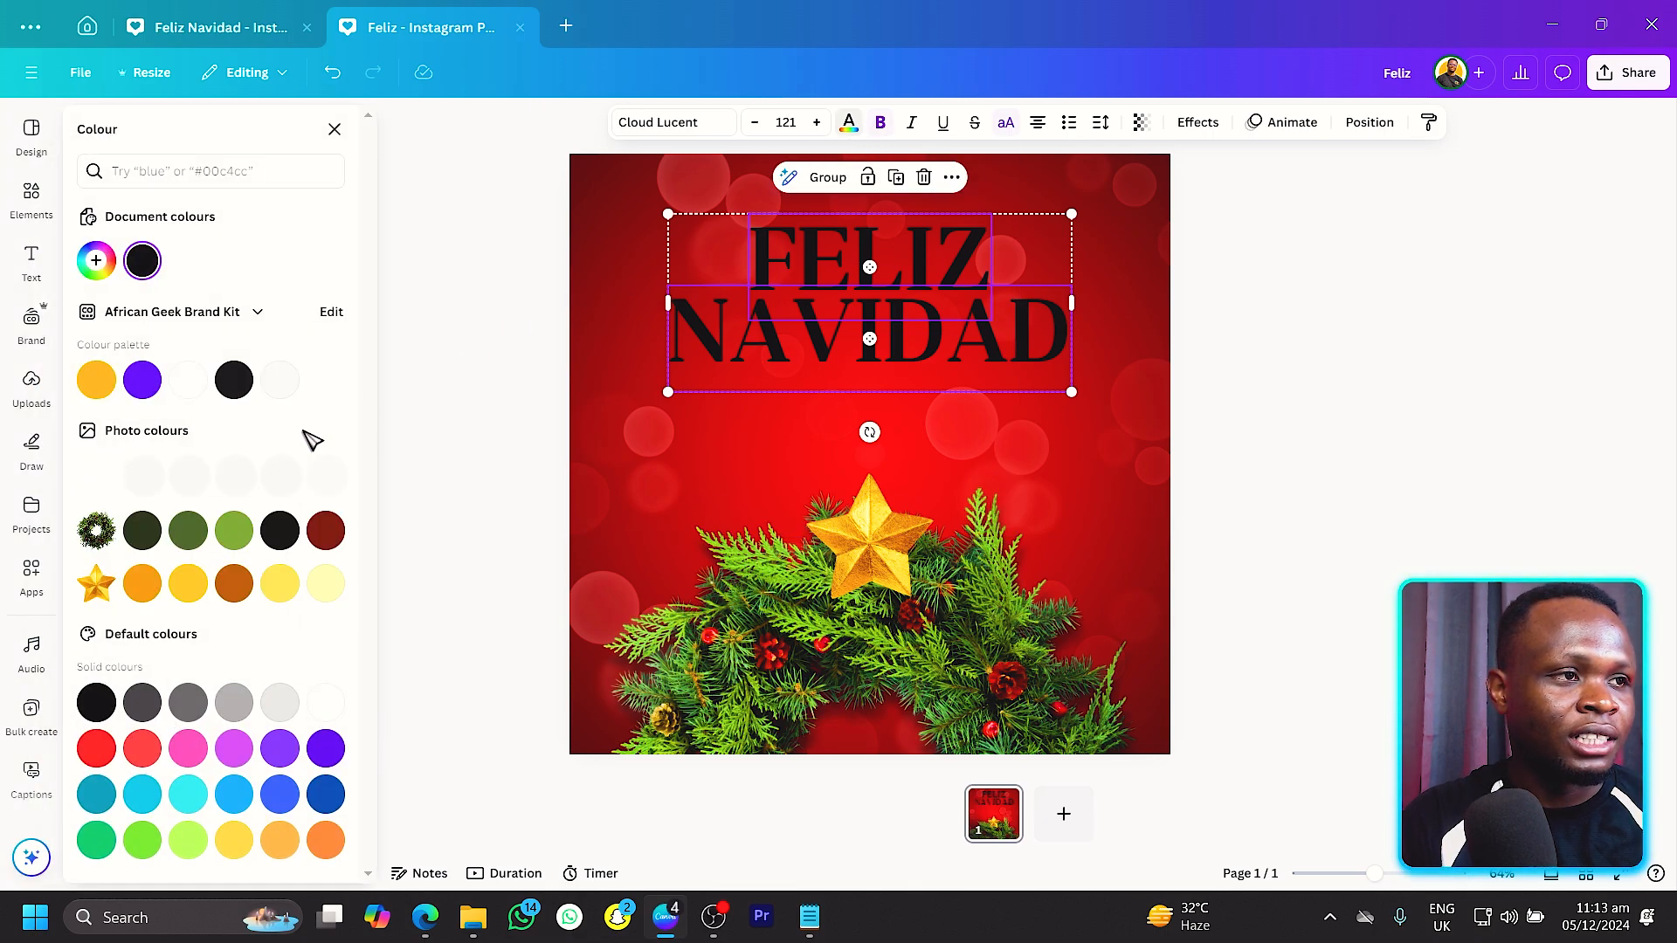
pyautogui.click(187, 584)
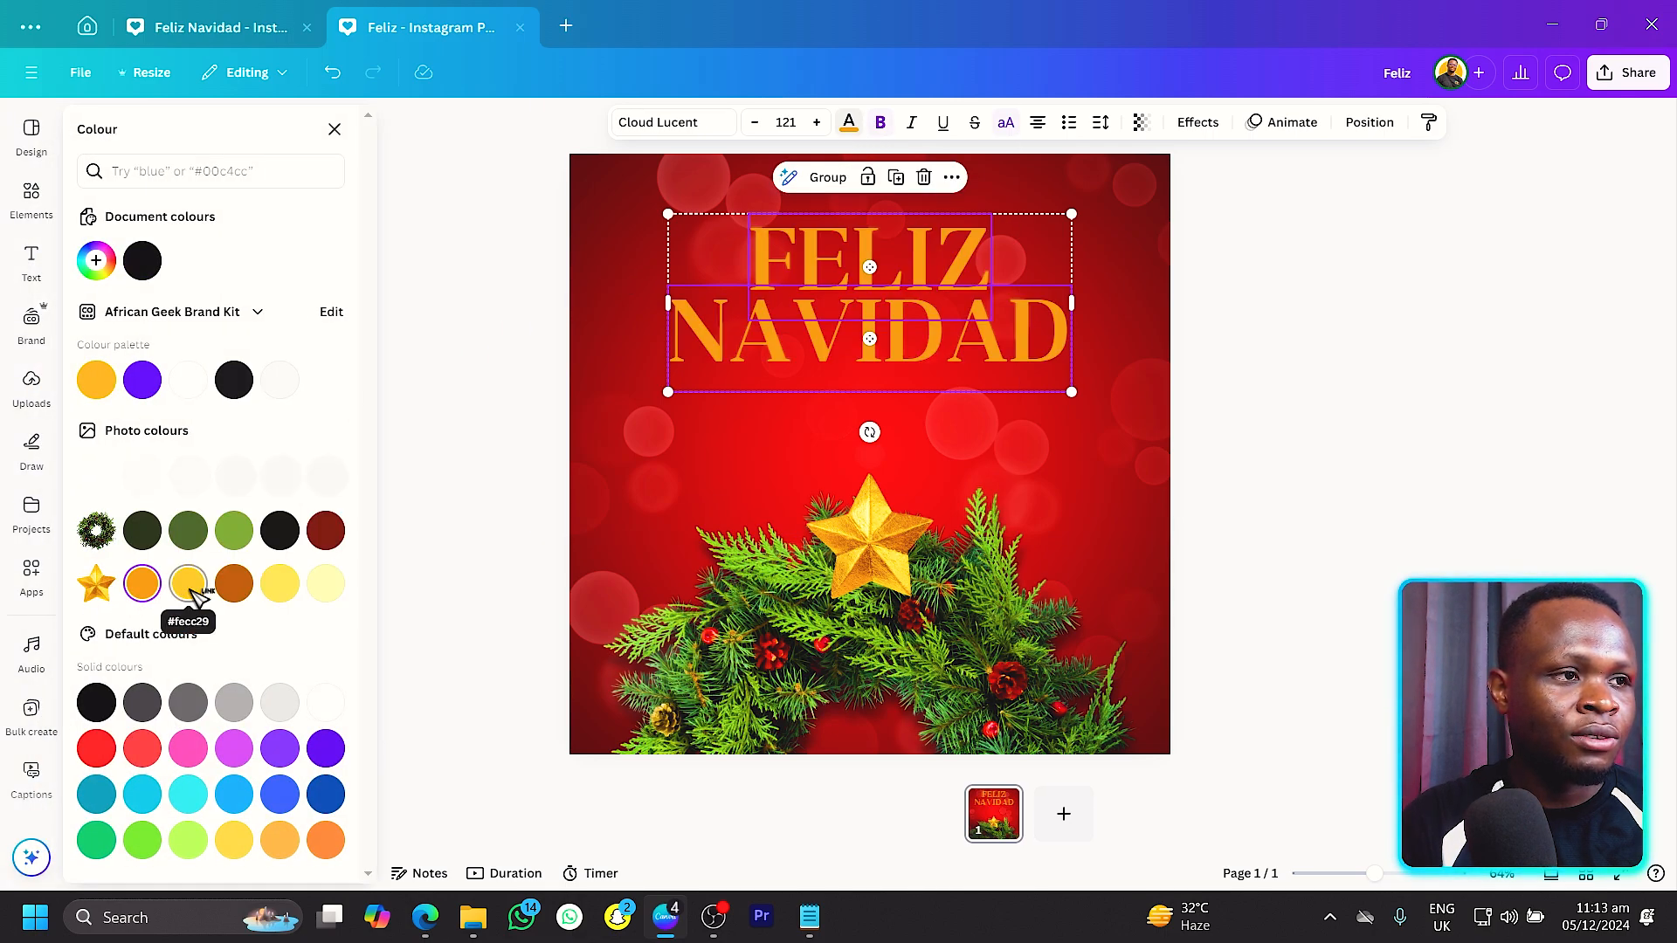
pyautogui.click(187, 583)
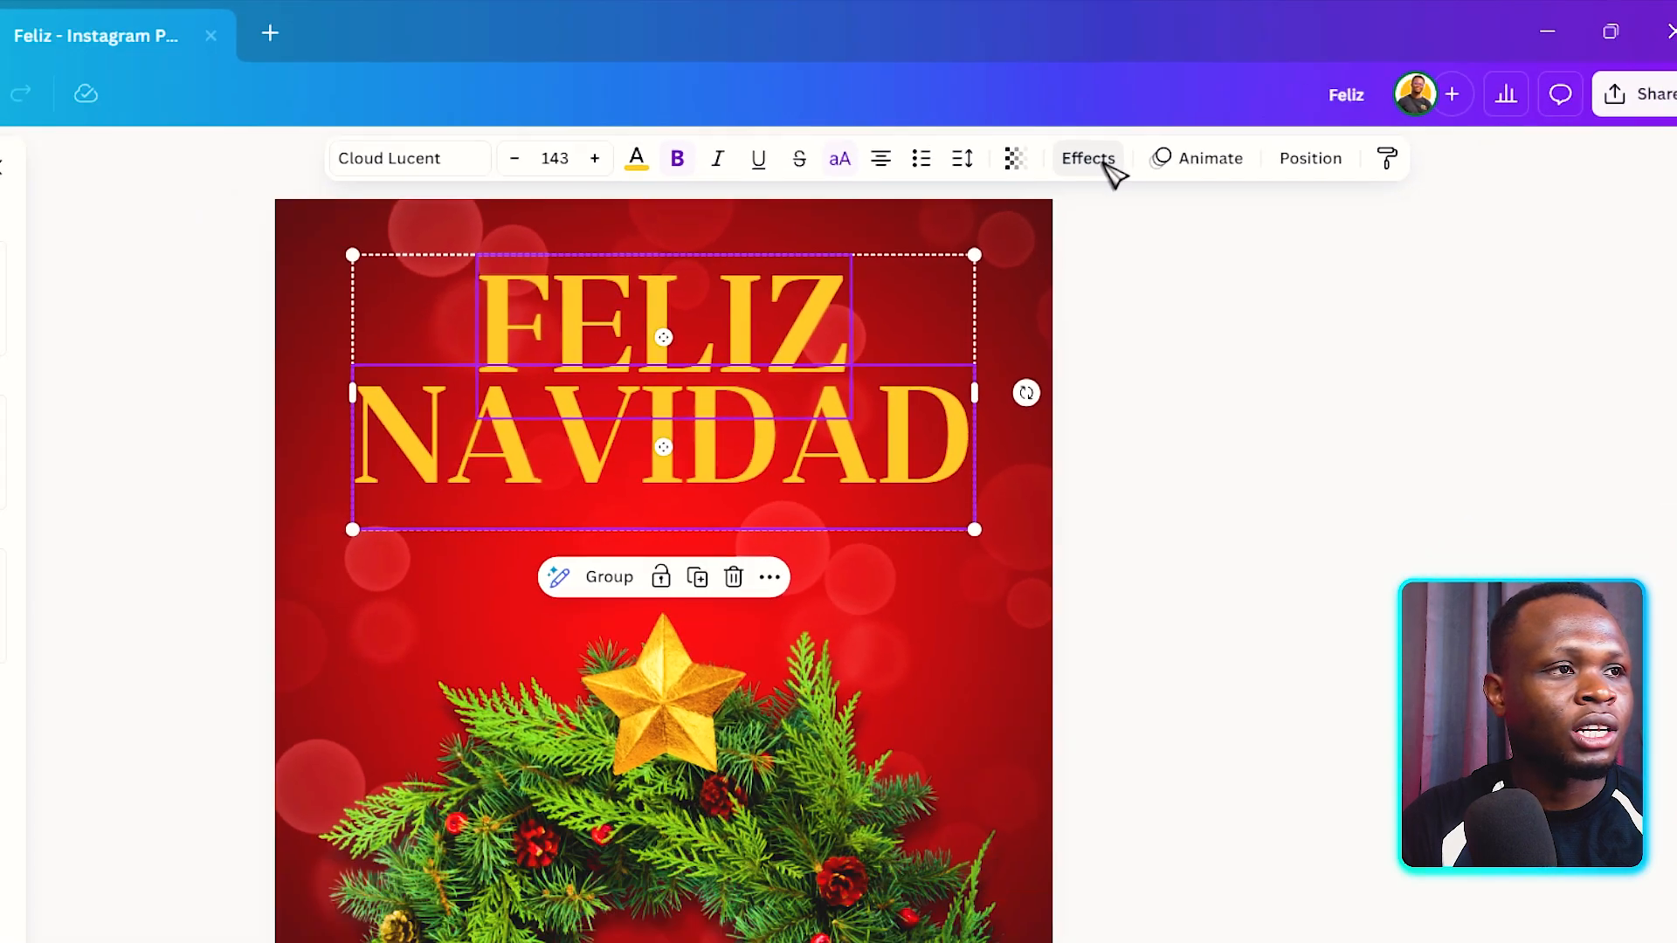
# Add a black Shadow effect to the headline with Blur 37 and Offset about 39.
pyautogui.click(1087, 159)
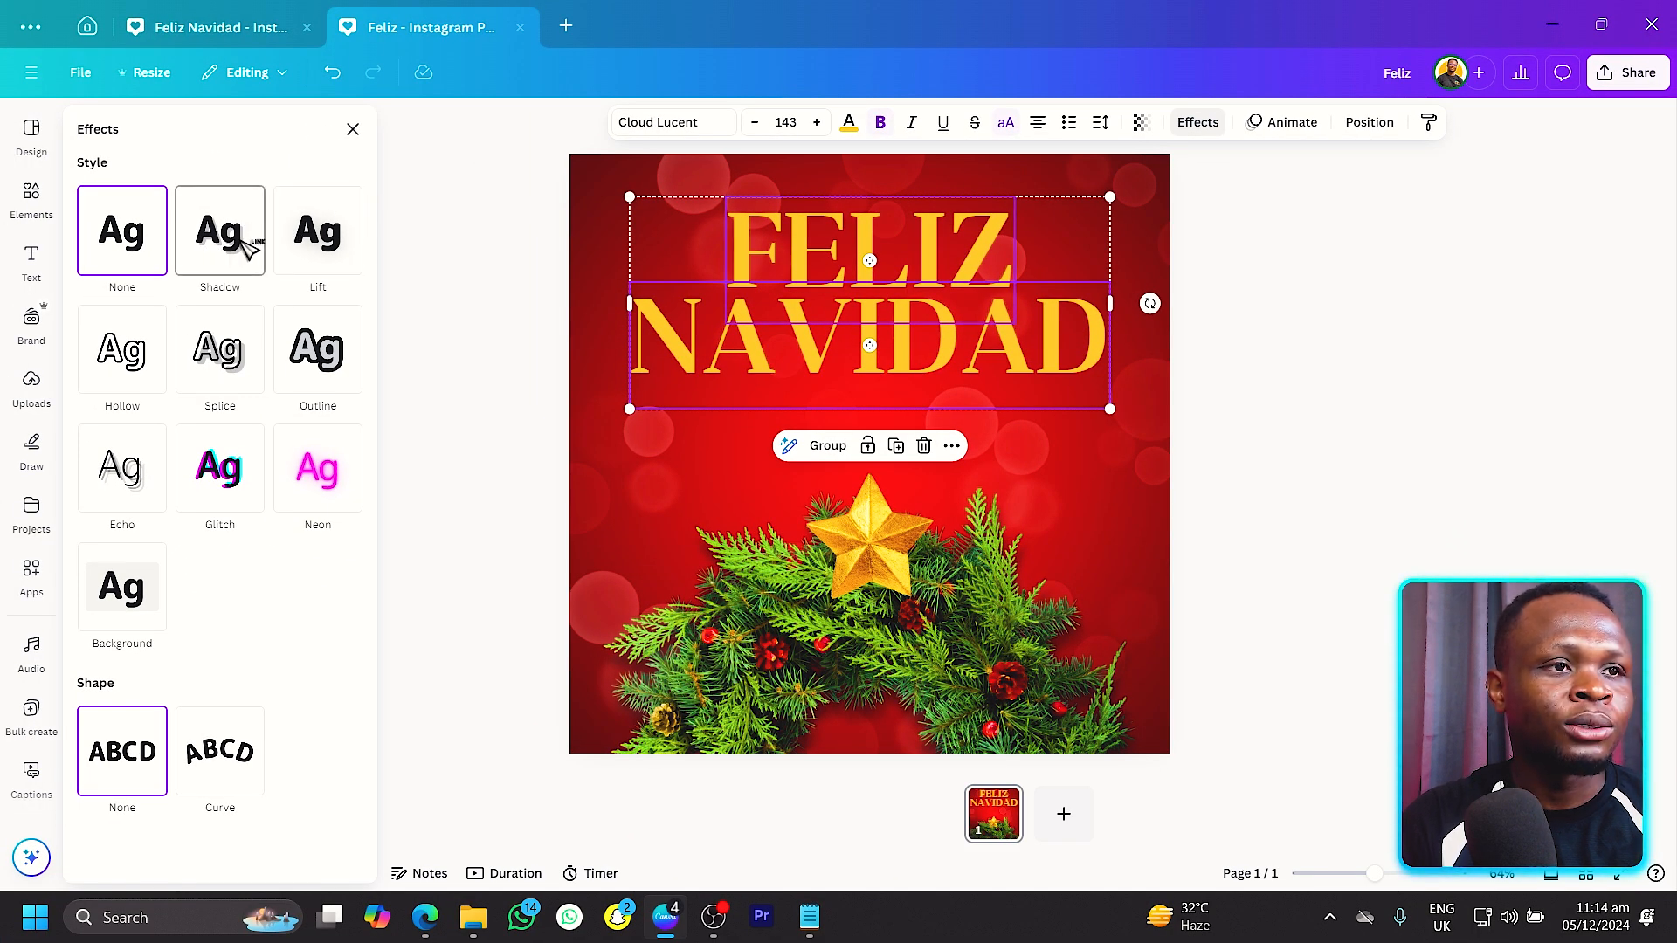
pyautogui.click(220, 229)
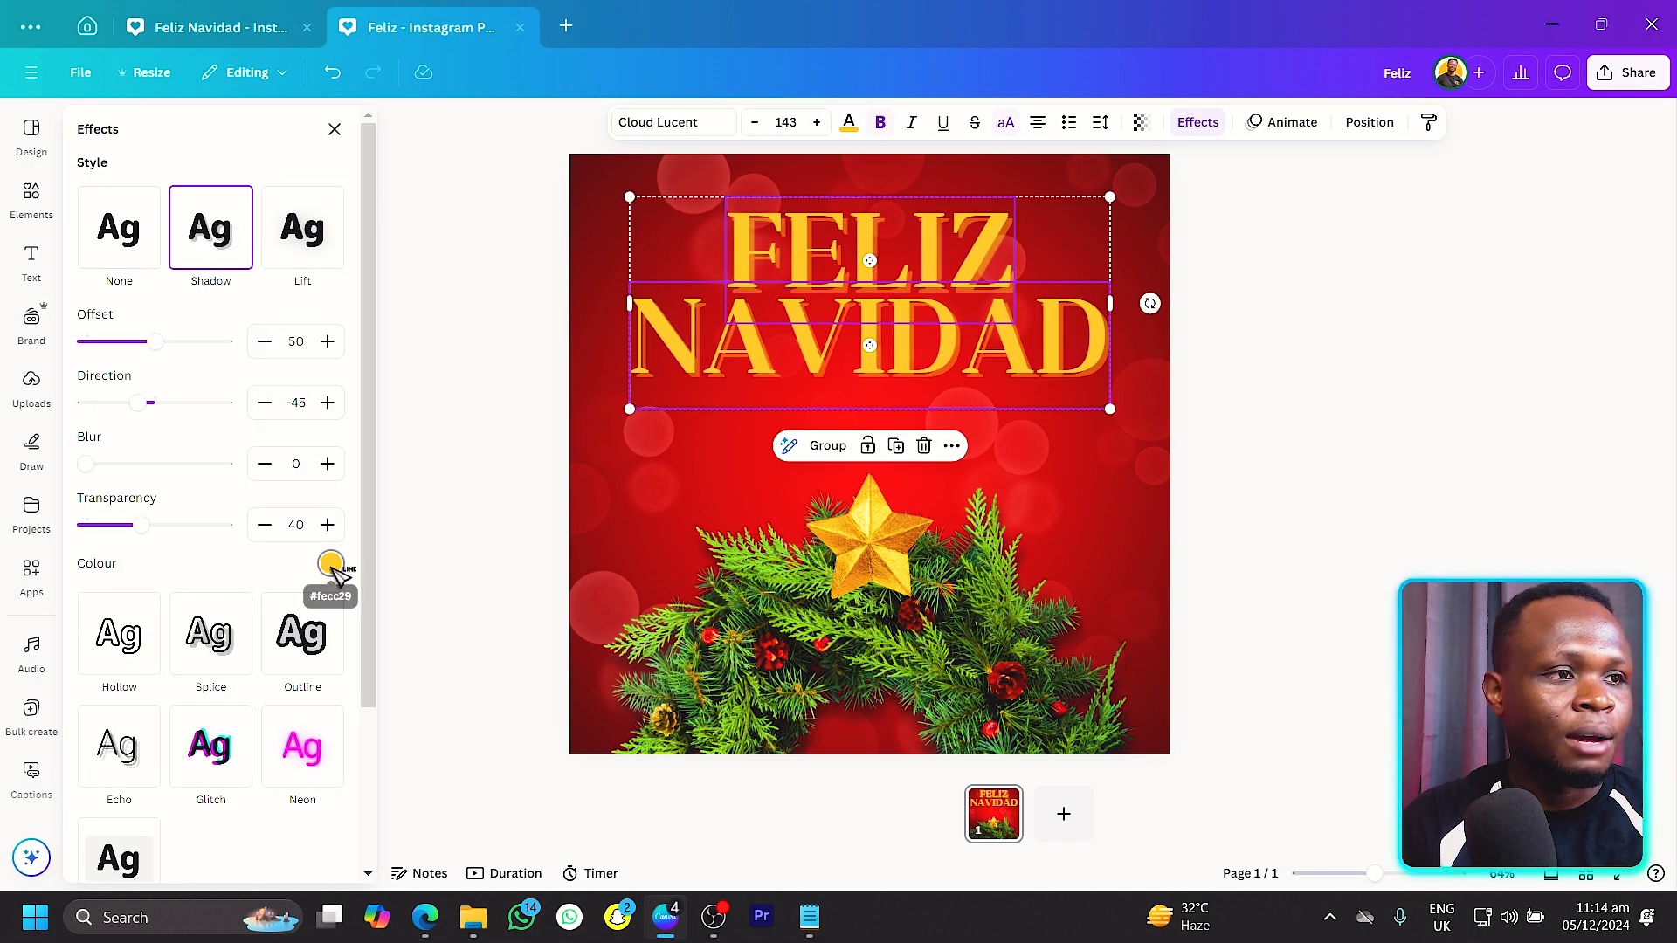
pyautogui.click(330, 565)
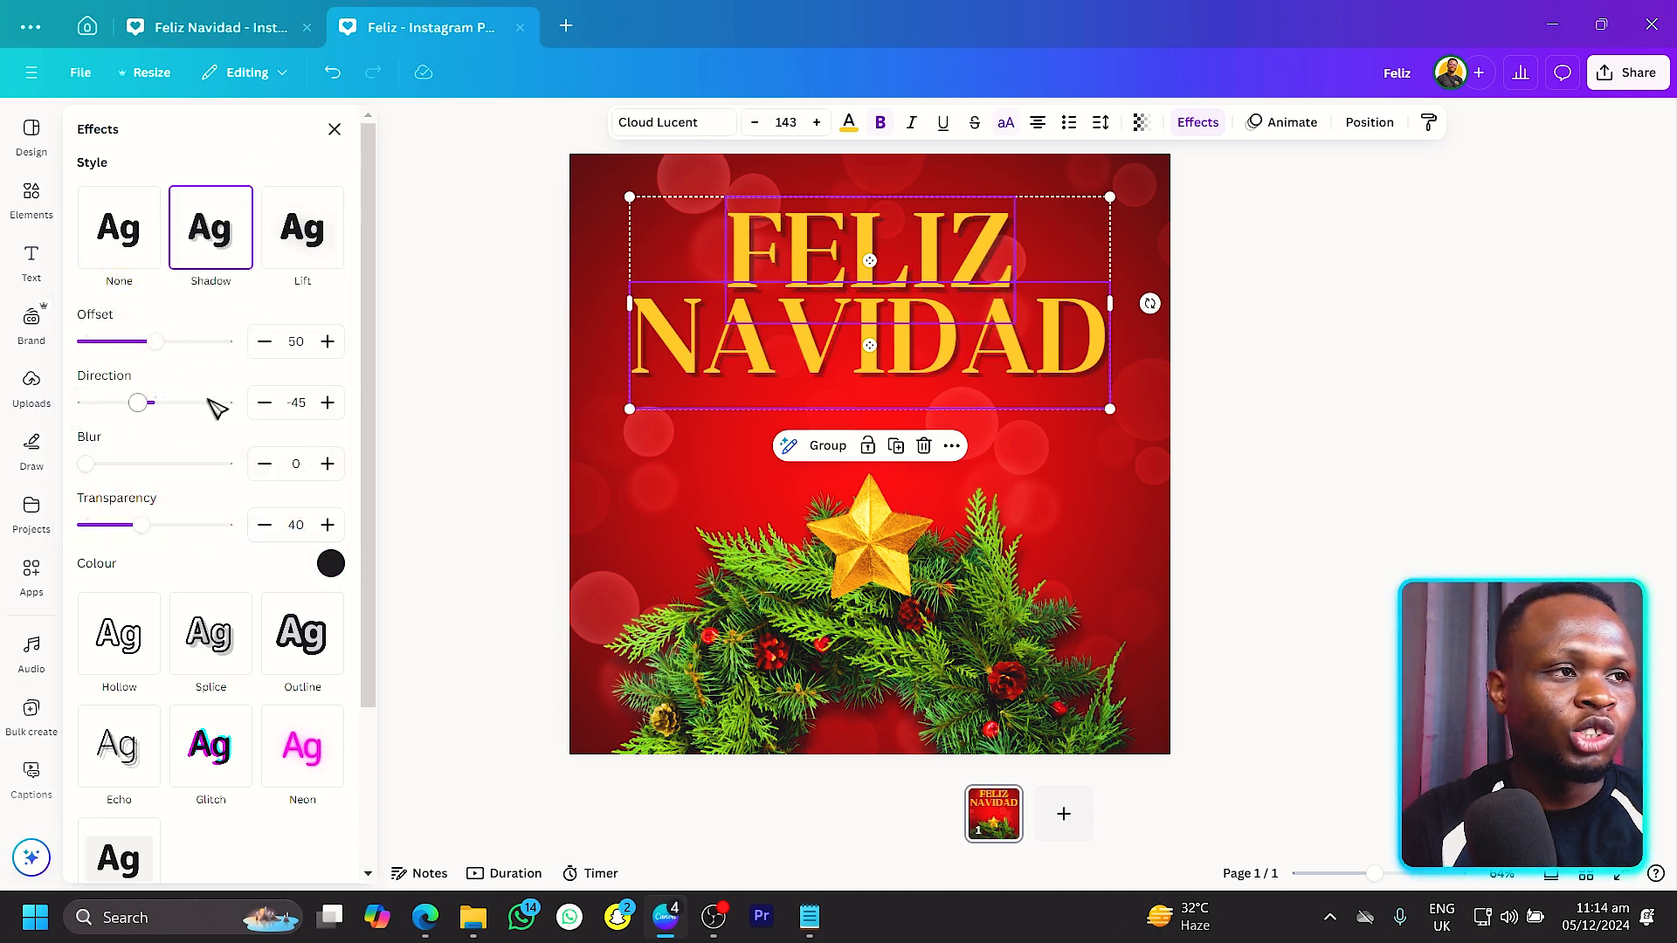
pyautogui.moveTo(83, 463); pyautogui.dragTo(136, 463)
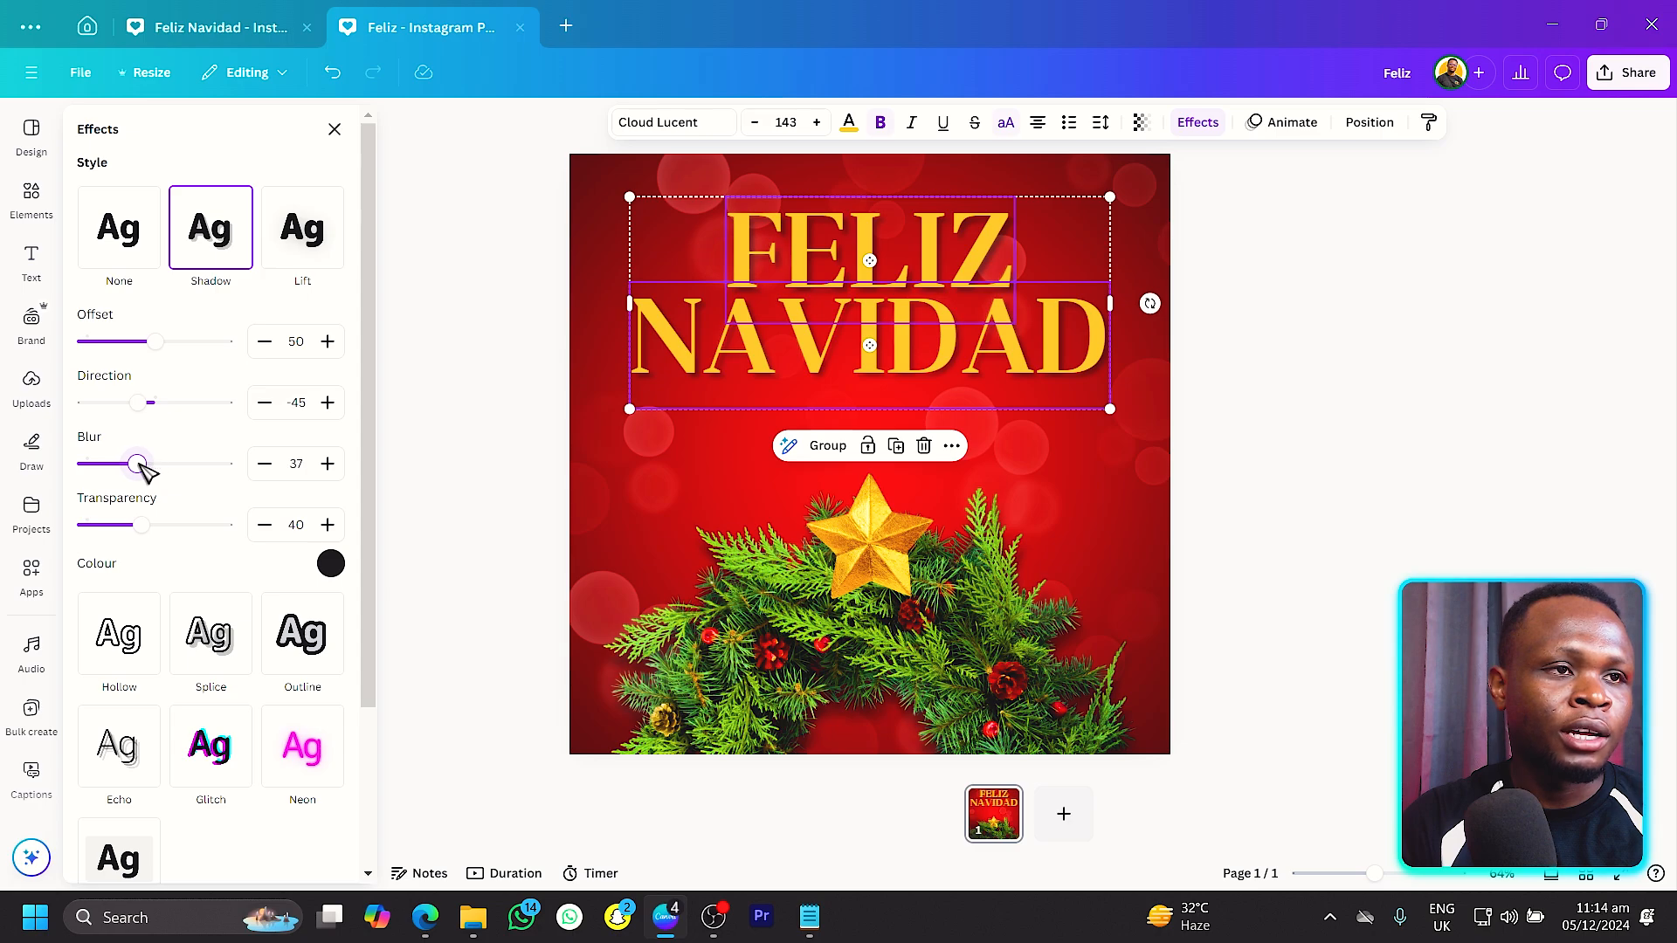
pyautogui.moveTo(159, 341); pyautogui.dragTo(136, 341)
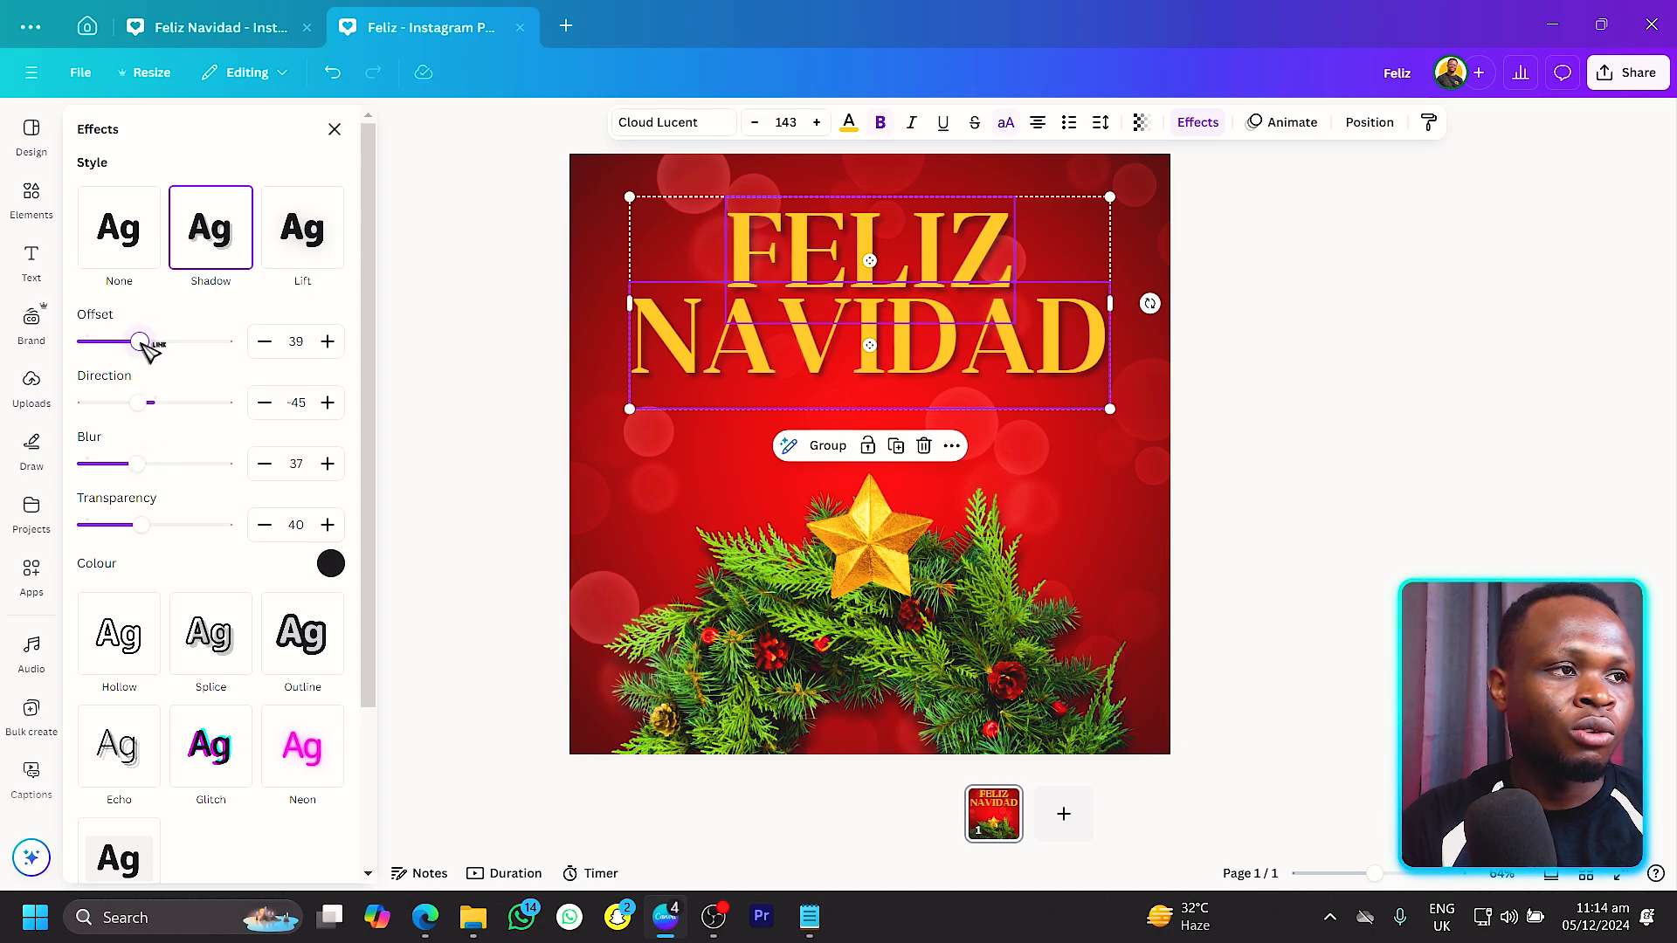
pyautogui.moveTo(140, 340); pyautogui.dragTo(128, 341)
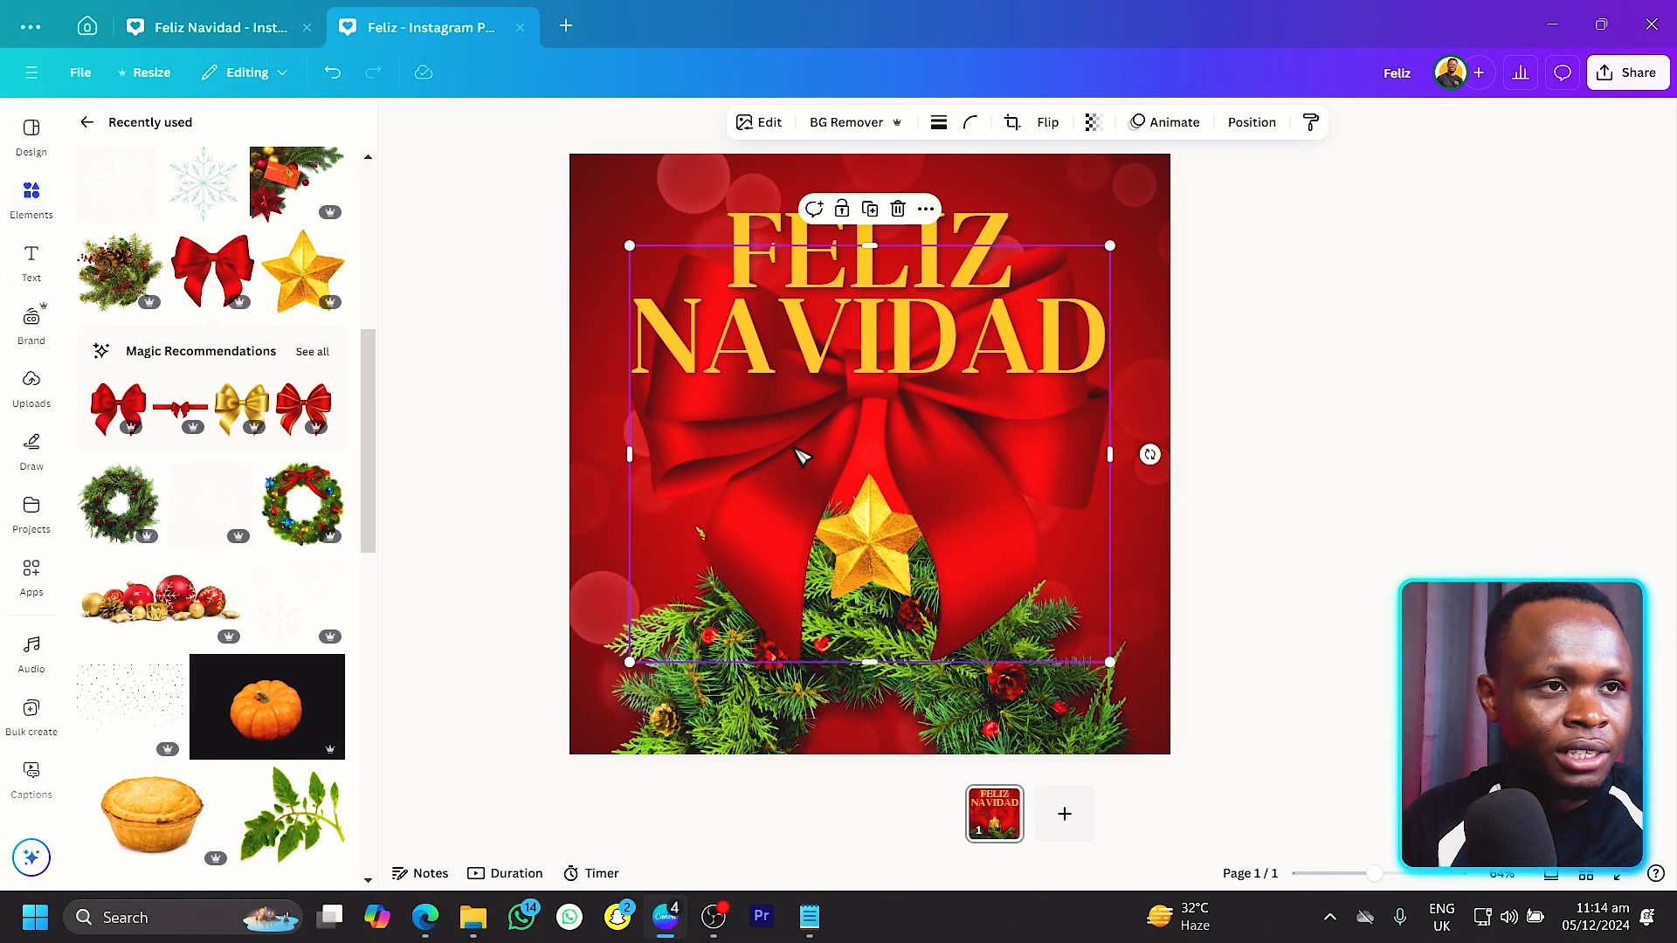
# Bring the small red bow forward in the layers and place it onto the headline.
pyautogui.rightClick(802, 454)
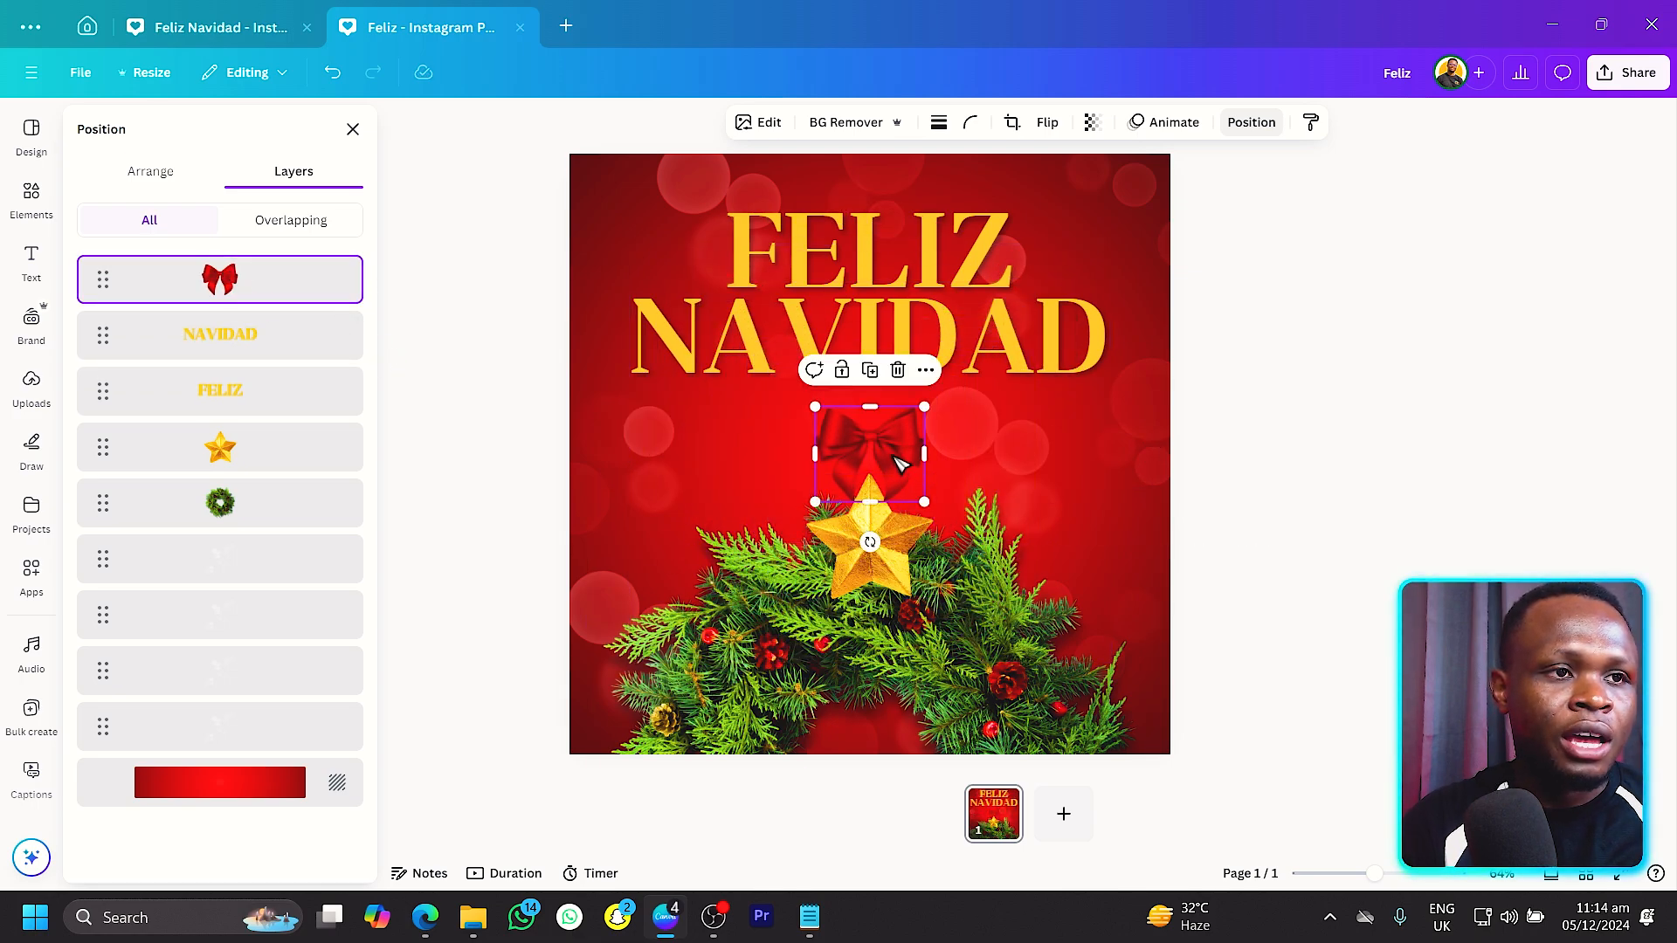
pyautogui.moveTo(870, 454); pyautogui.dragTo(870, 304)
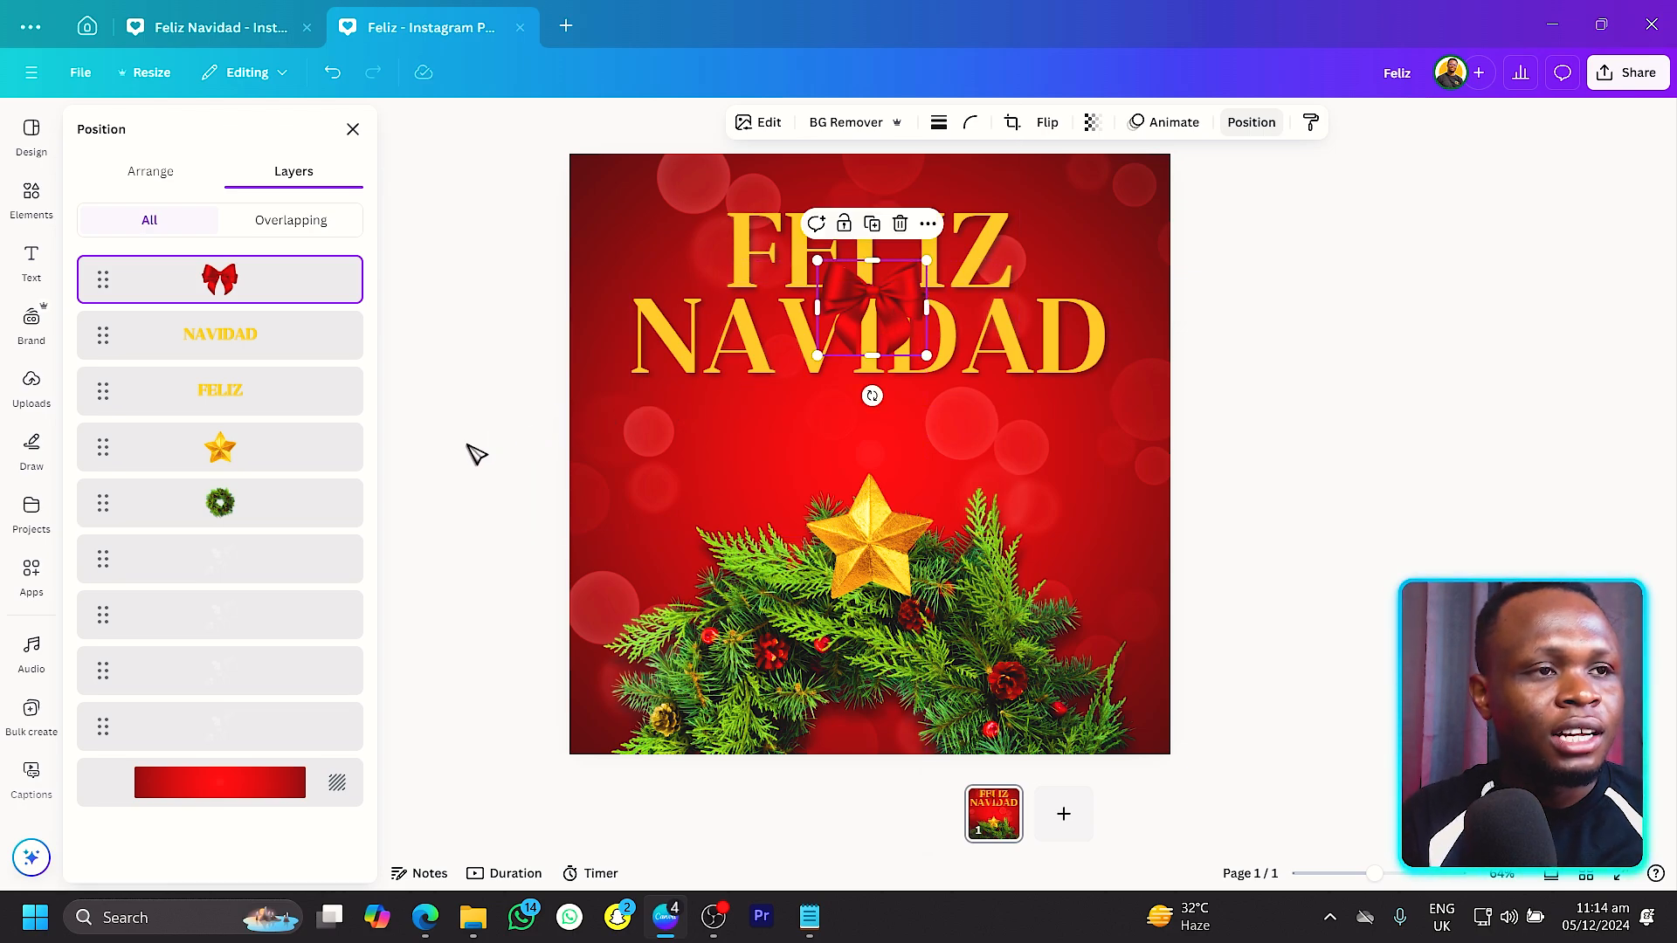
pyautogui.click(31, 200)
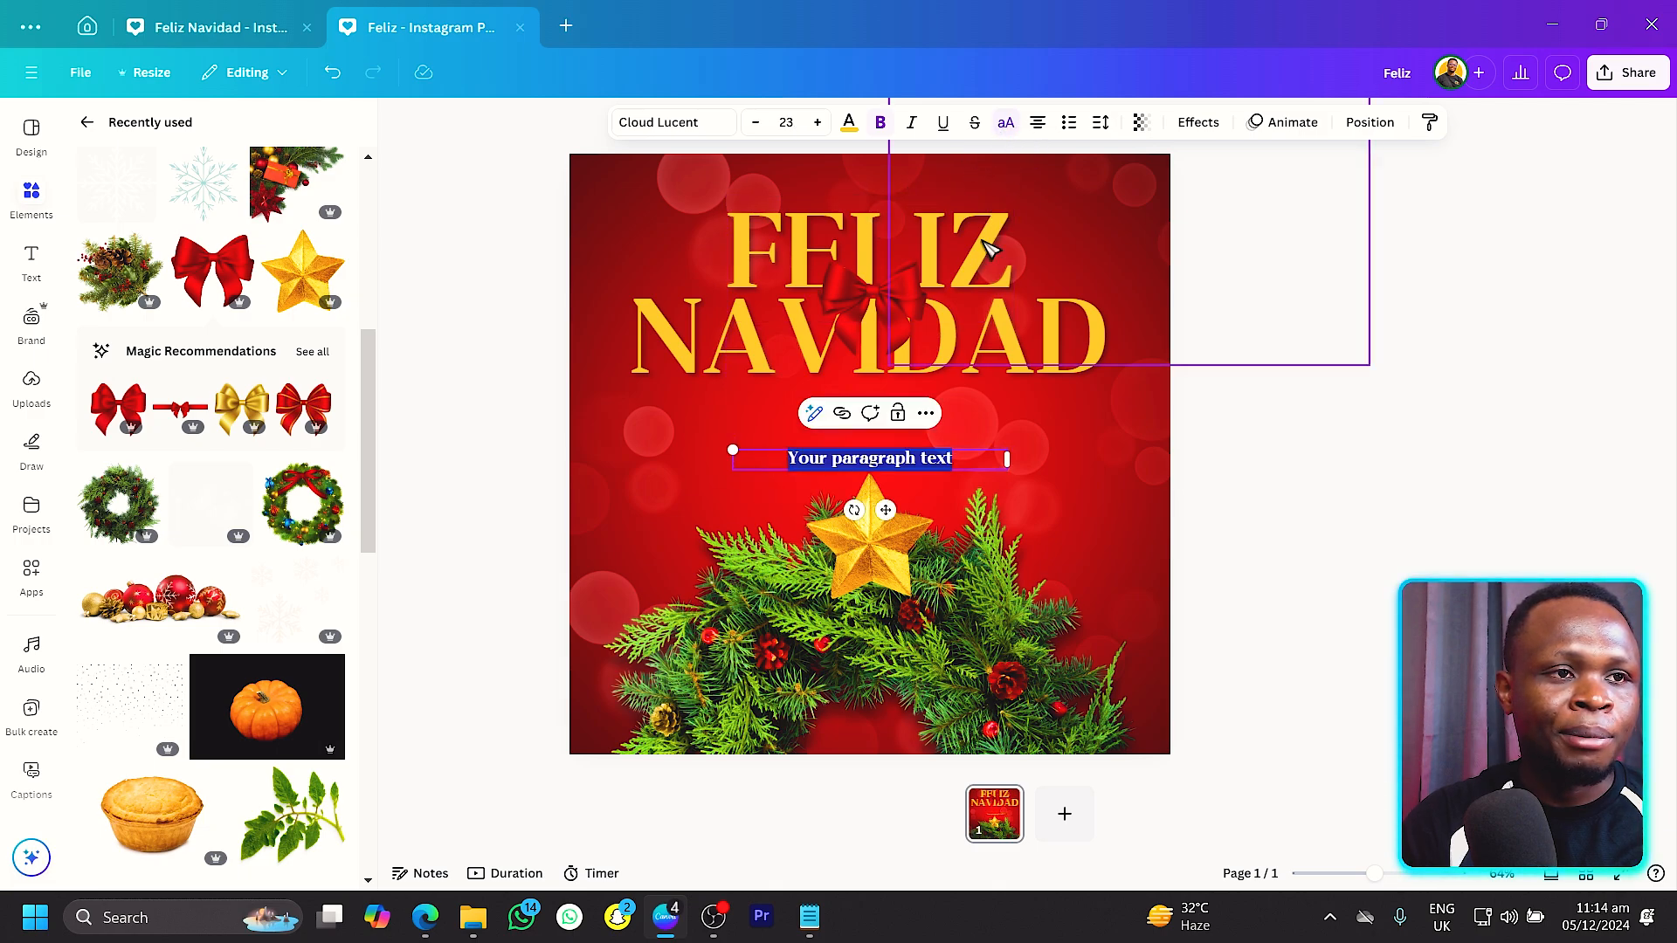
# Add the 'Wishing you a joyous Christmas season...' paragraph below the headline in white, widened with smaller font.
pyautogui.moveTo(870, 457); pyautogui.dragTo(870, 396)
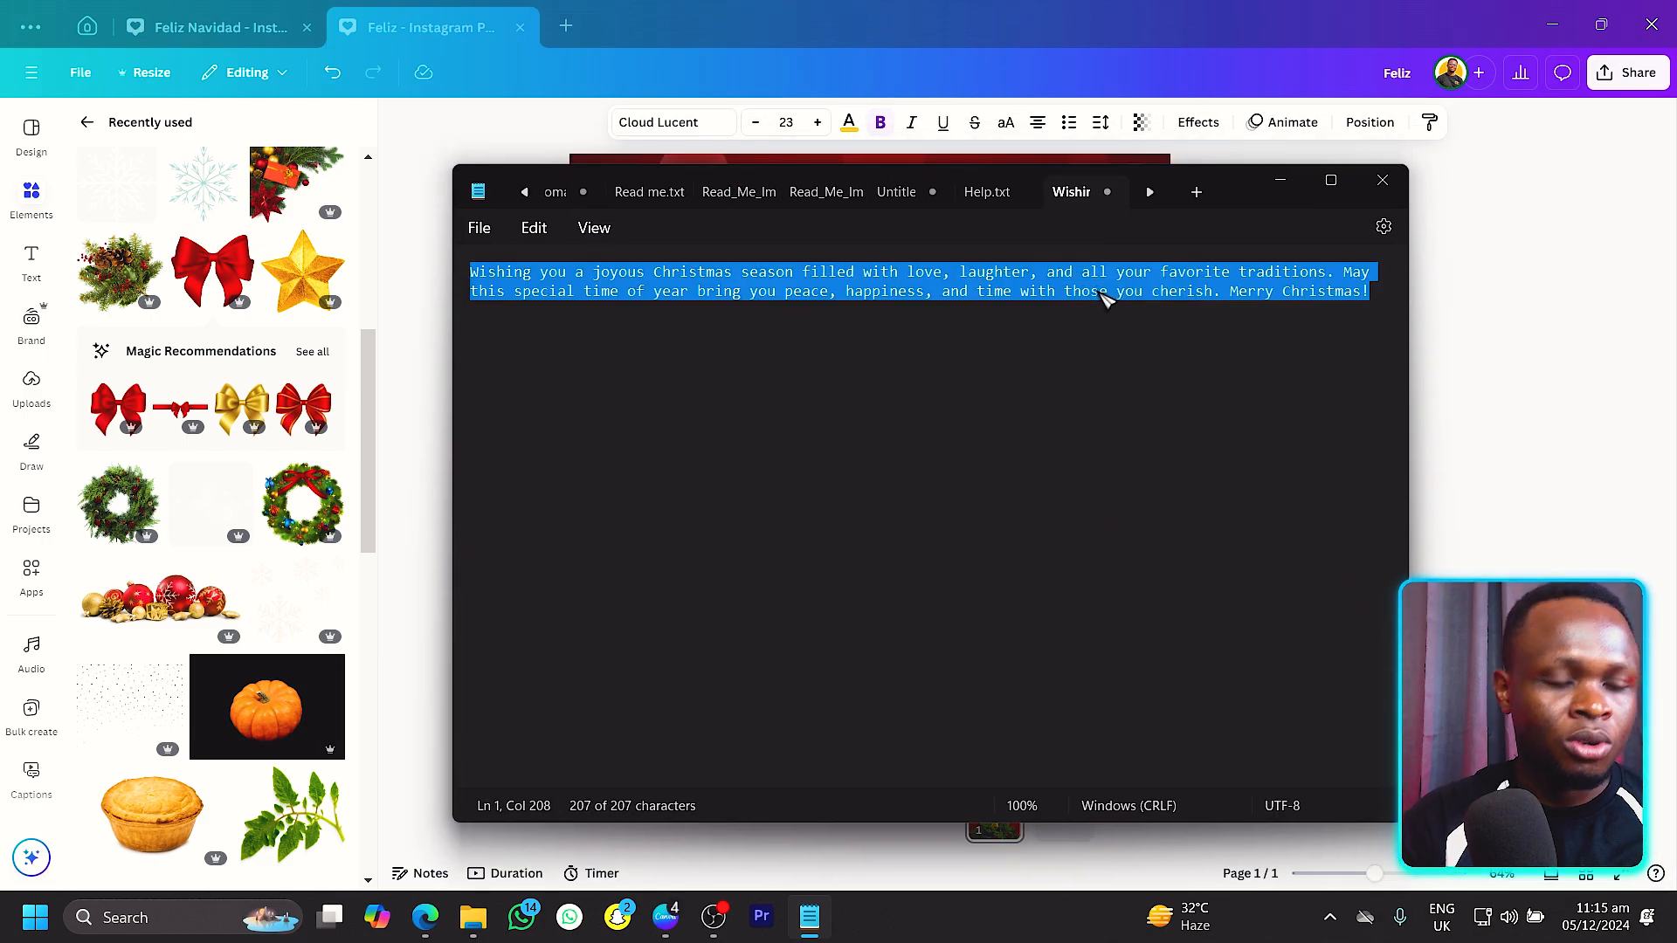
pyautogui.click(1380, 179)
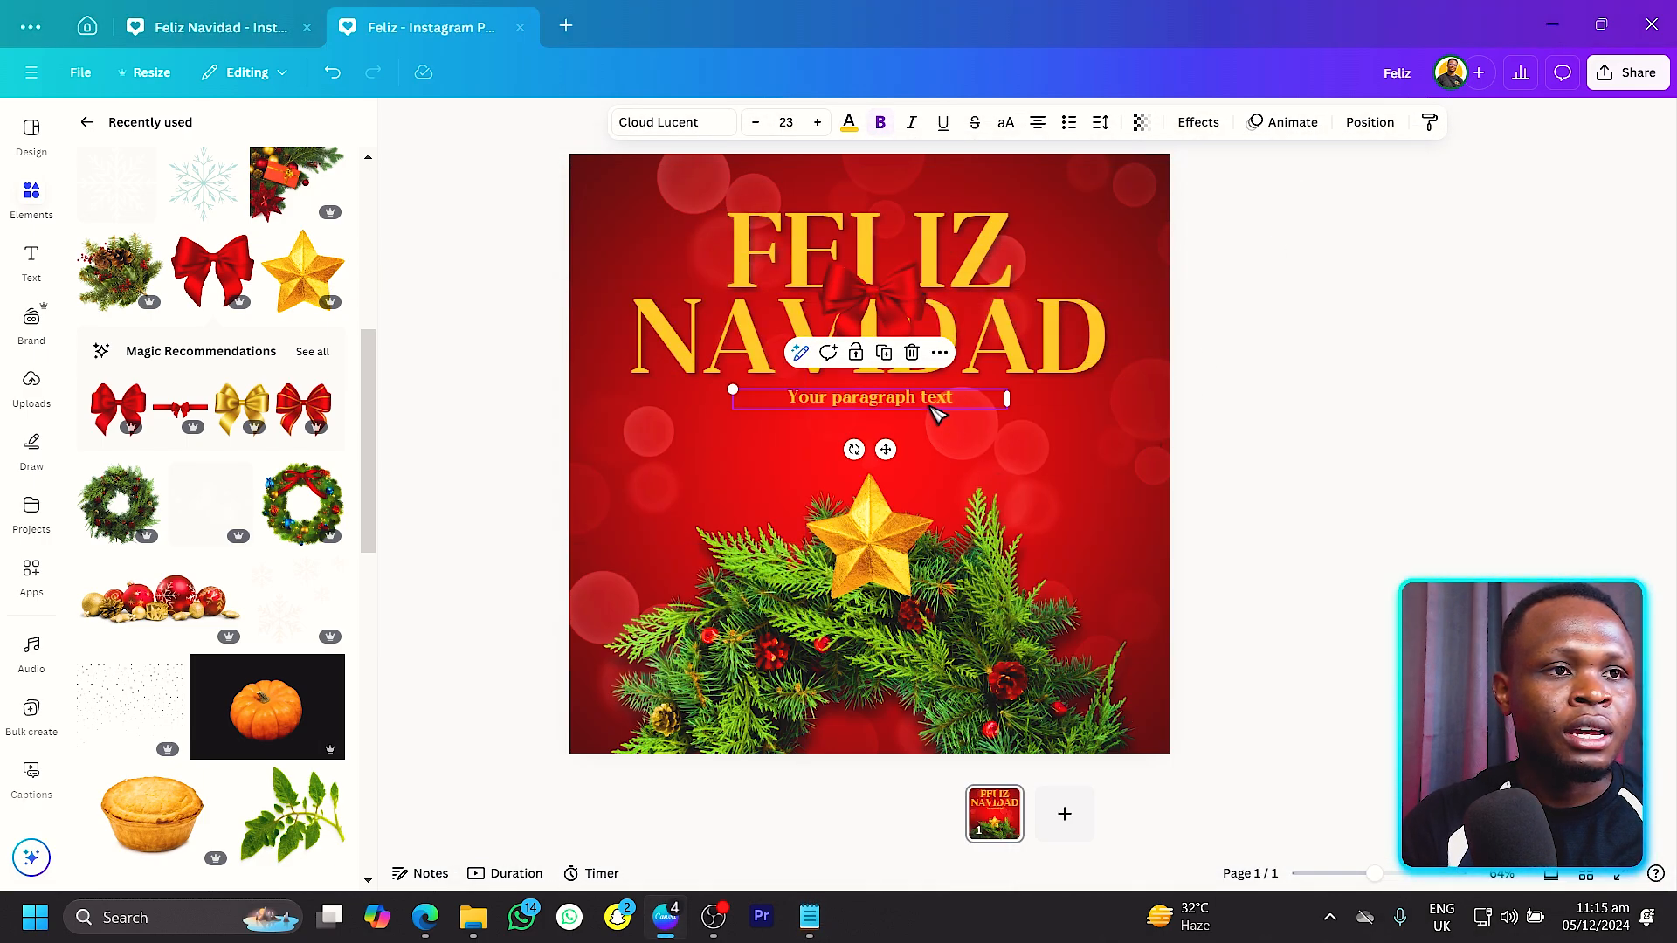
pyautogui.write('Wishing you a joyous Christmas season filled with love, laughter, and all your favorite traditions. May this special time of year bring you peace, happiness, and time with those you cherish. Merry Christmas!')
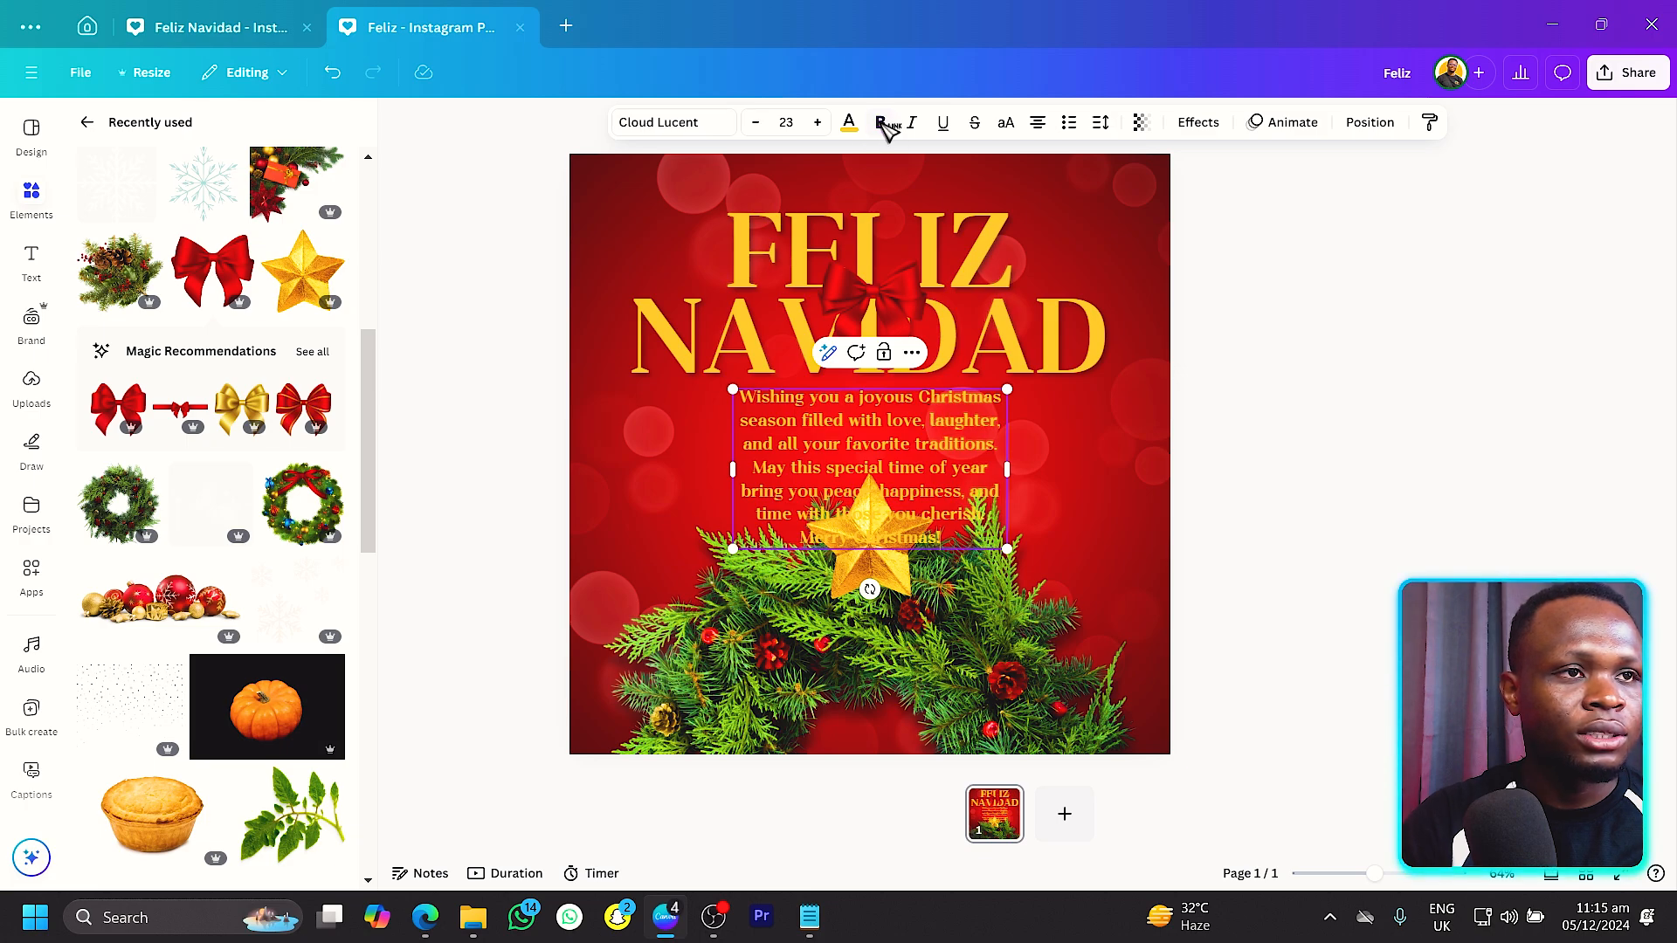
pyautogui.click(849, 122)
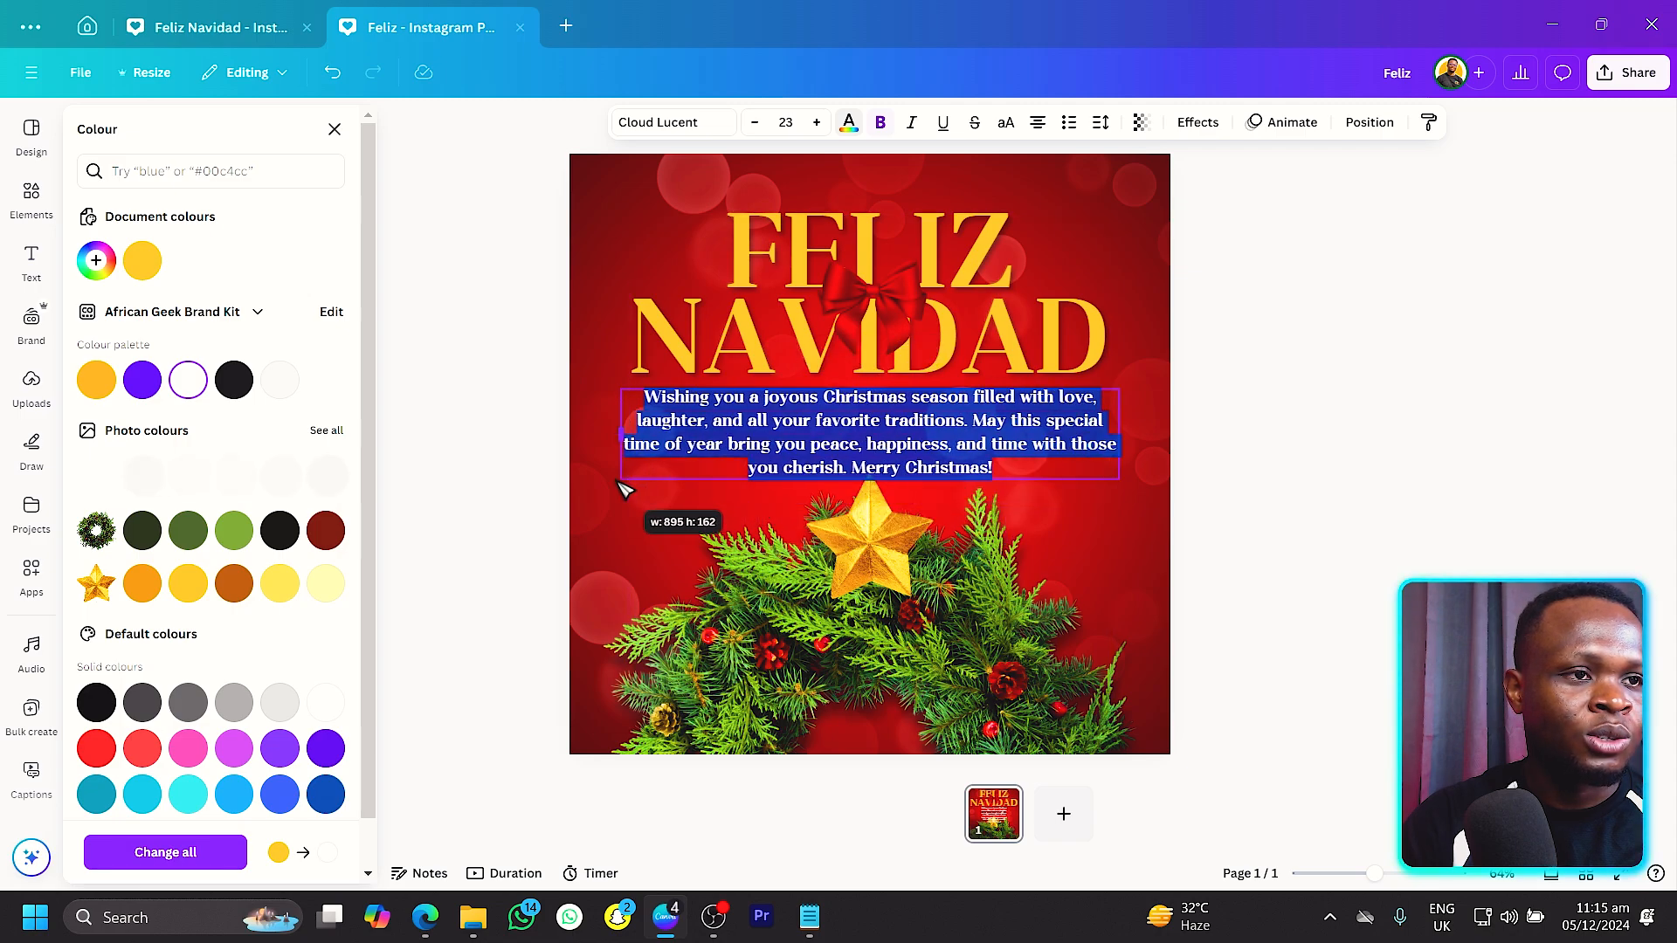
pyautogui.click(32, 198)
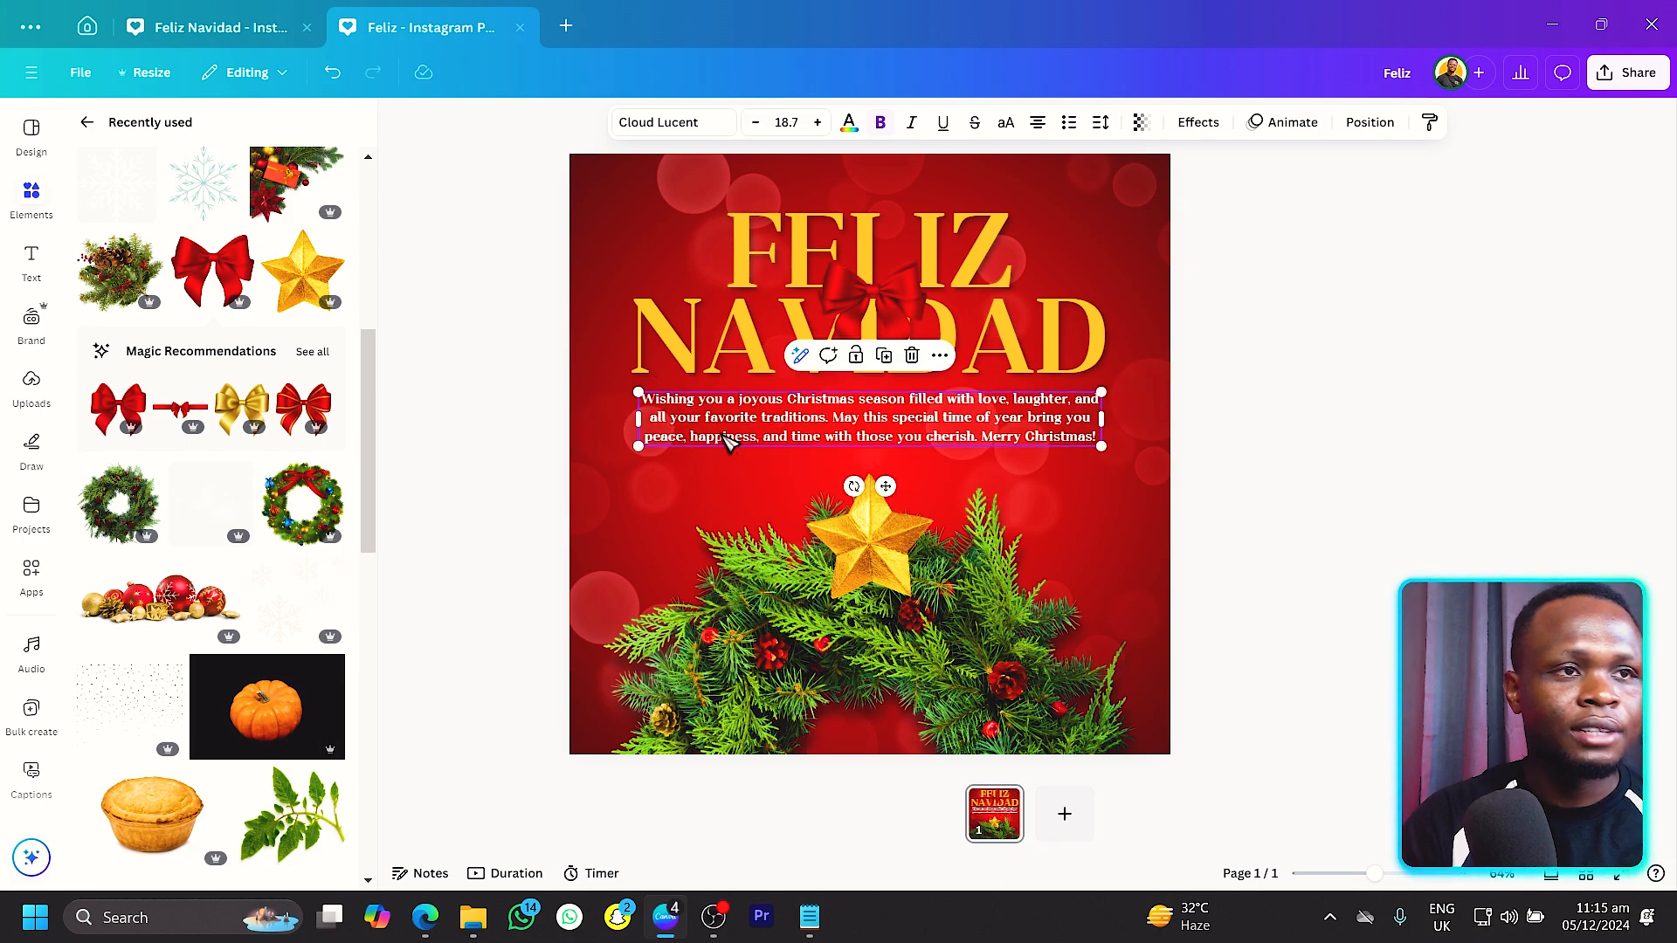
pyautogui.click(868, 545)
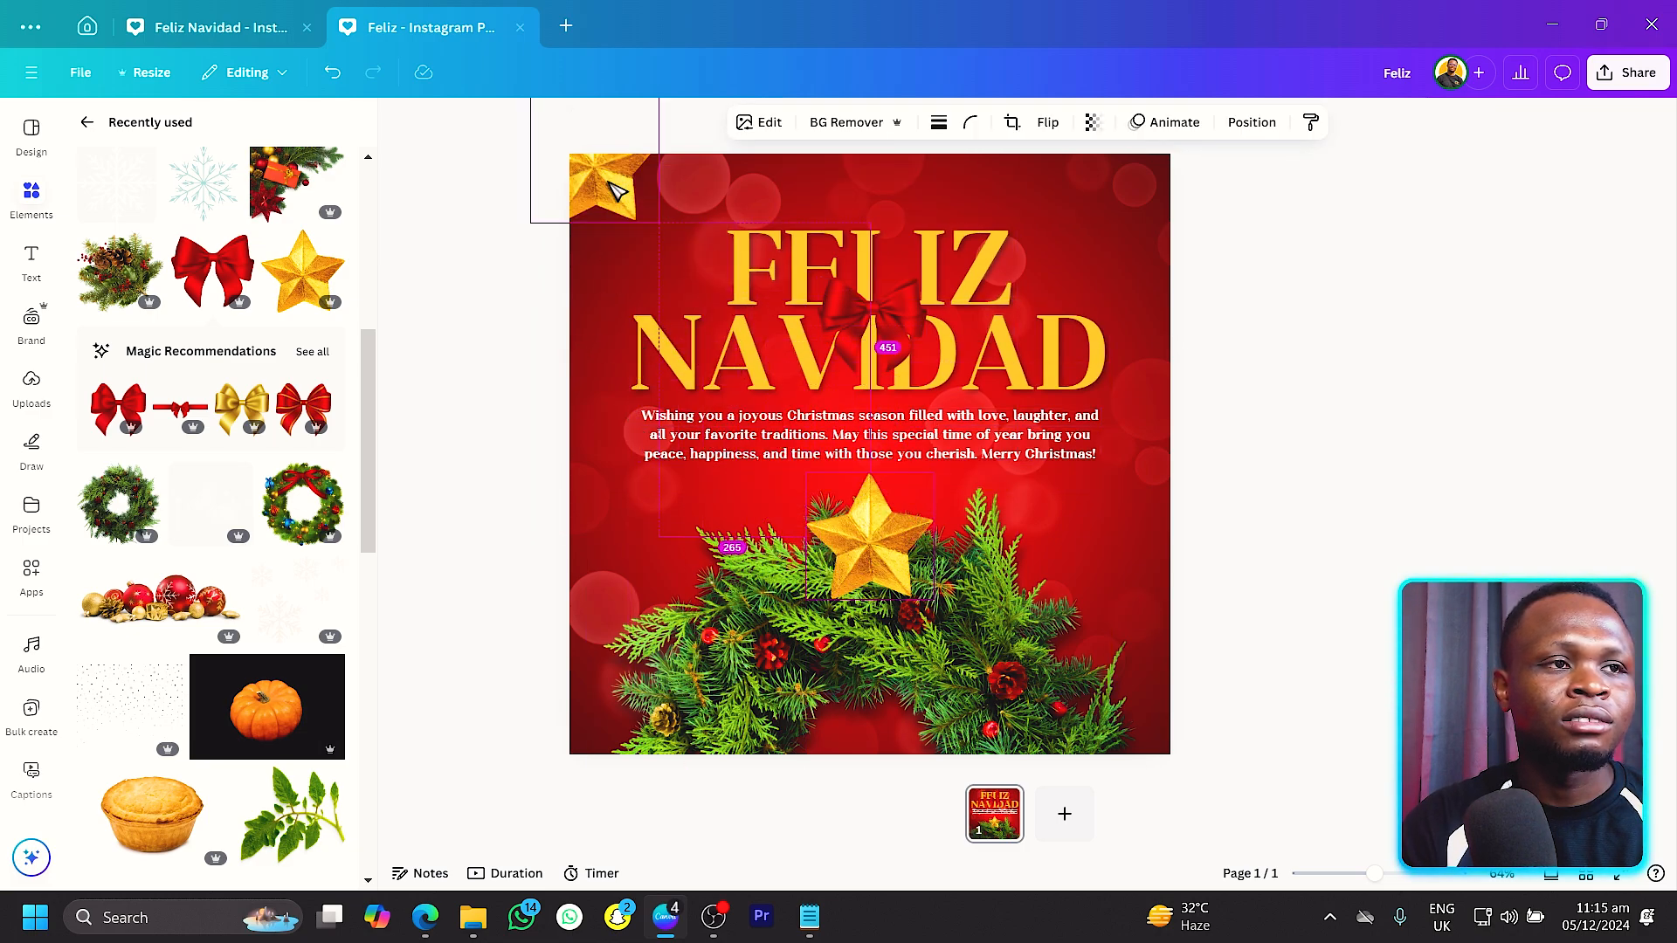
# Enlarge the top-left gold star and blur the whole image at intensity 77.
pyautogui.moveTo(660, 216); pyautogui.dragTo(756, 353)
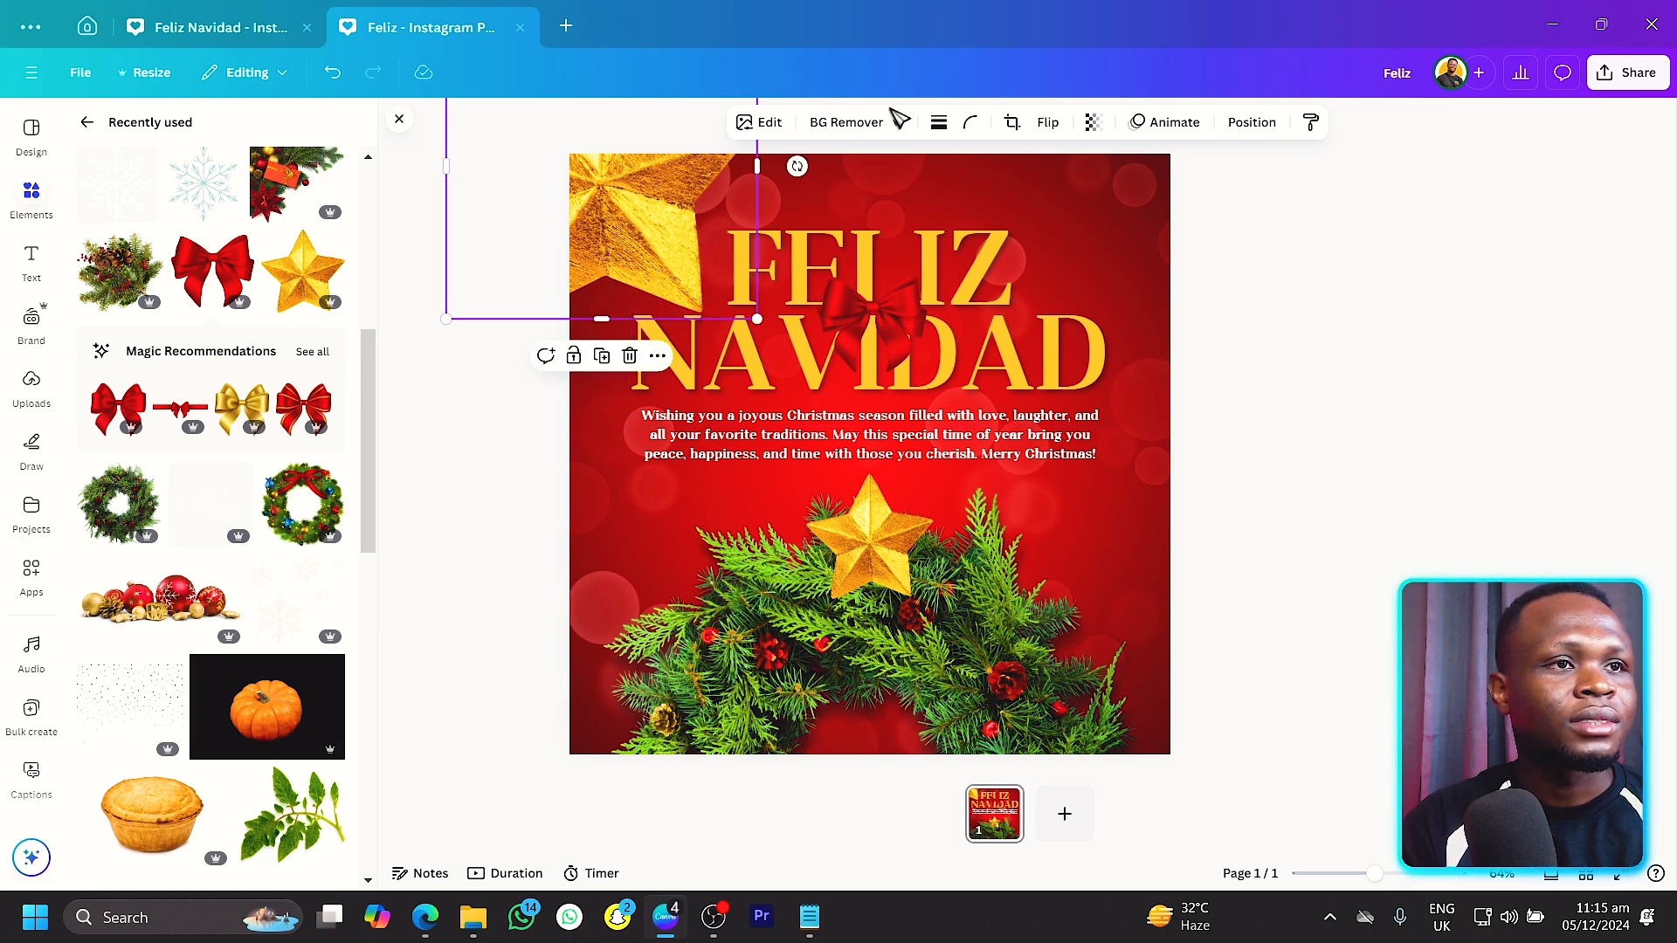
pyautogui.click(767, 122)
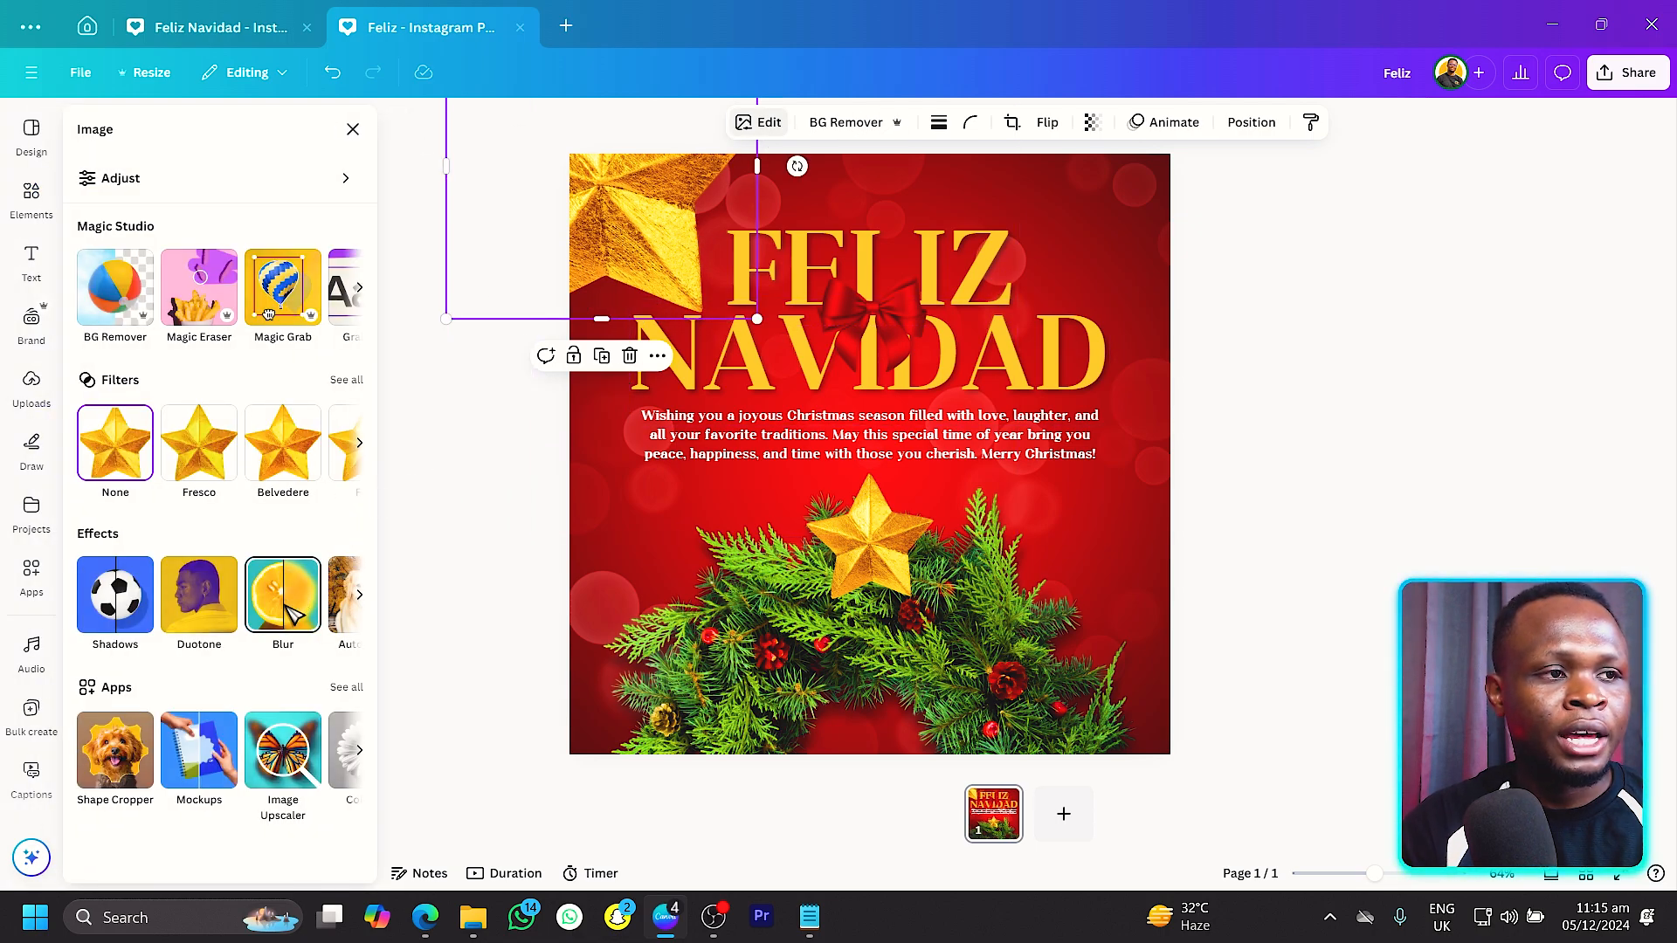
pyautogui.click(283, 594)
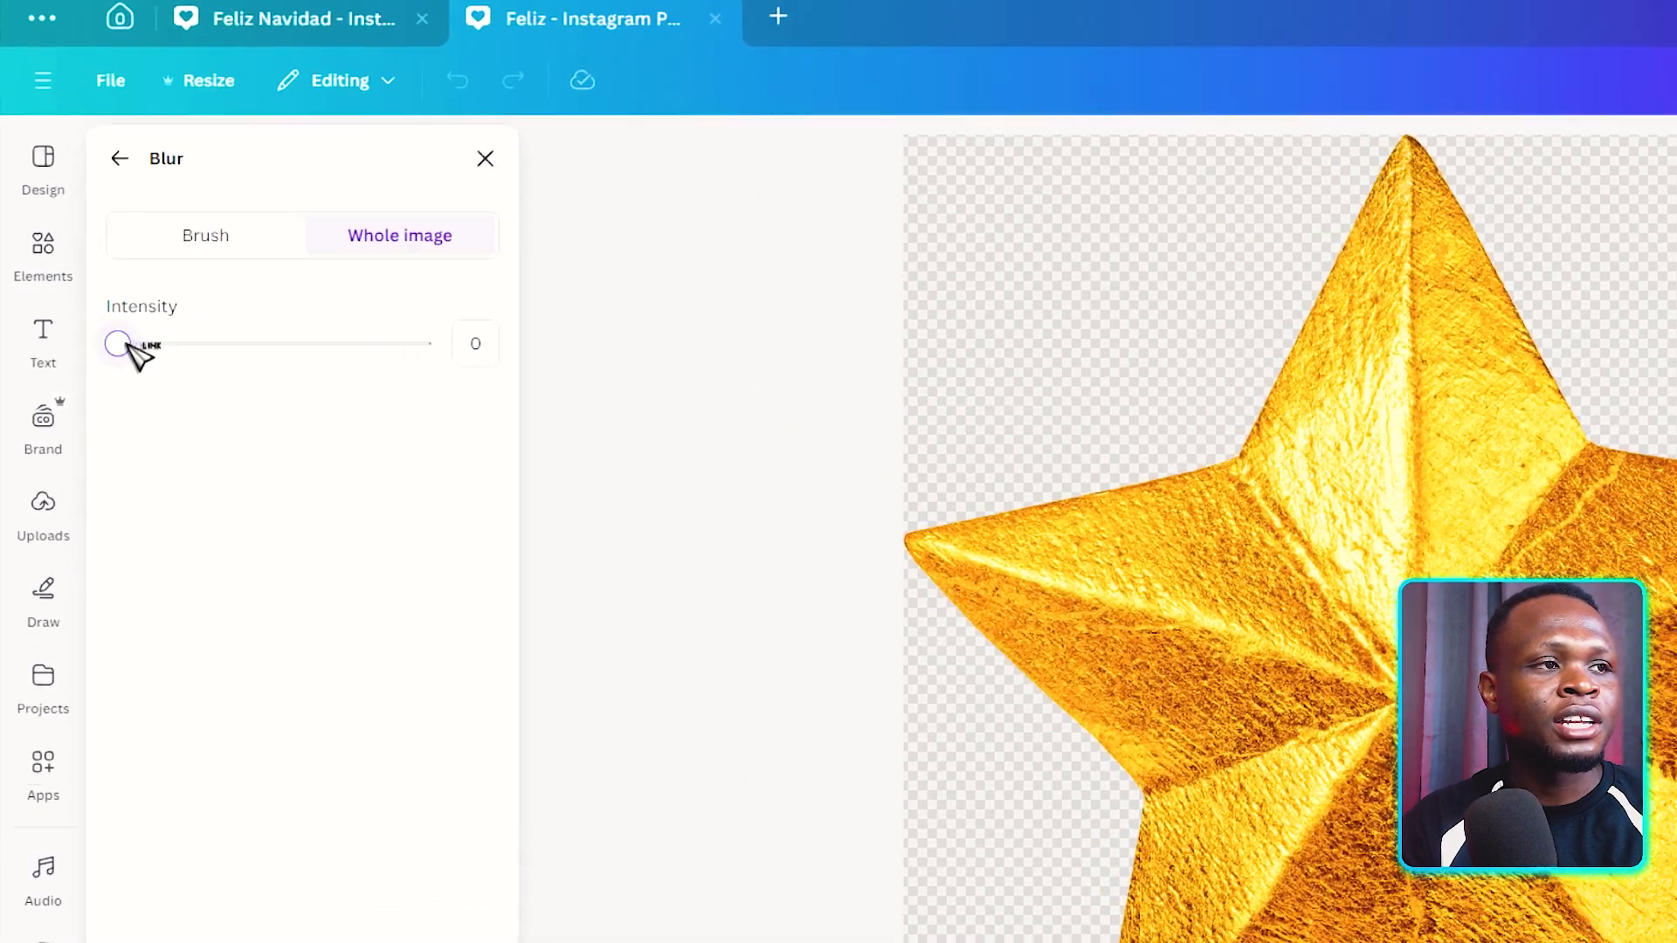
pyautogui.moveTo(117, 345); pyautogui.dragTo(493, 479)
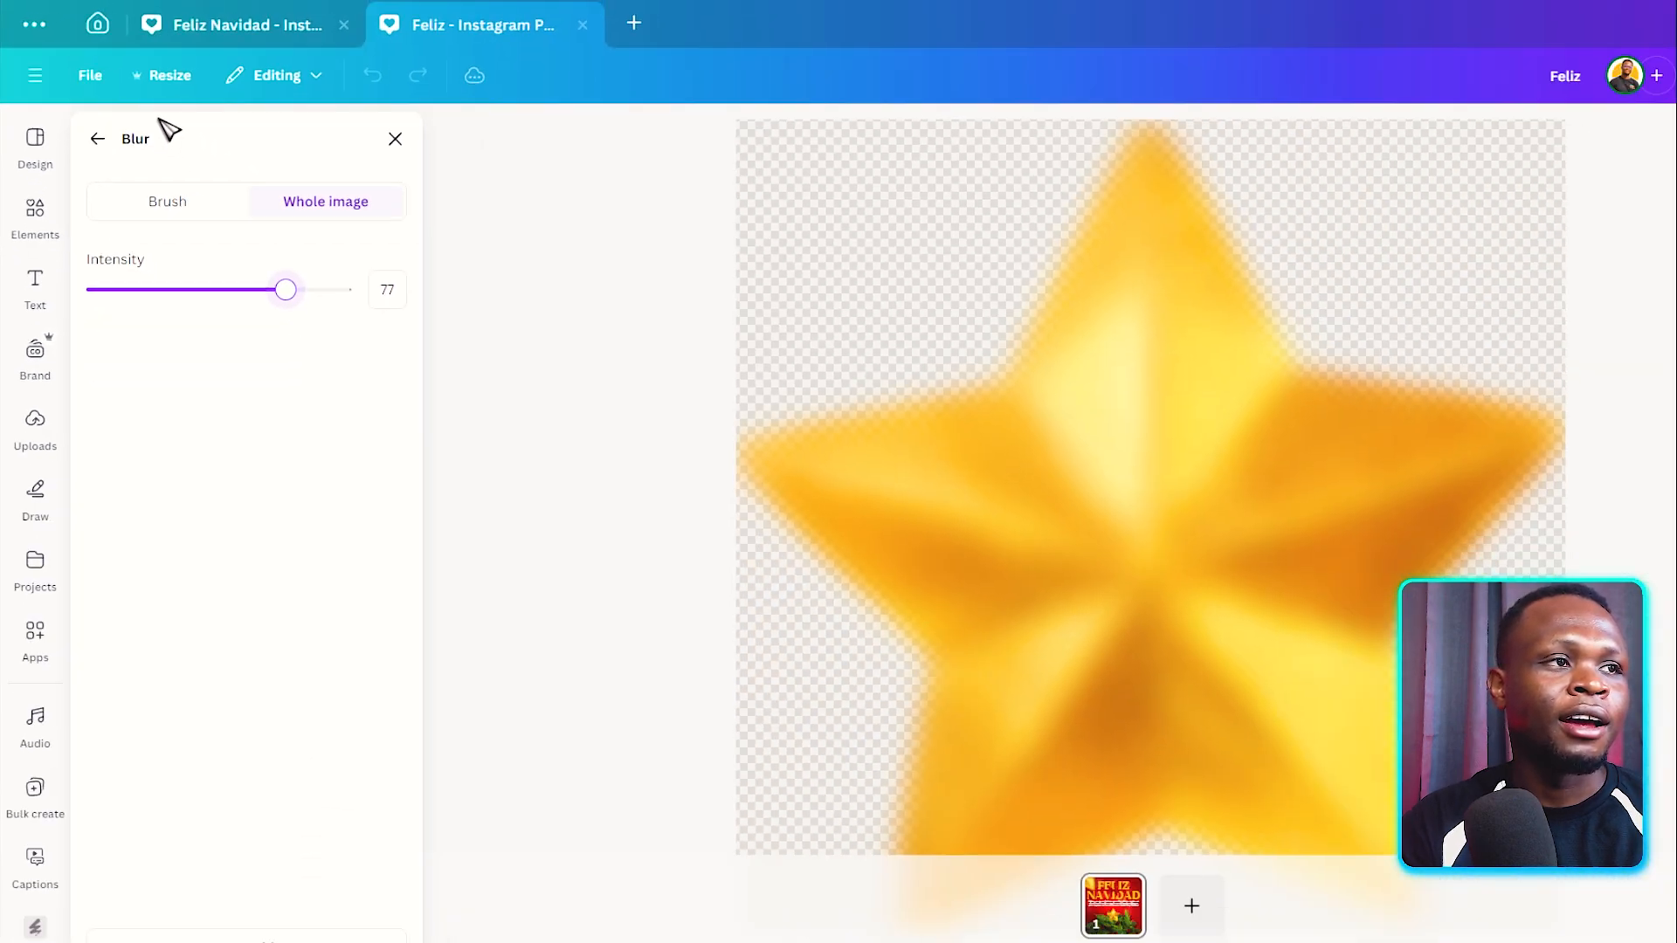
pyautogui.click(98, 140)
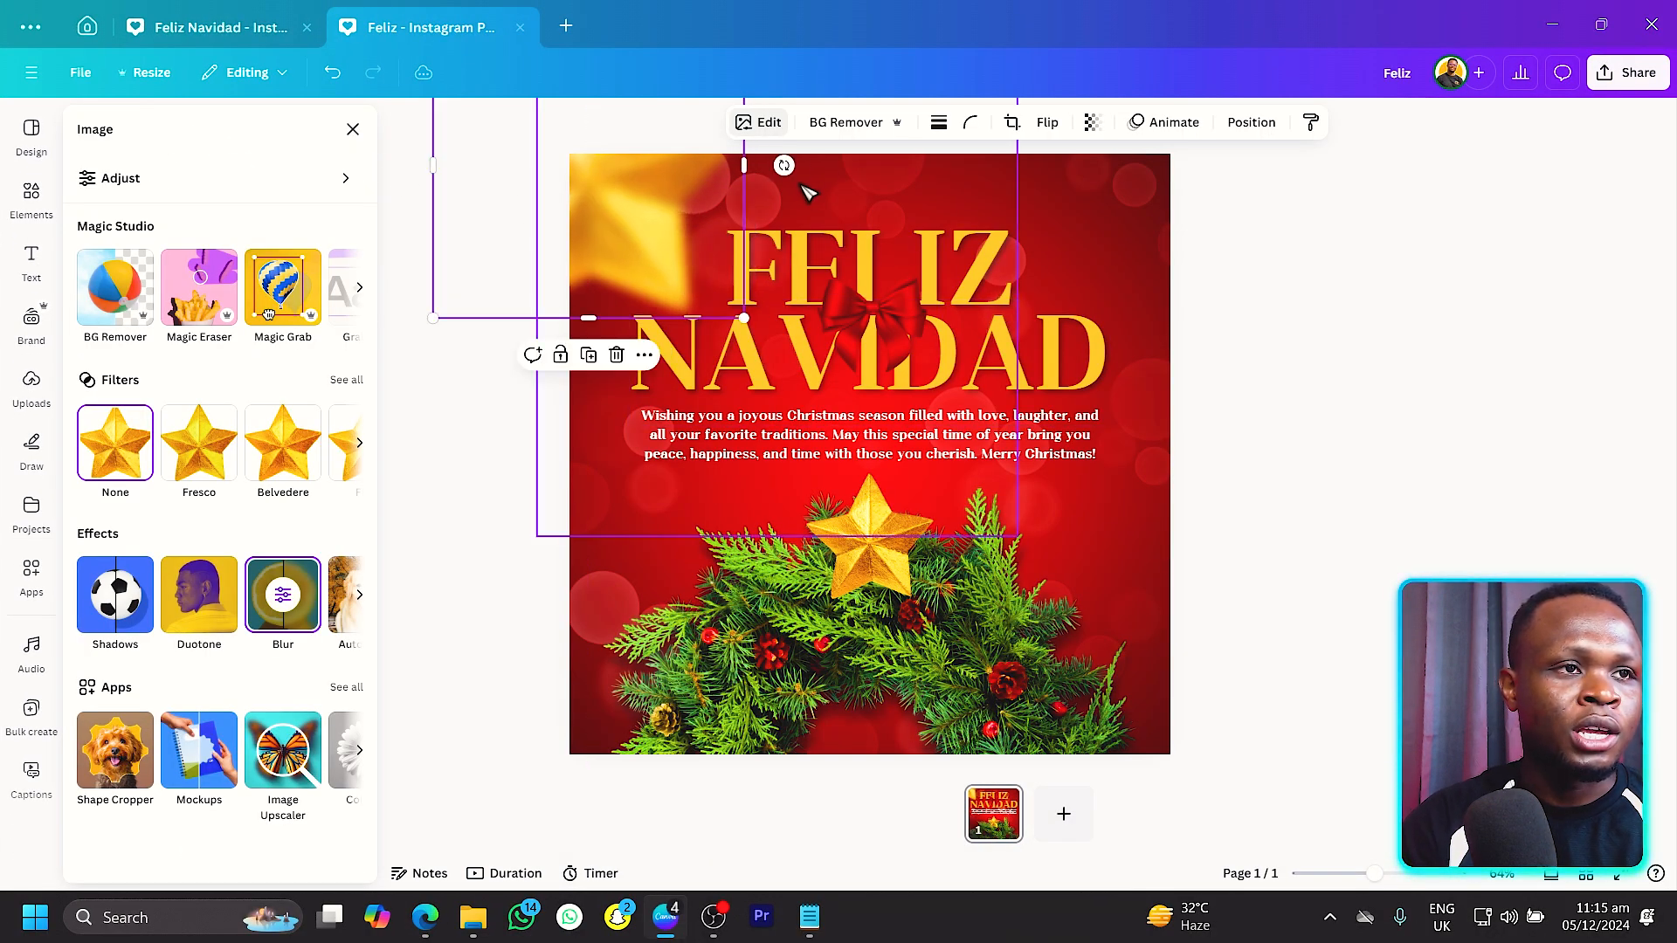